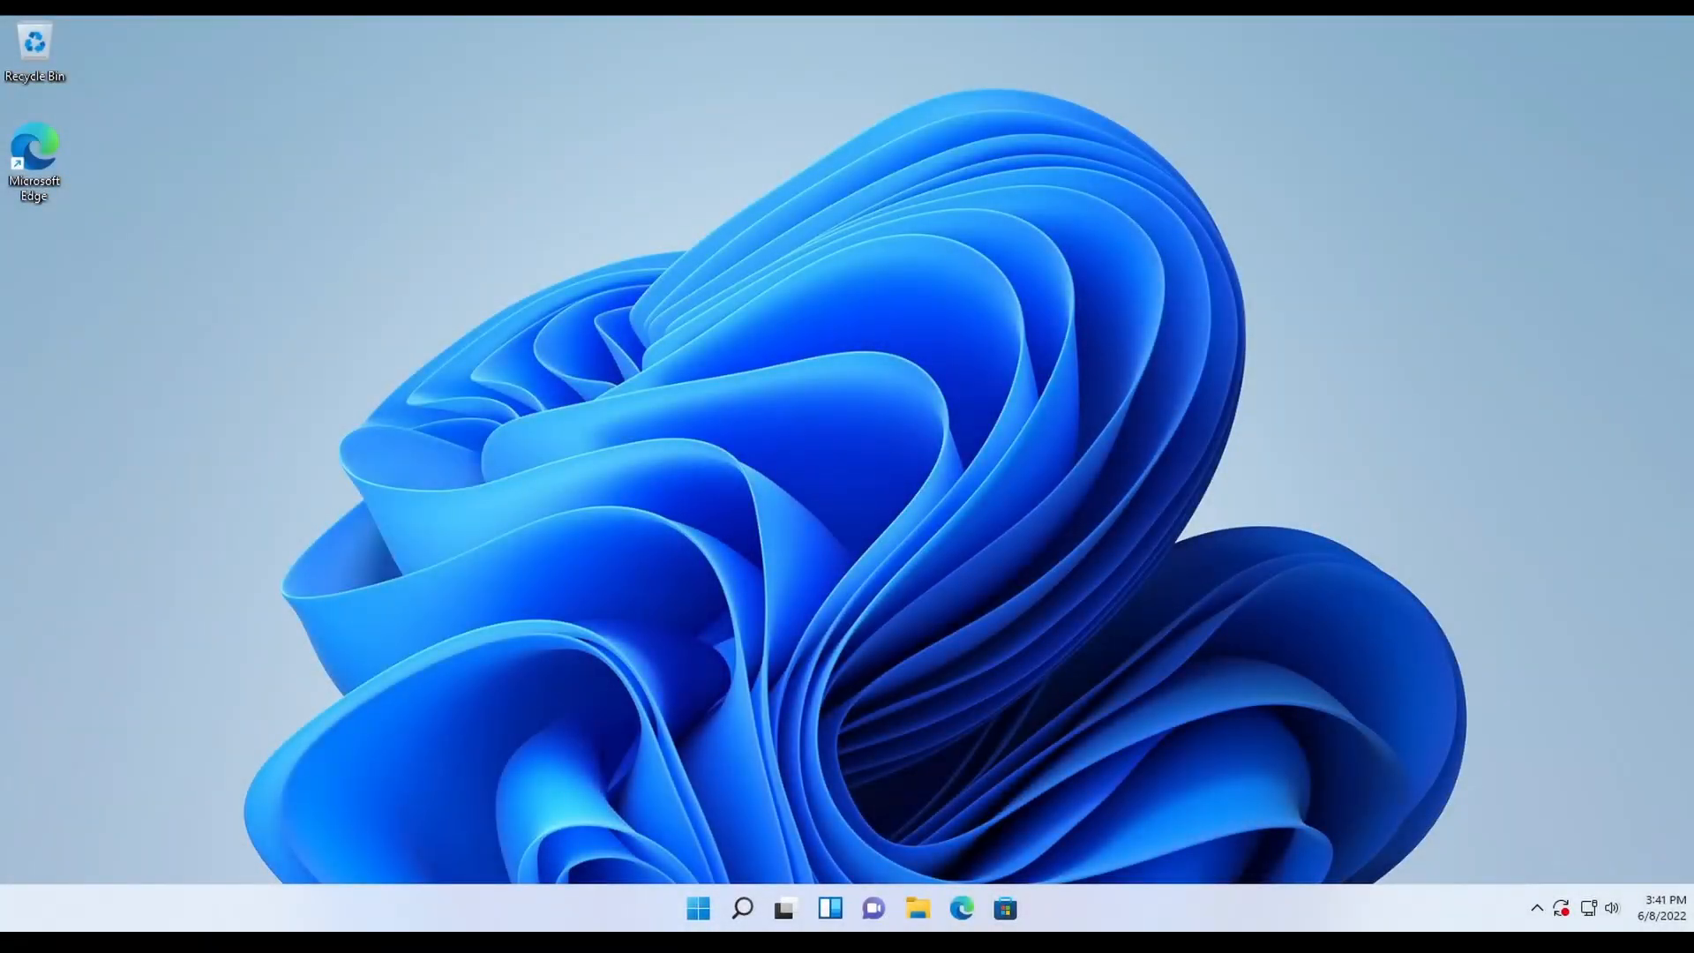
mouse_move(1144, 583)
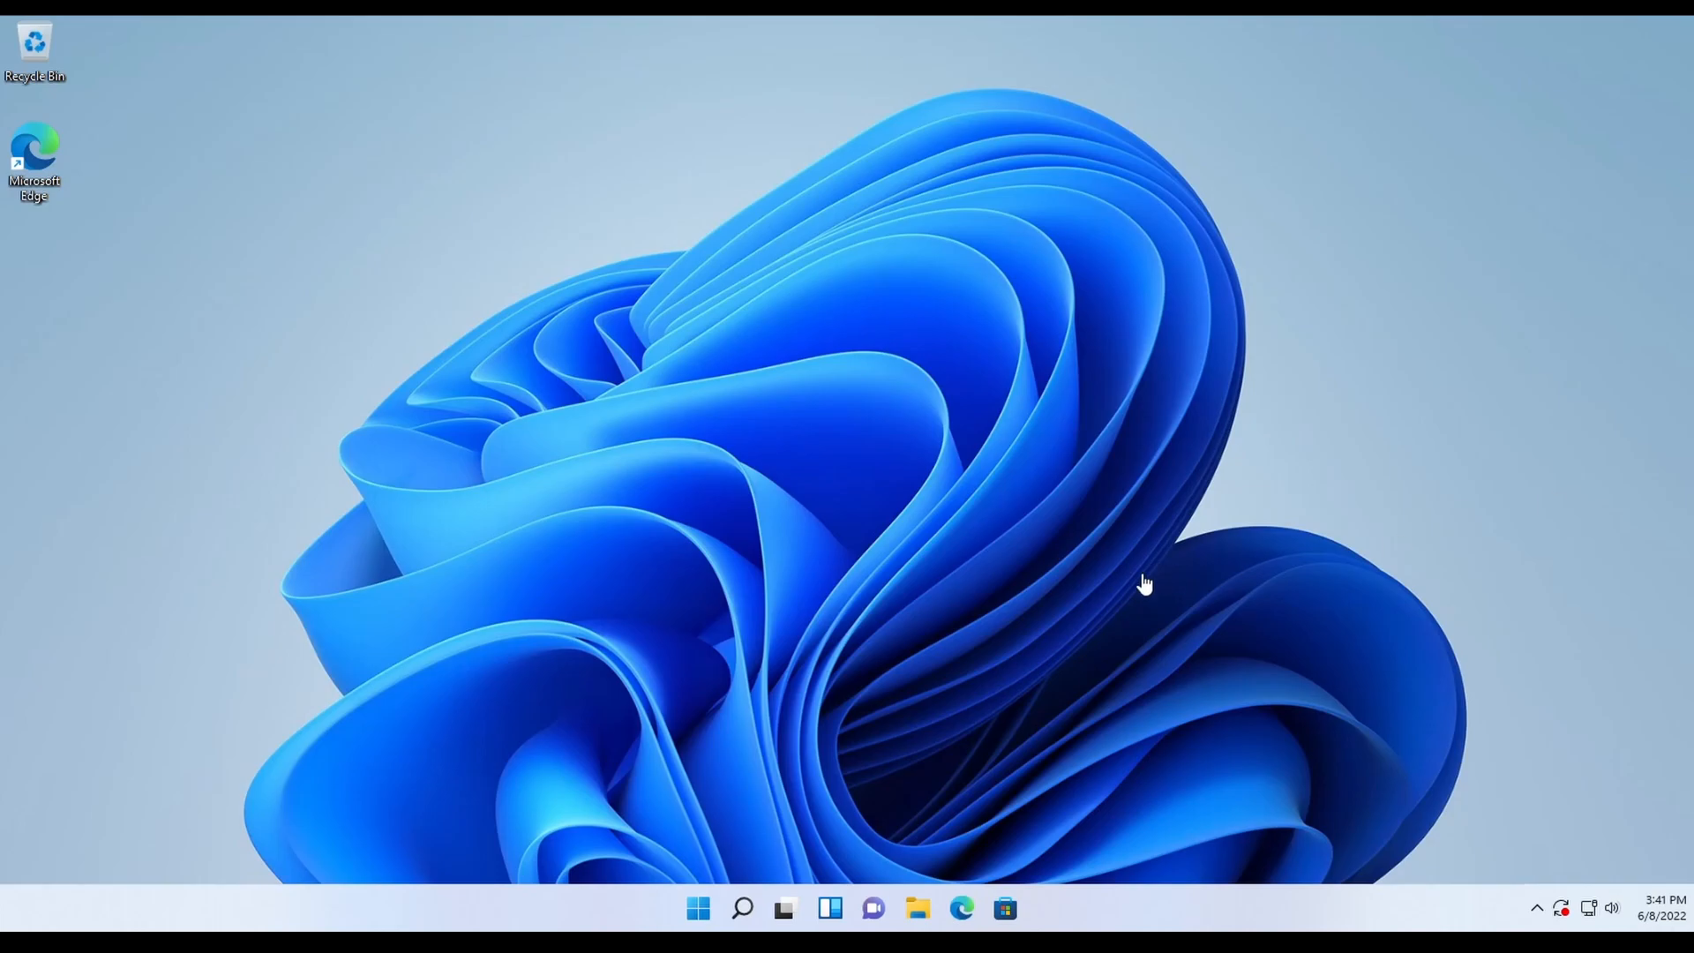
Browse the Start menu's pinned apps and the search panel, then dismiss search
click(698, 908)
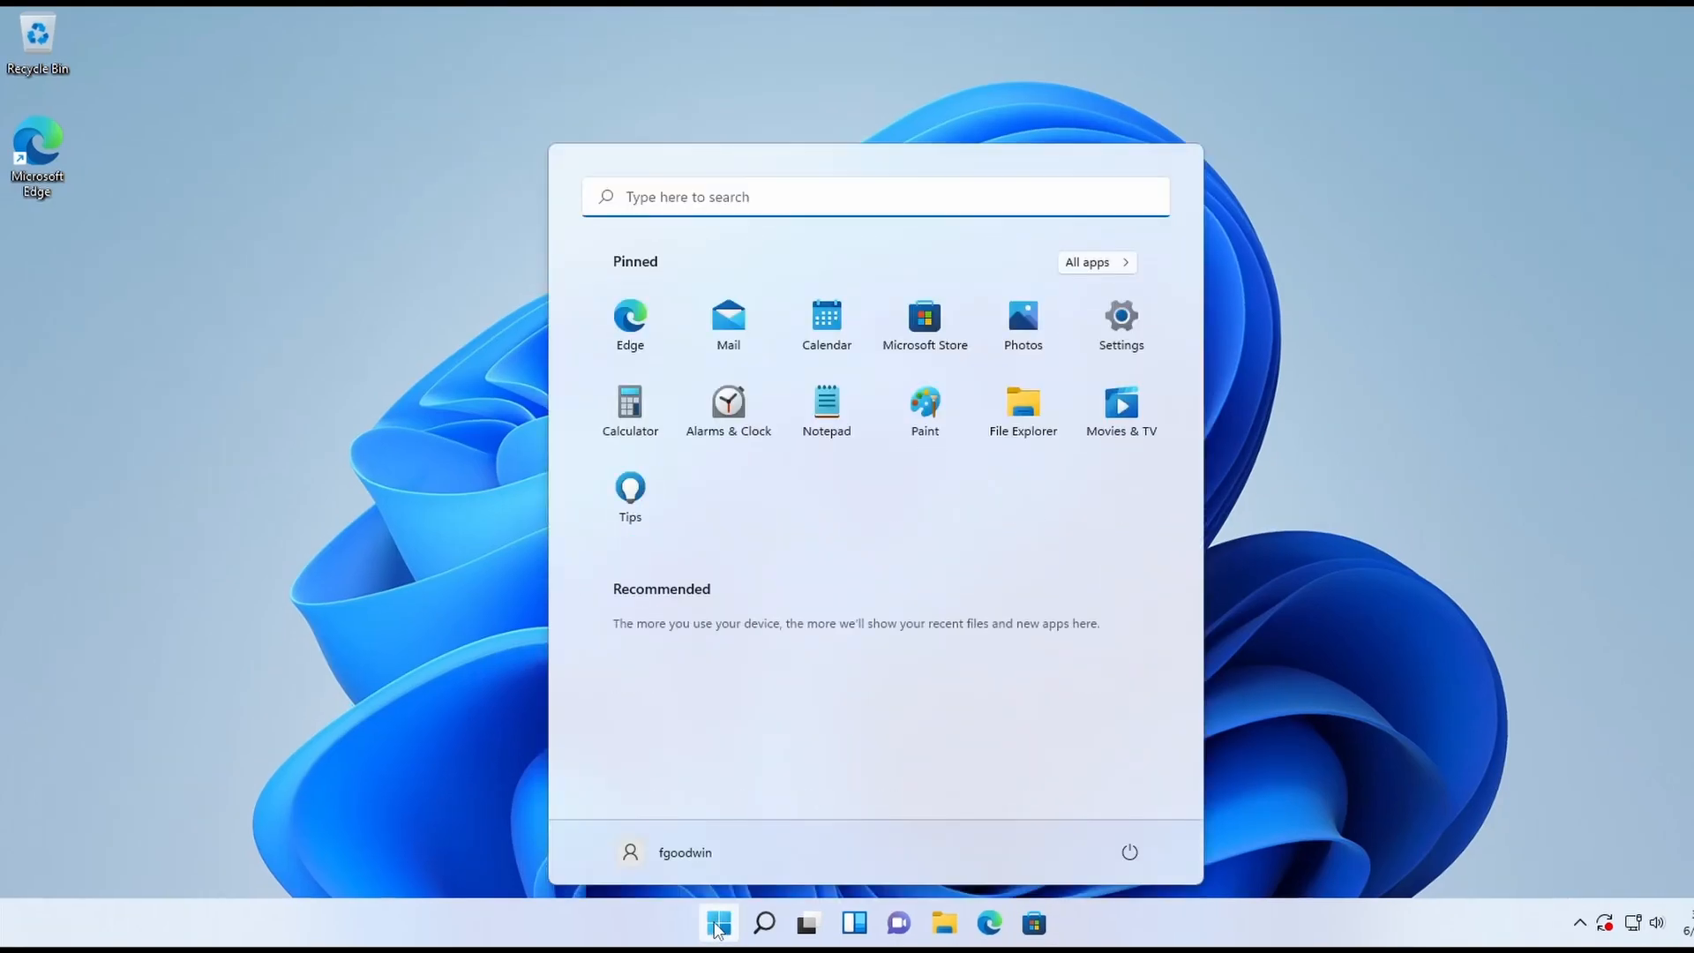
mouse_move(794, 747)
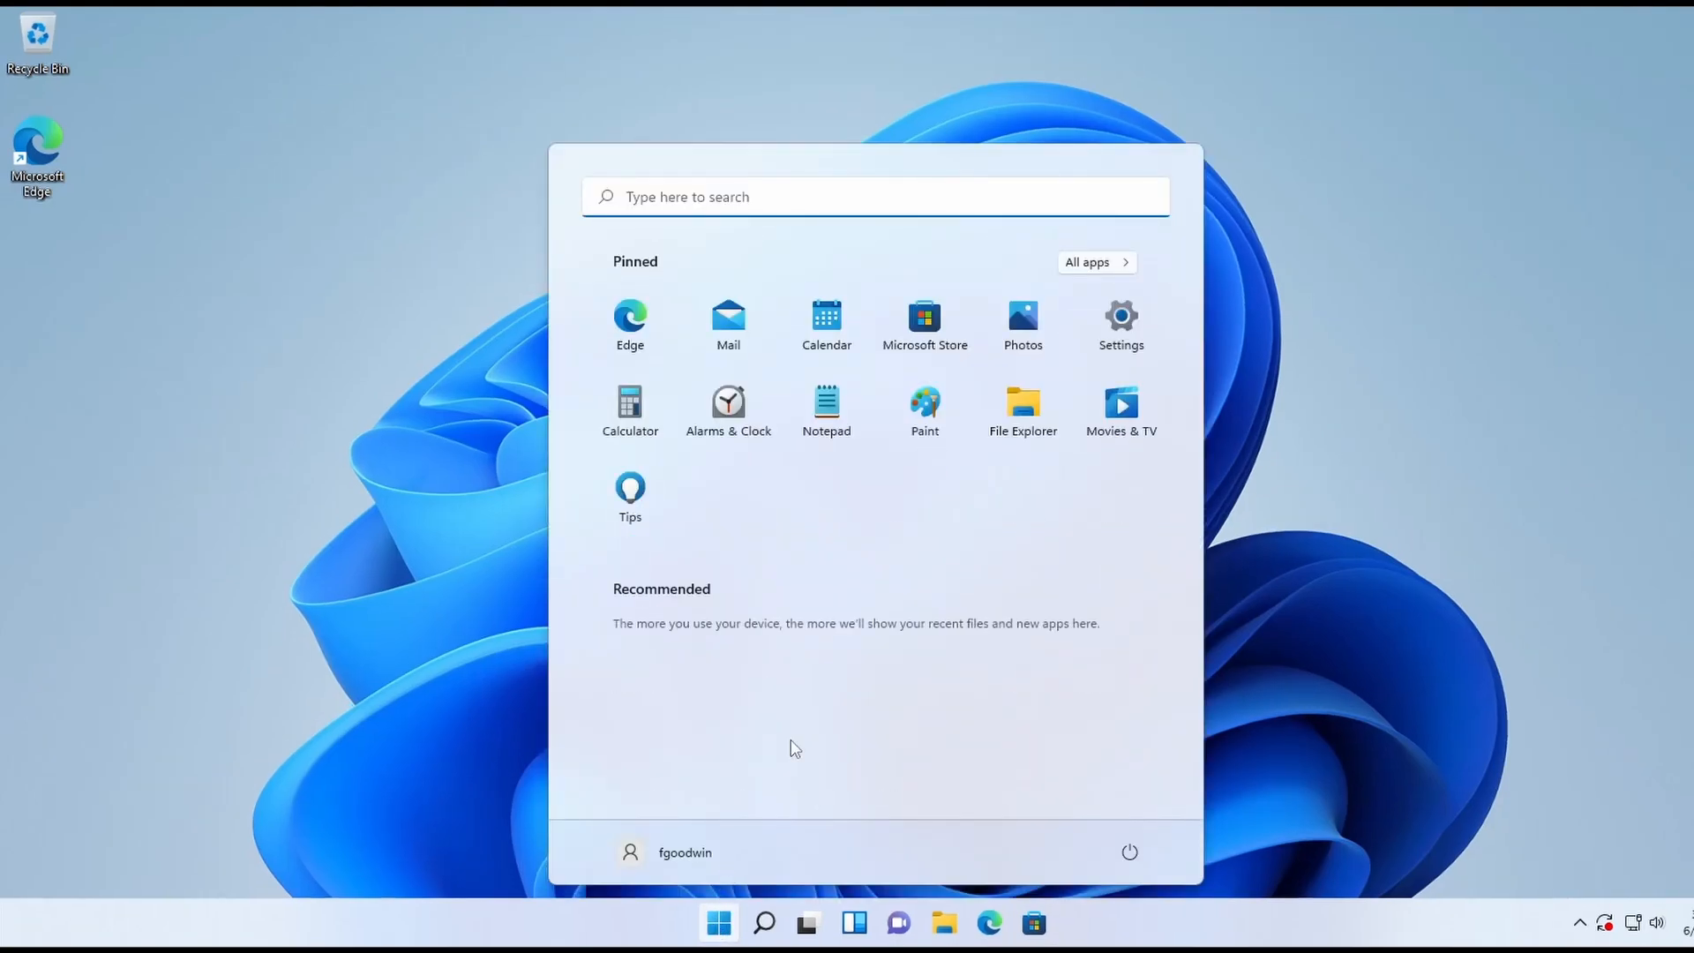
mouse_move(826, 656)
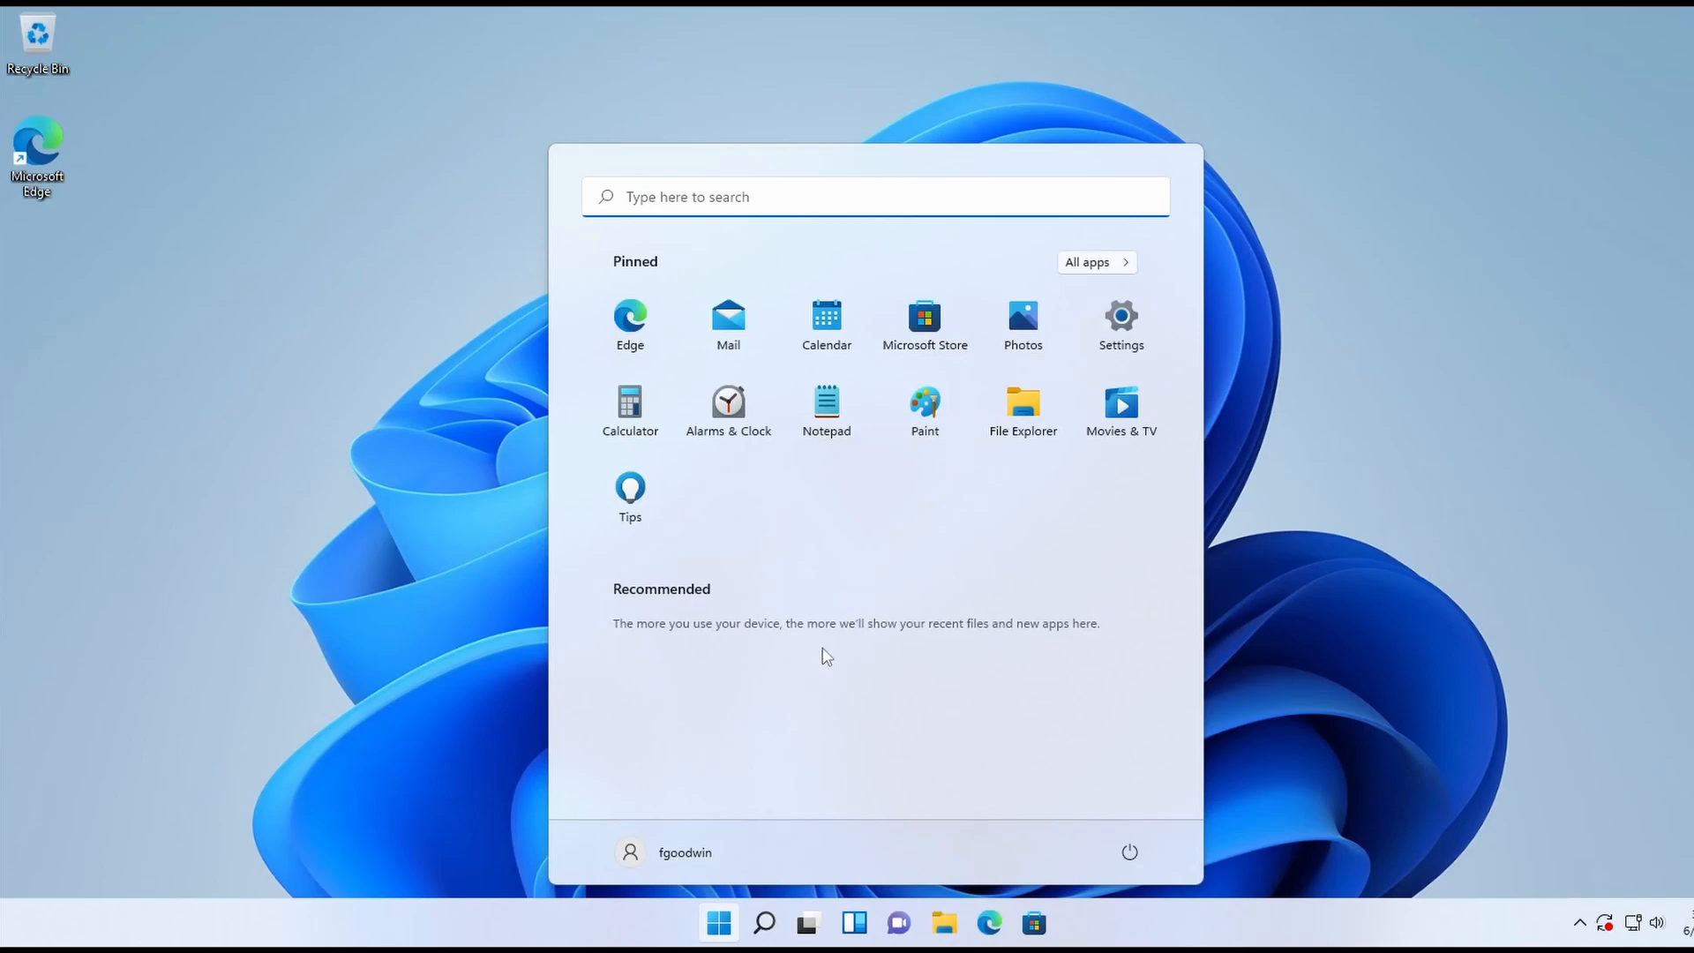
mouse_move(920, 731)
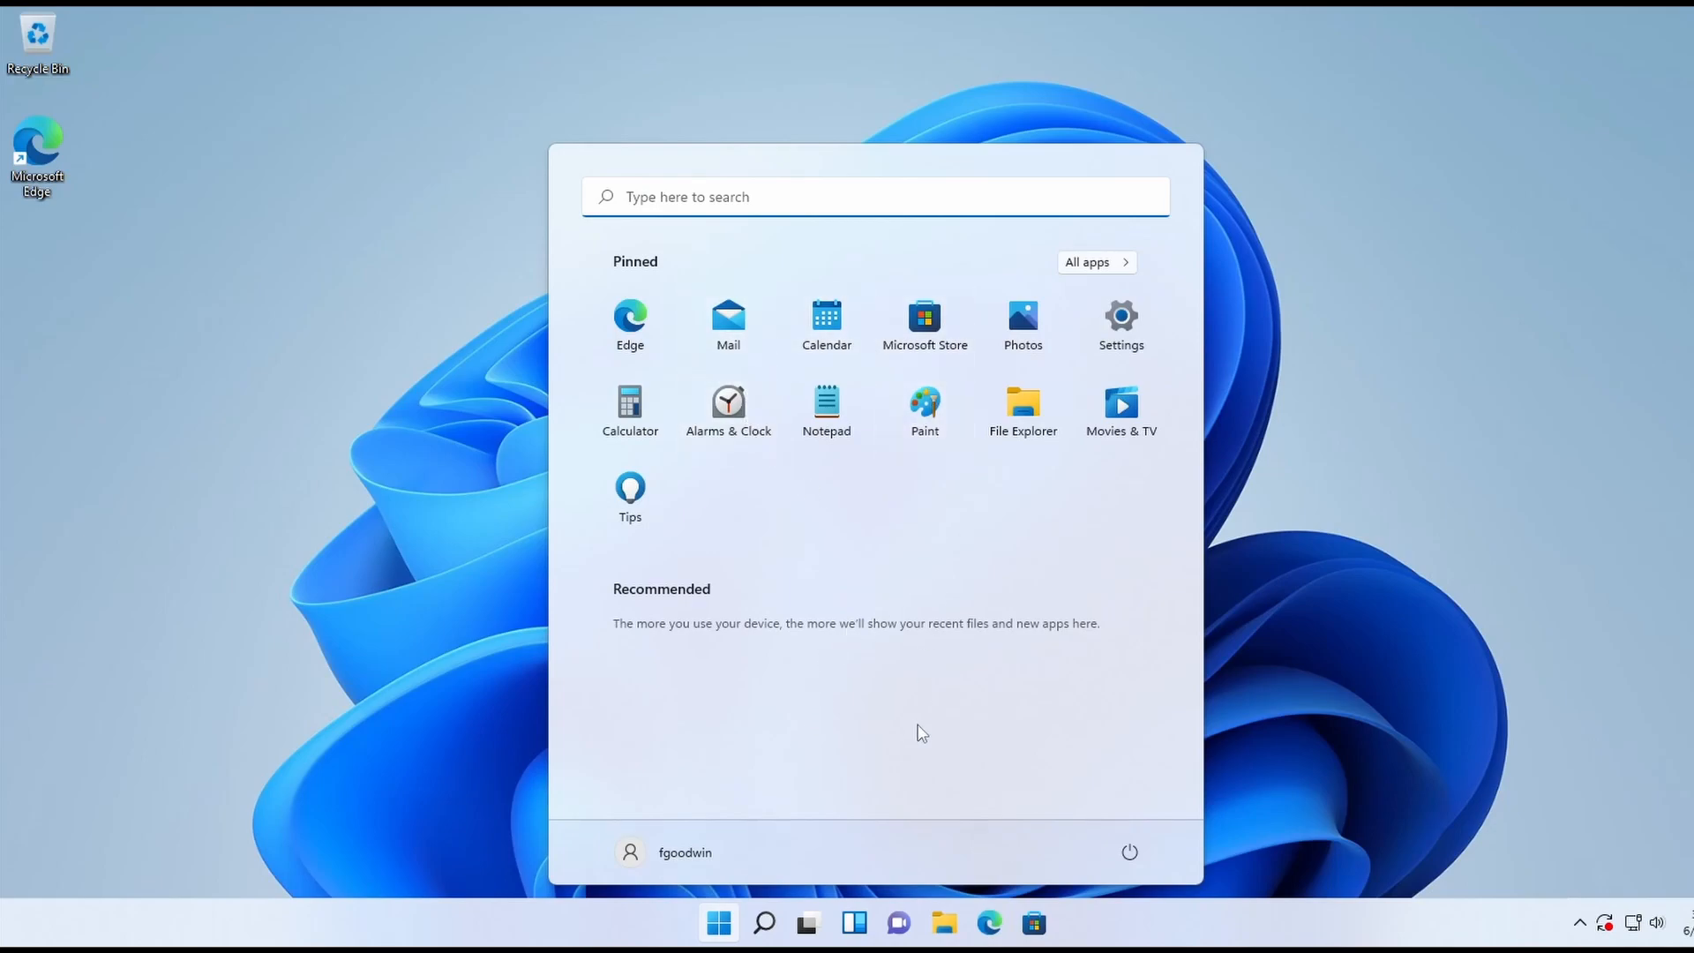
mouse_move(753, 674)
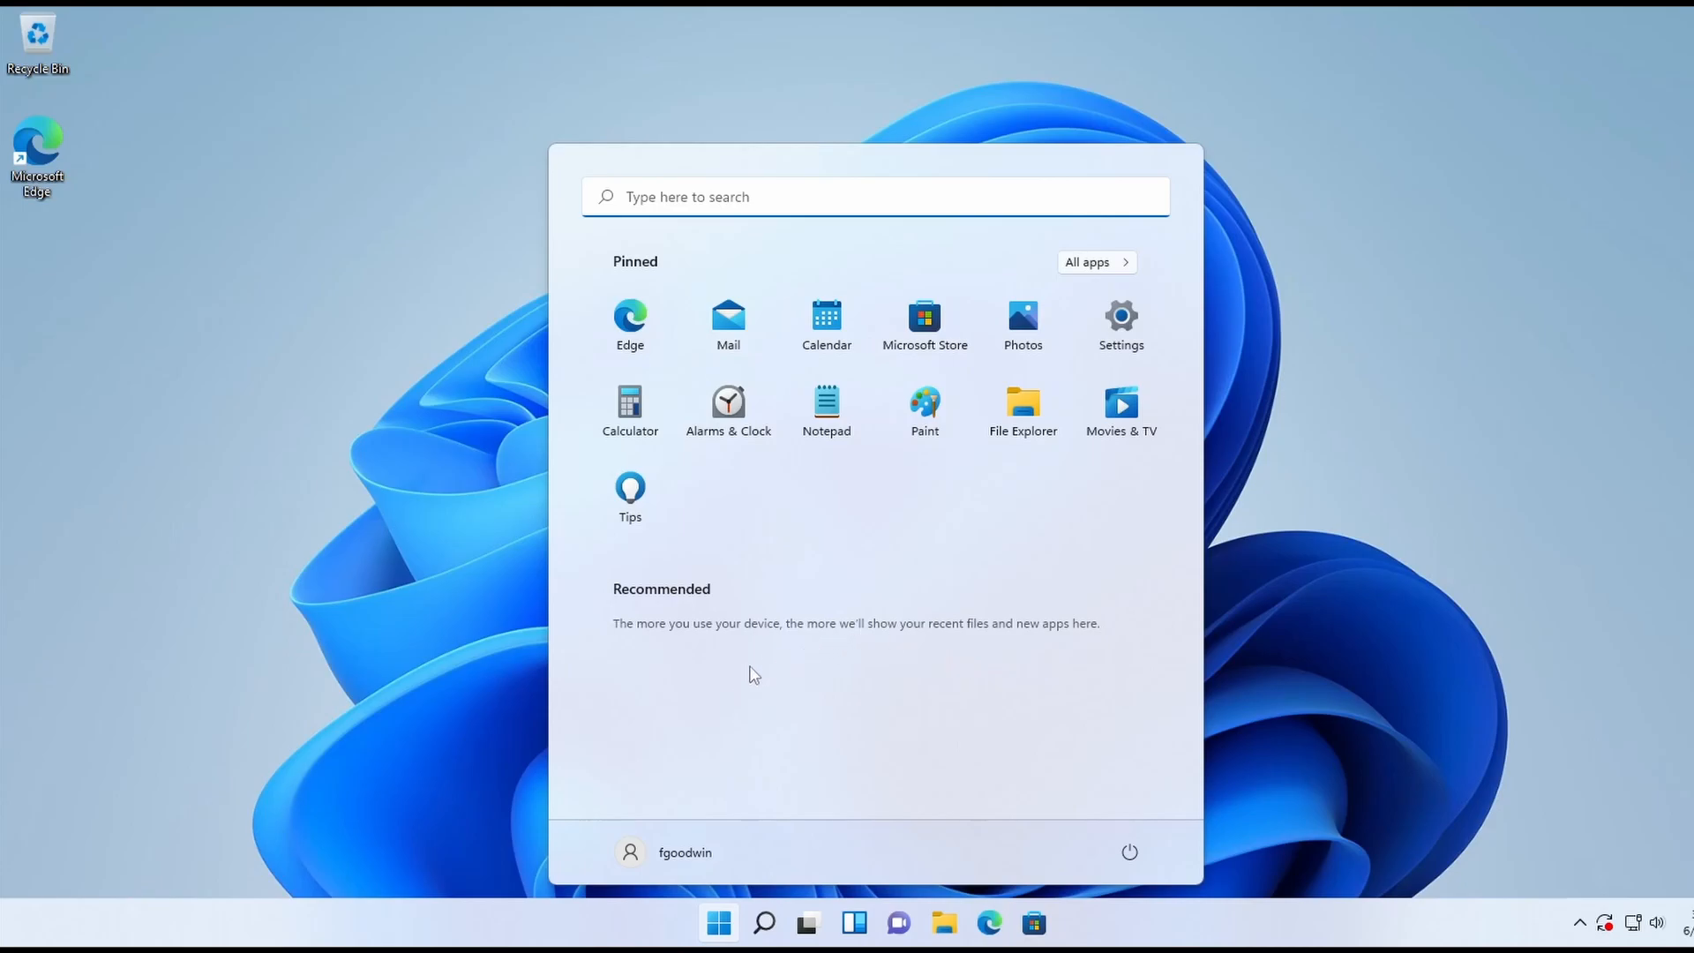
mouse_move(813, 697)
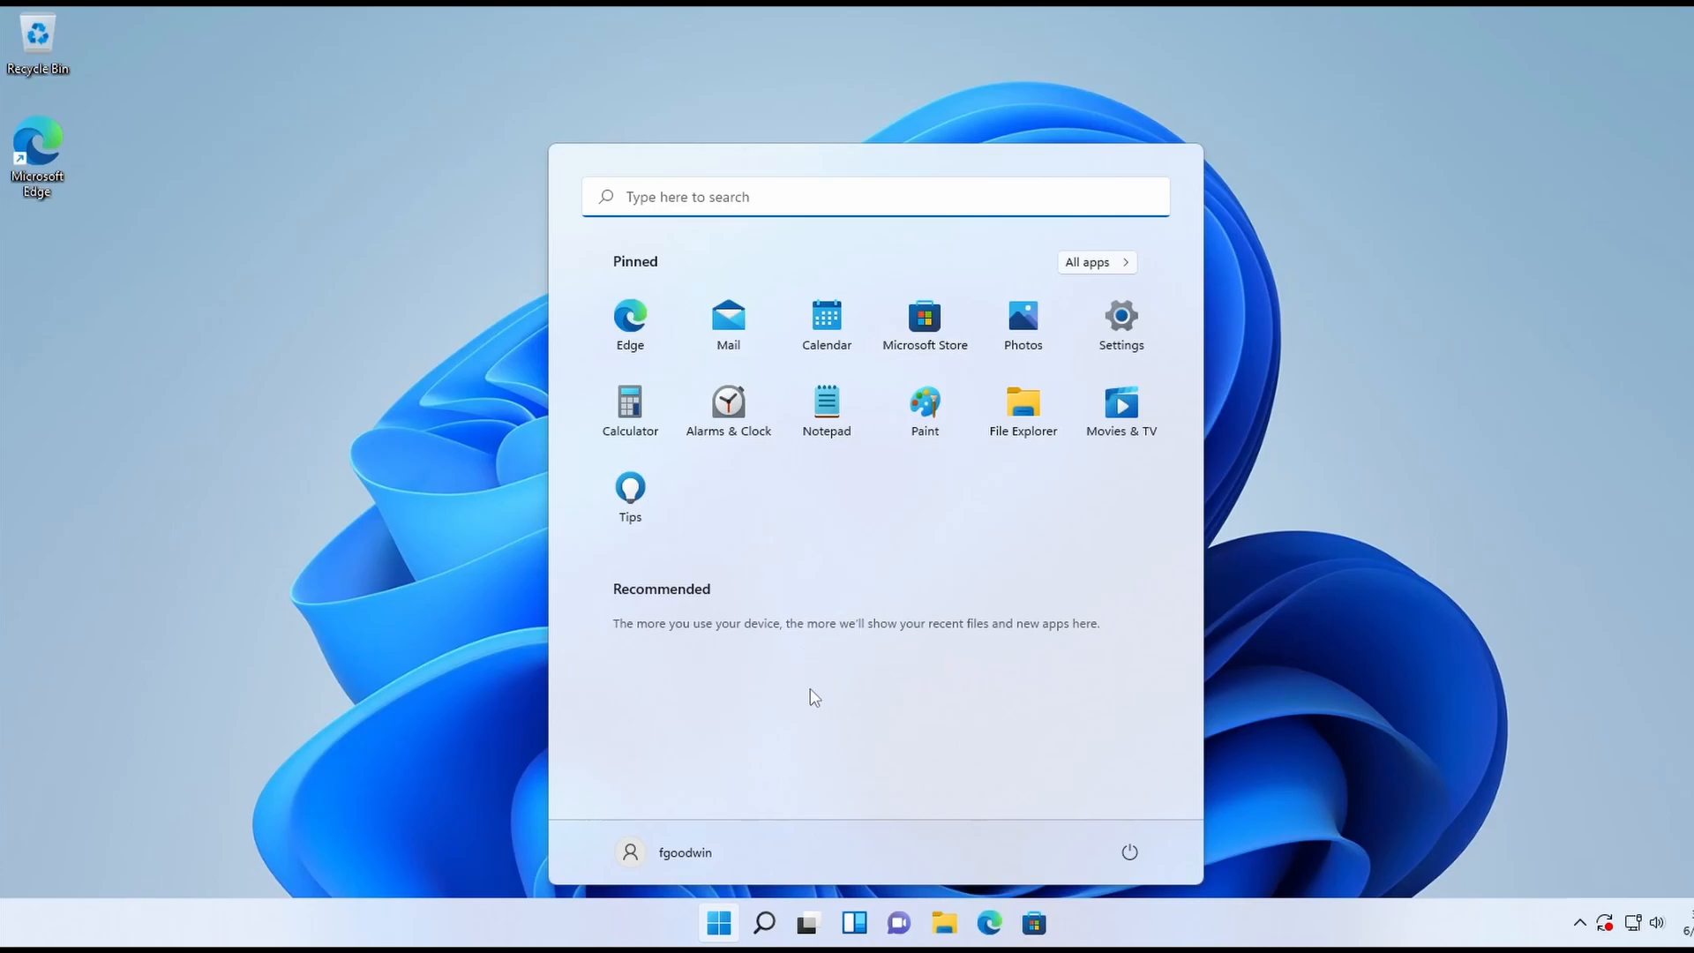
mouse_move(794, 724)
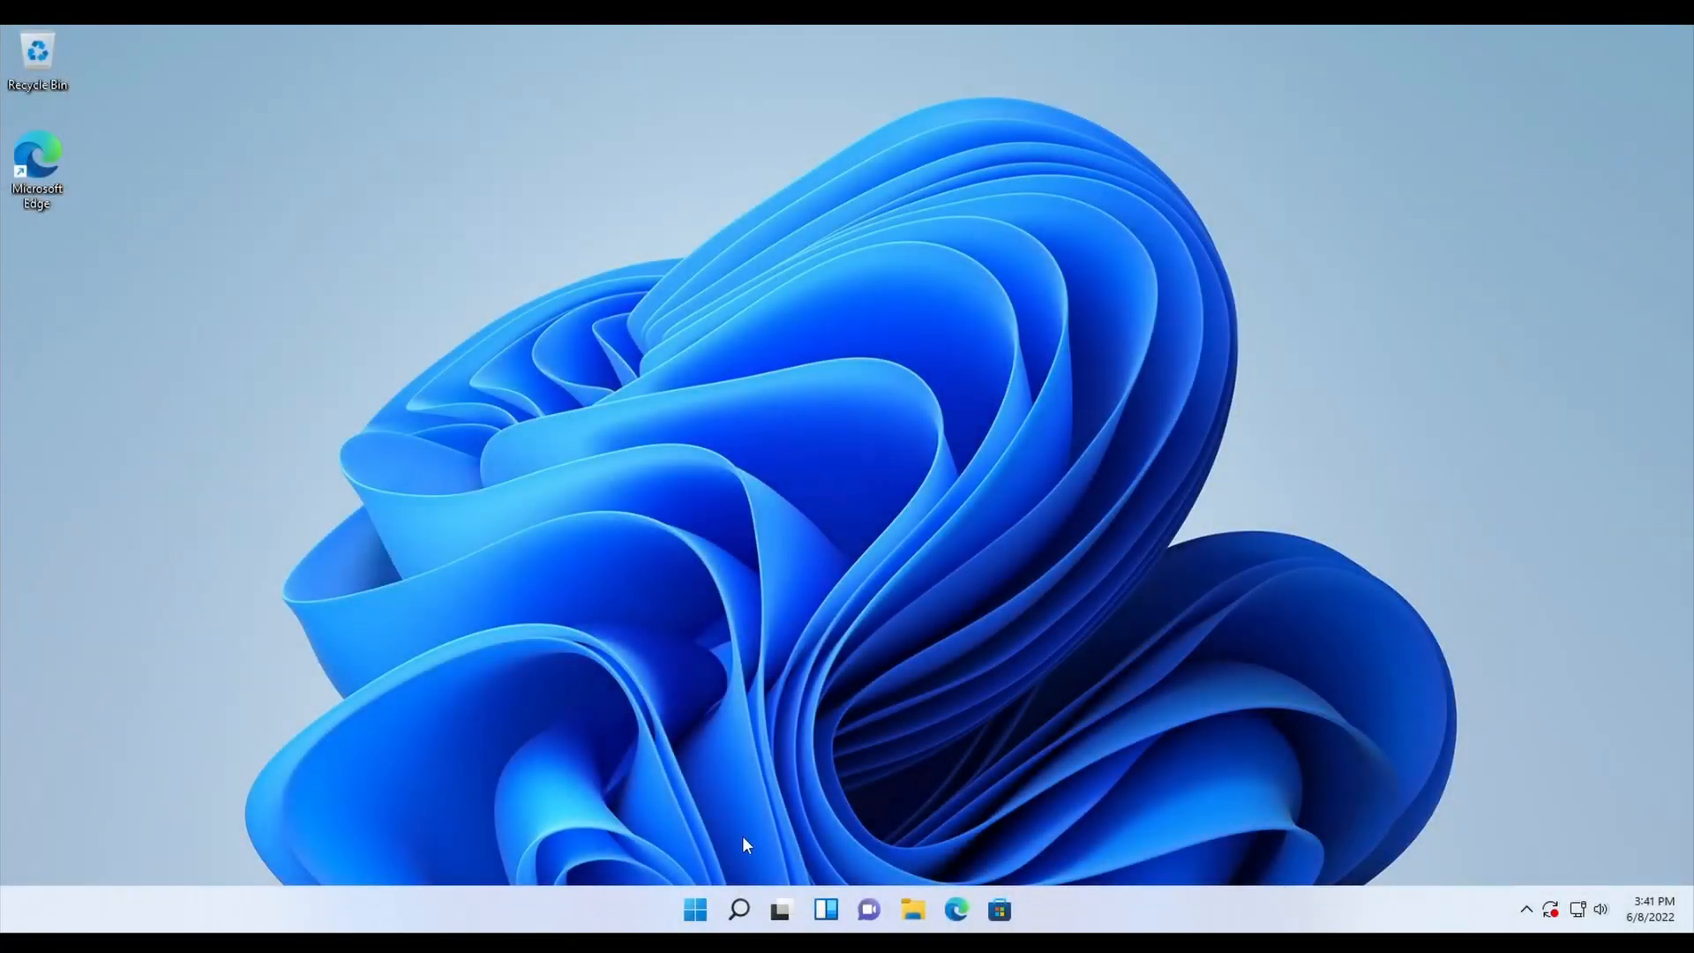
click(740, 909)
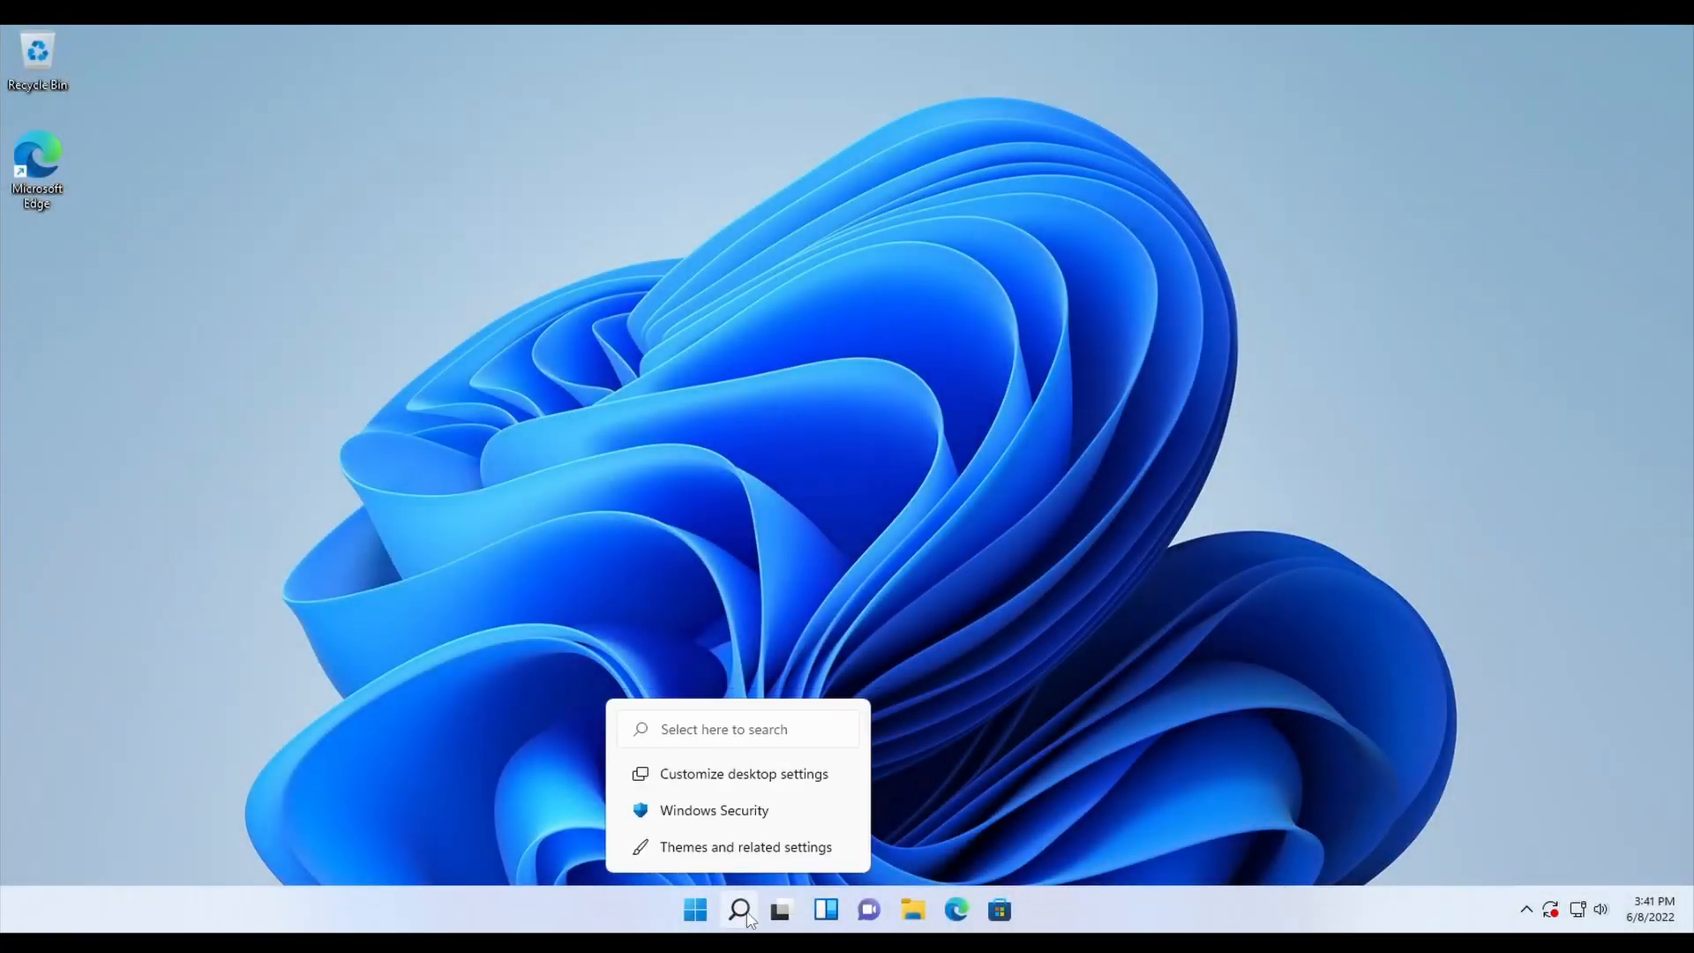
click(780, 918)
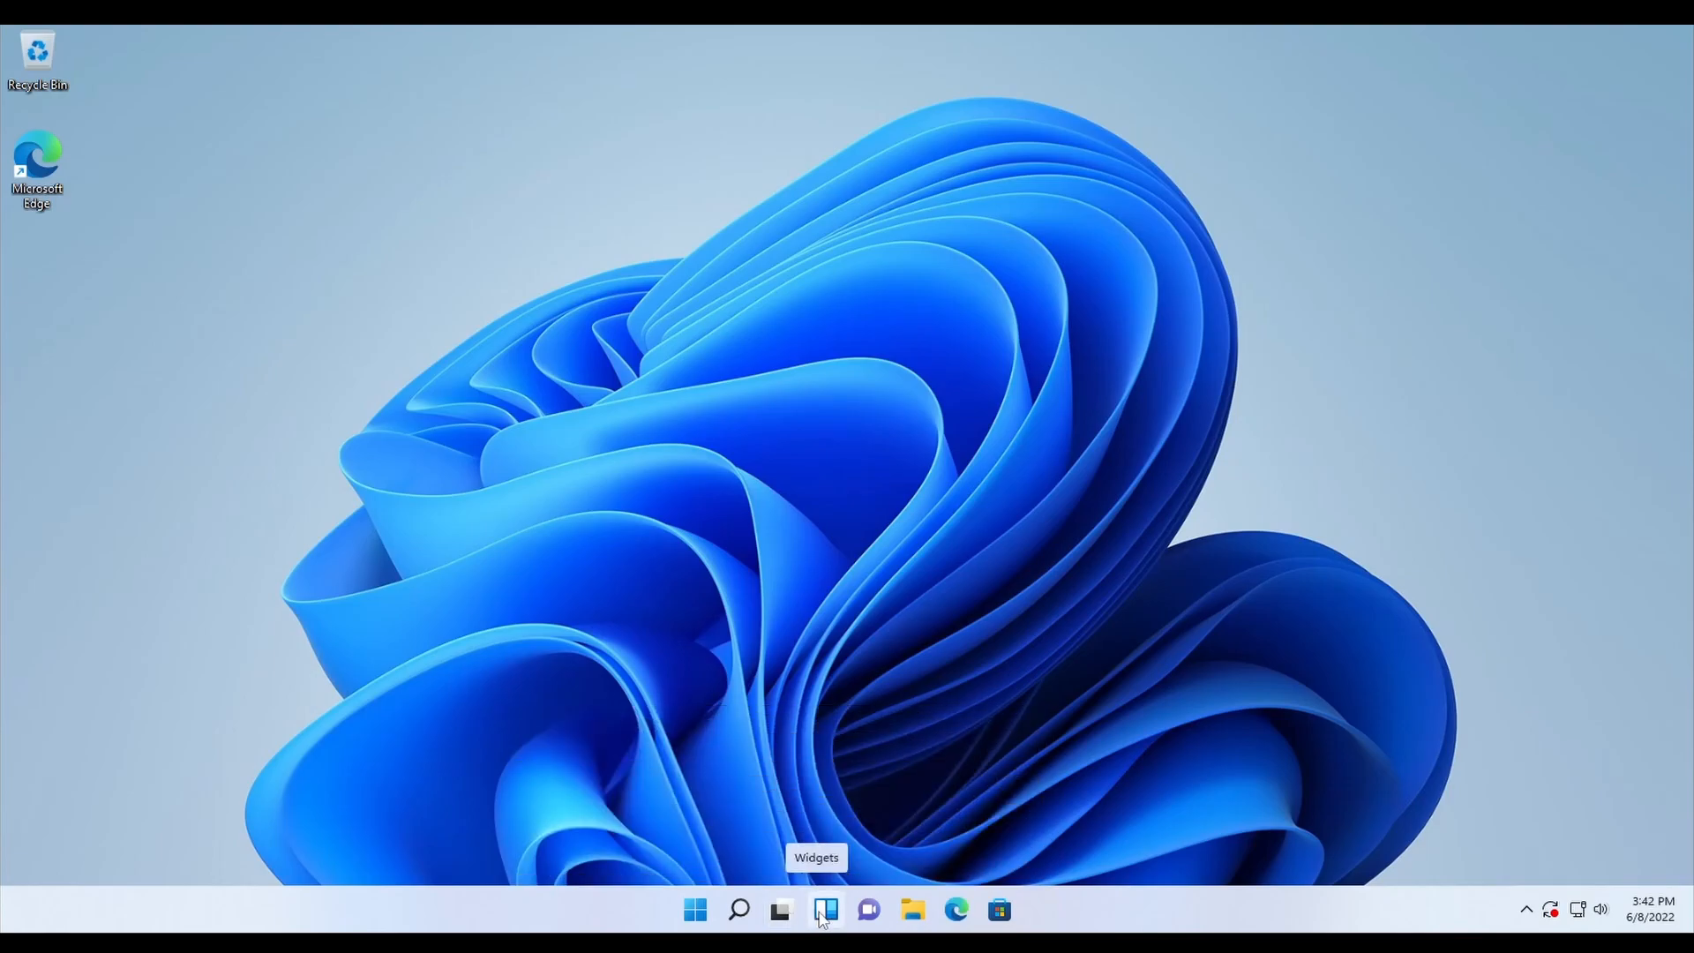
mouse_move(870, 910)
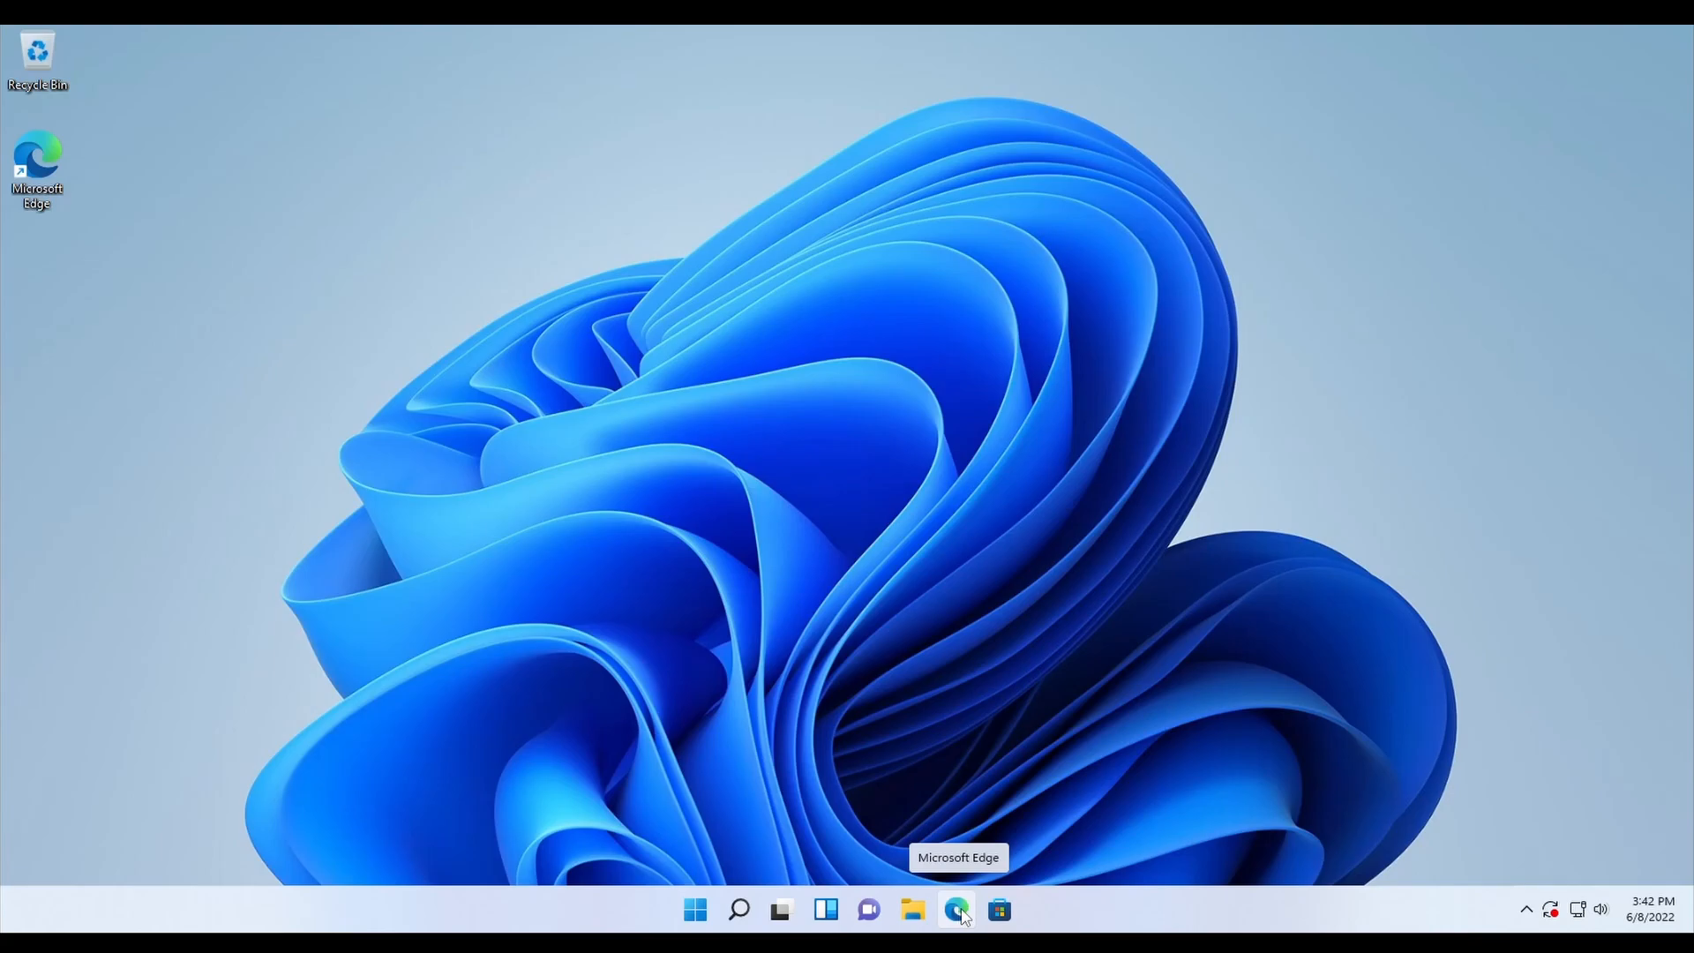
mouse_move(998, 910)
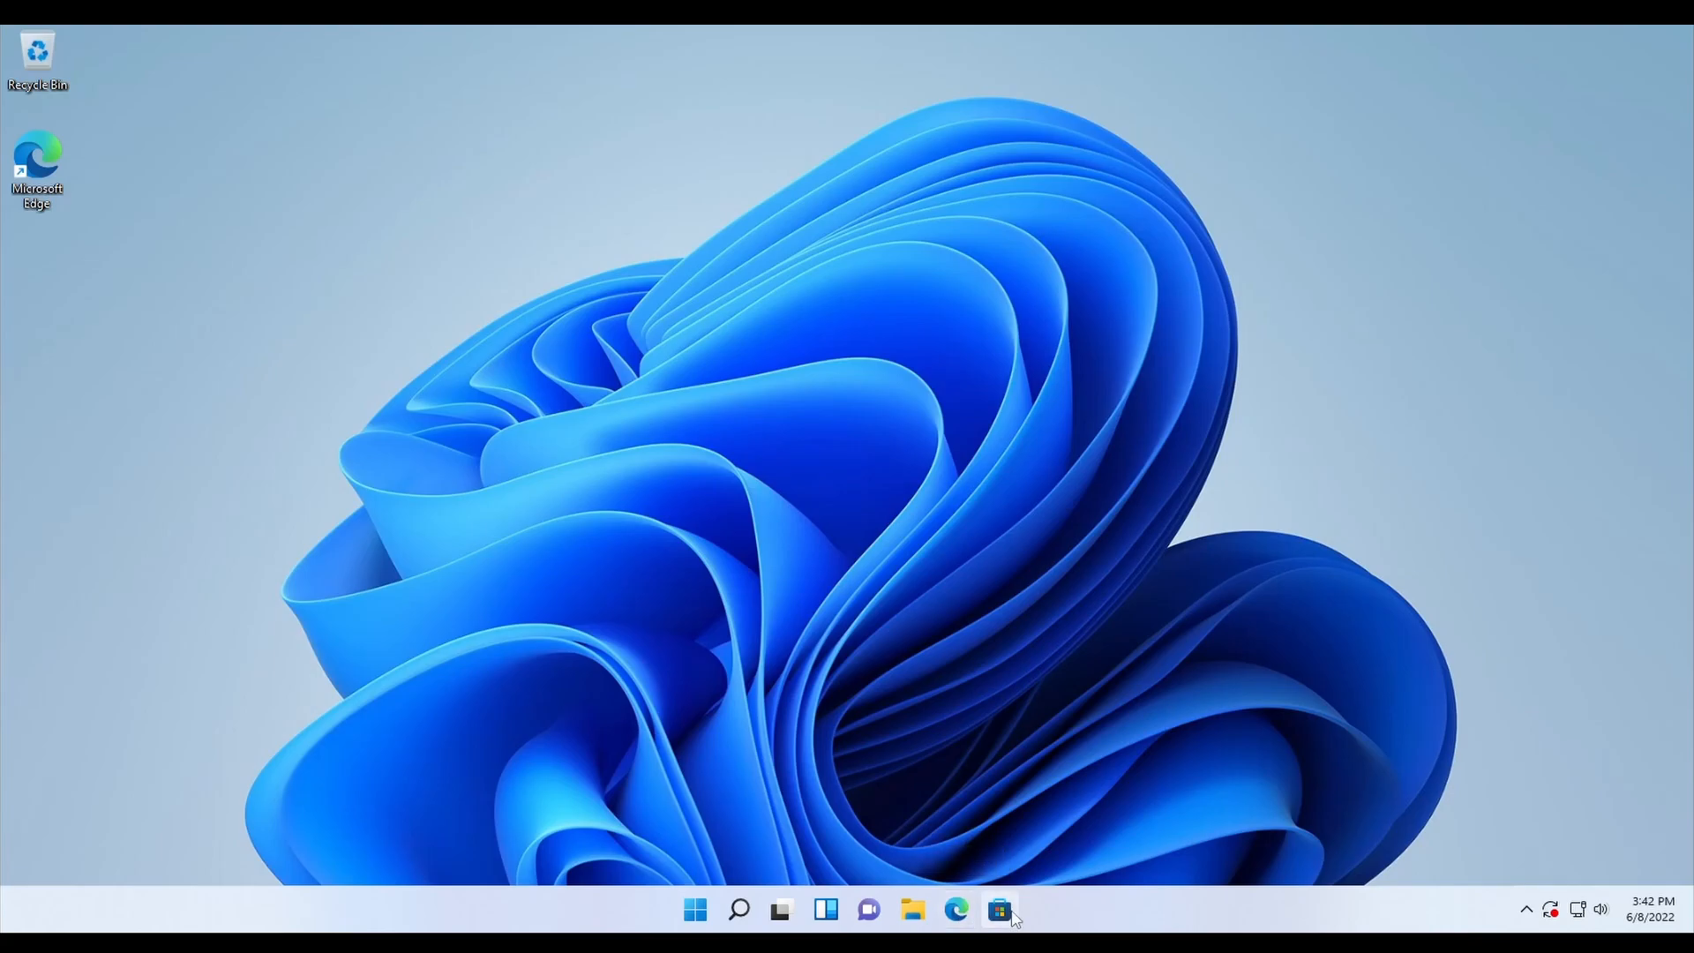
mouse_move(1000, 910)
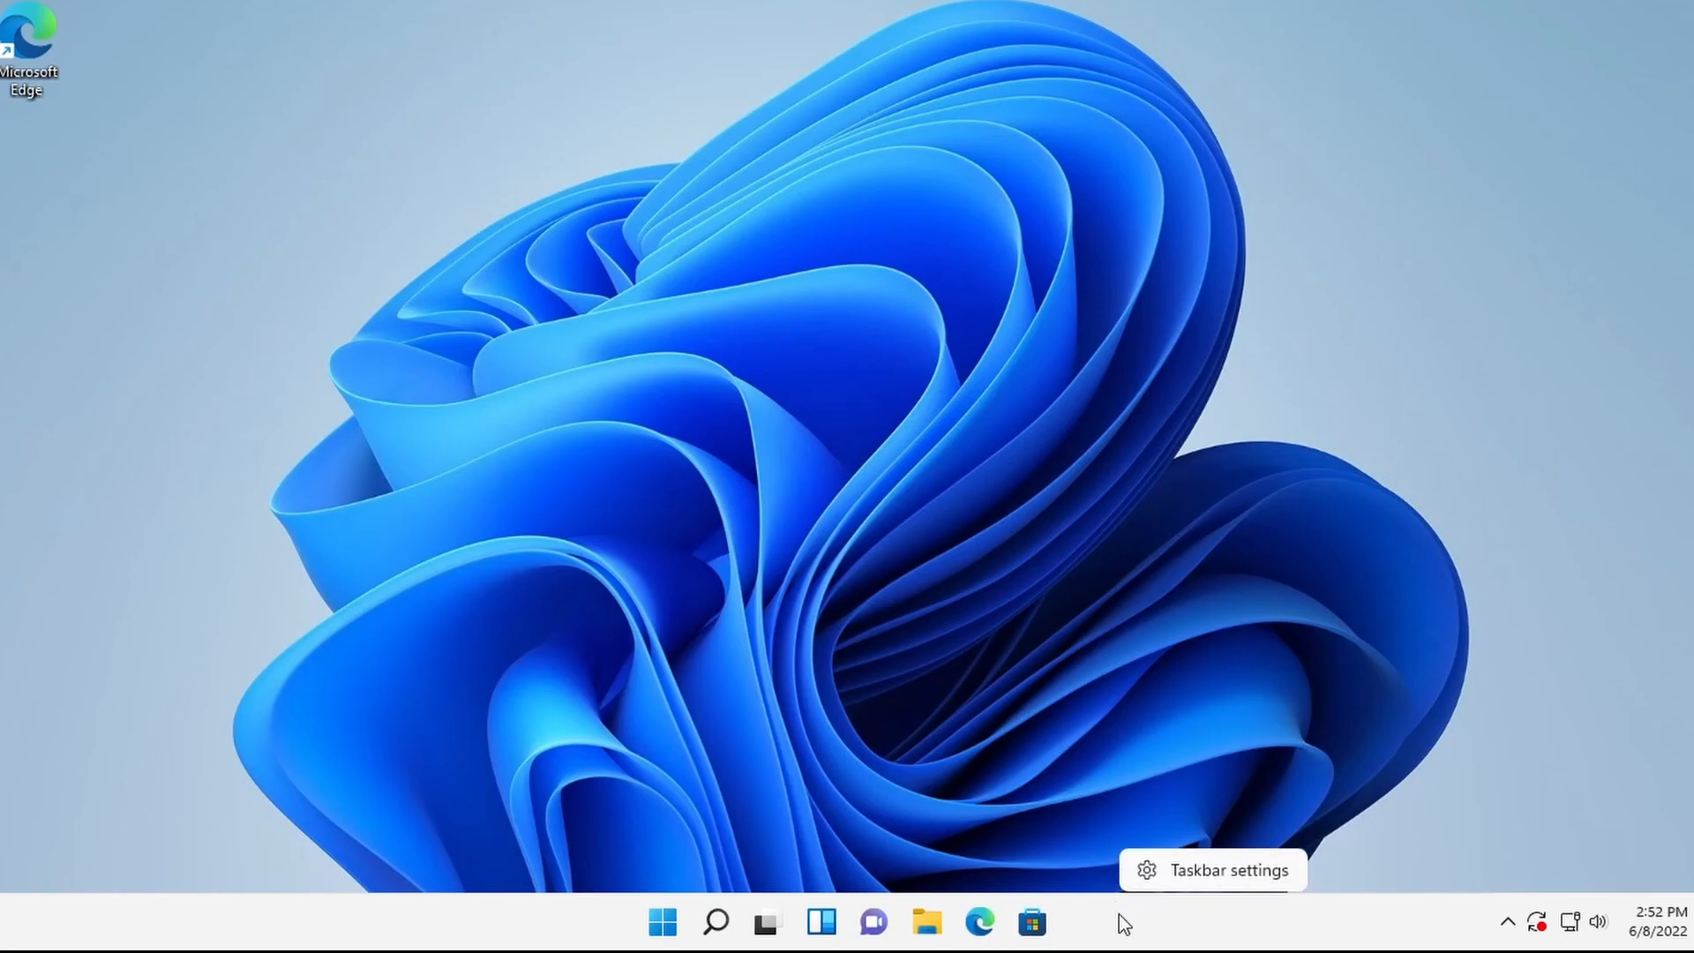
mouse_move(1189, 870)
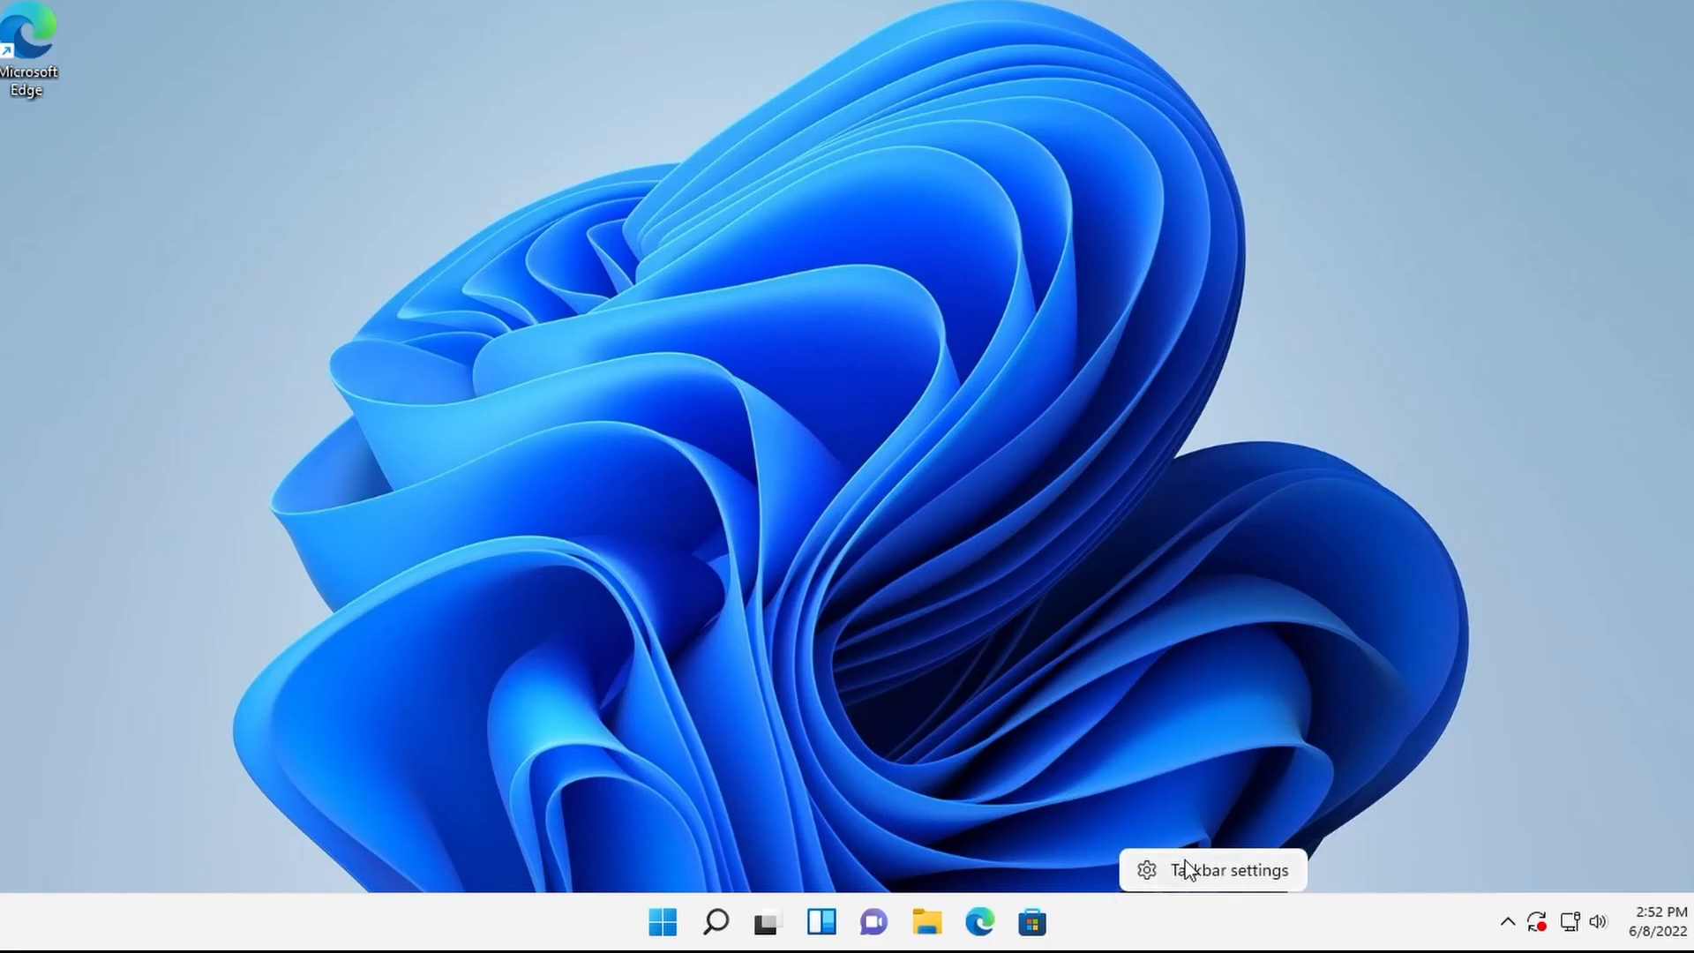
Set Taskbar alignment to Left under Taskbar behaviors, then close Settings
click(1229, 870)
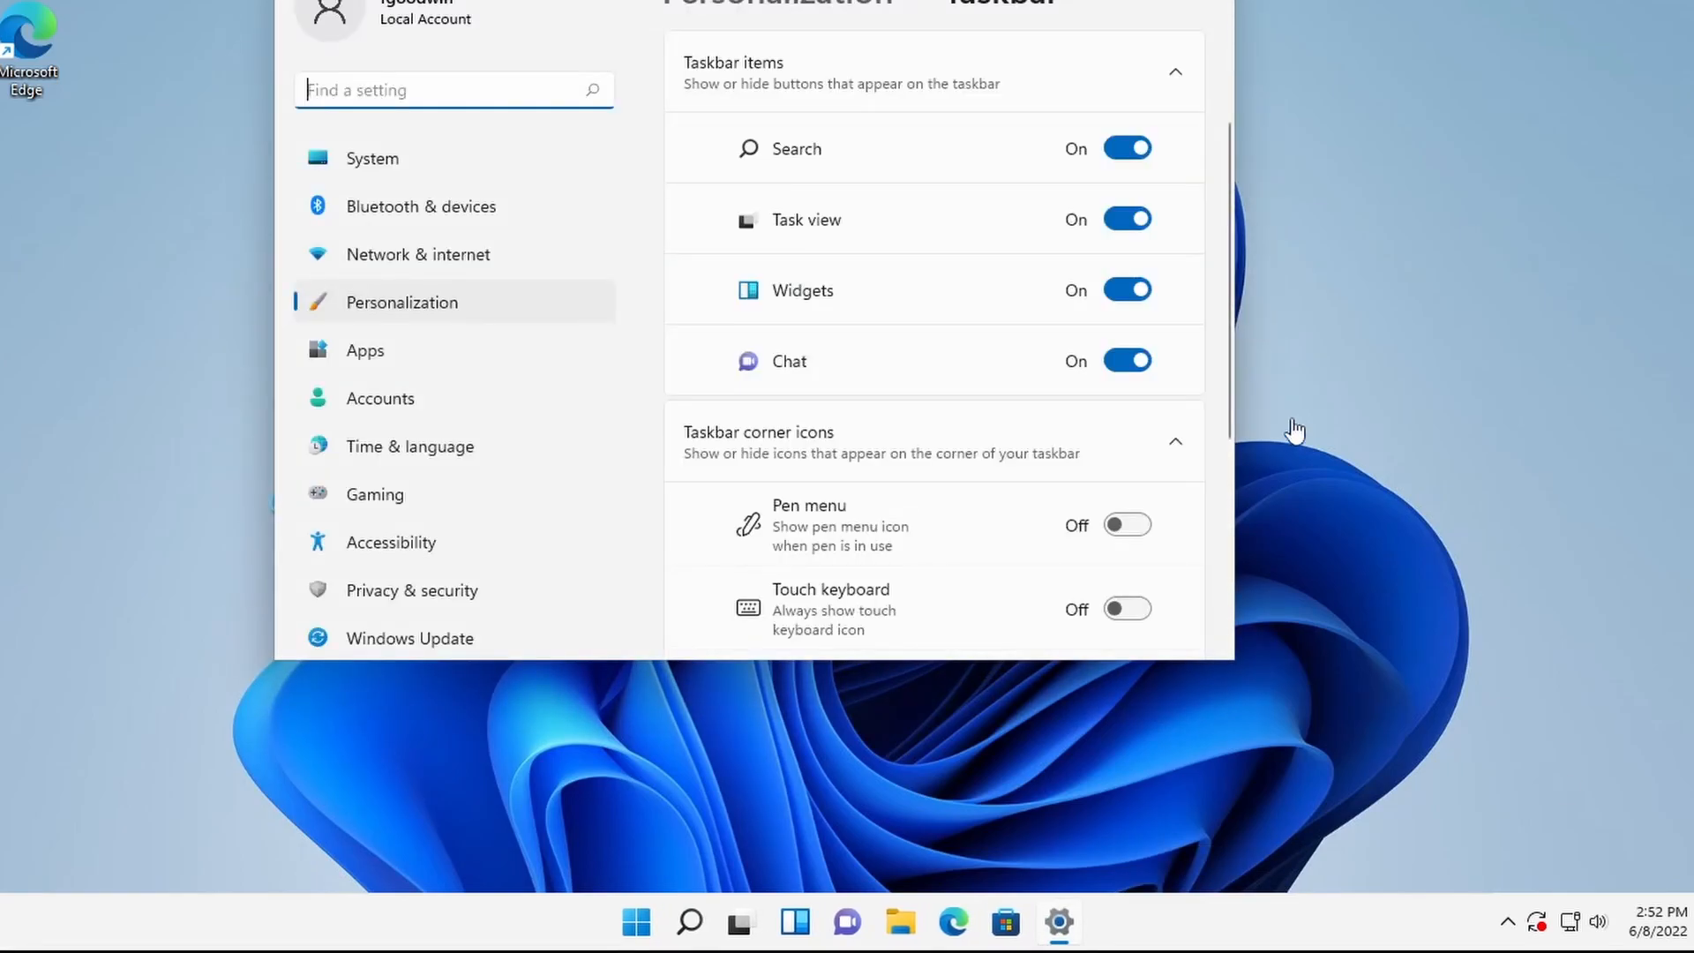
mouse_move(891, 279)
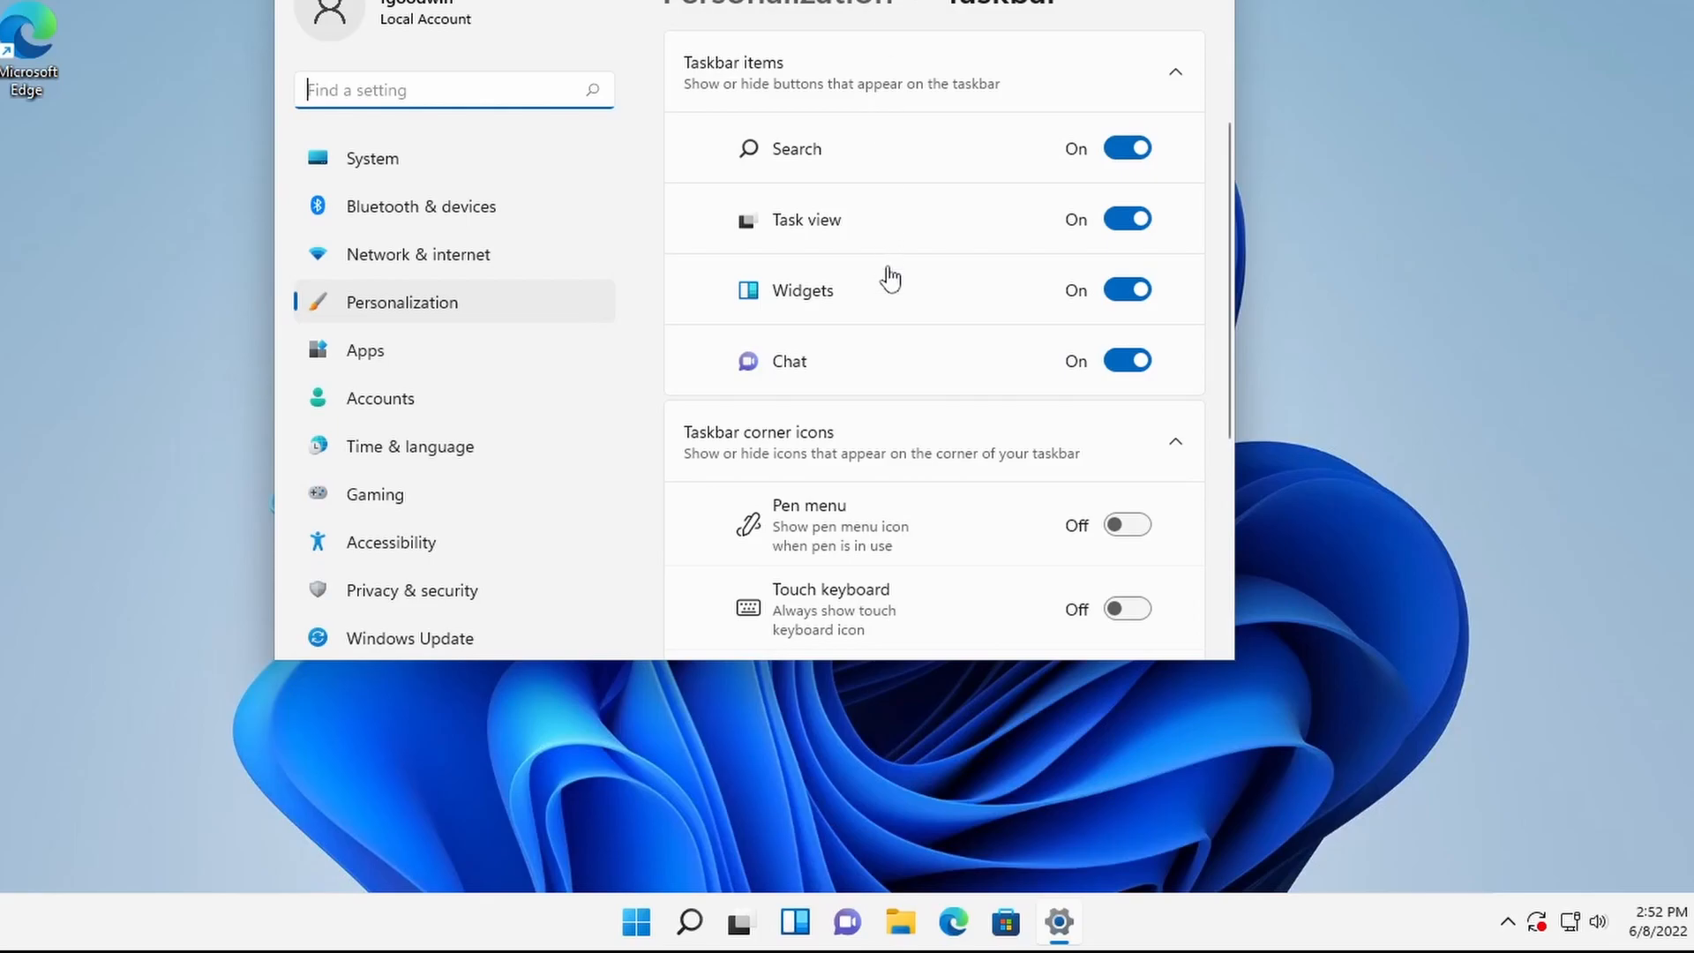
scroll(down, 3)
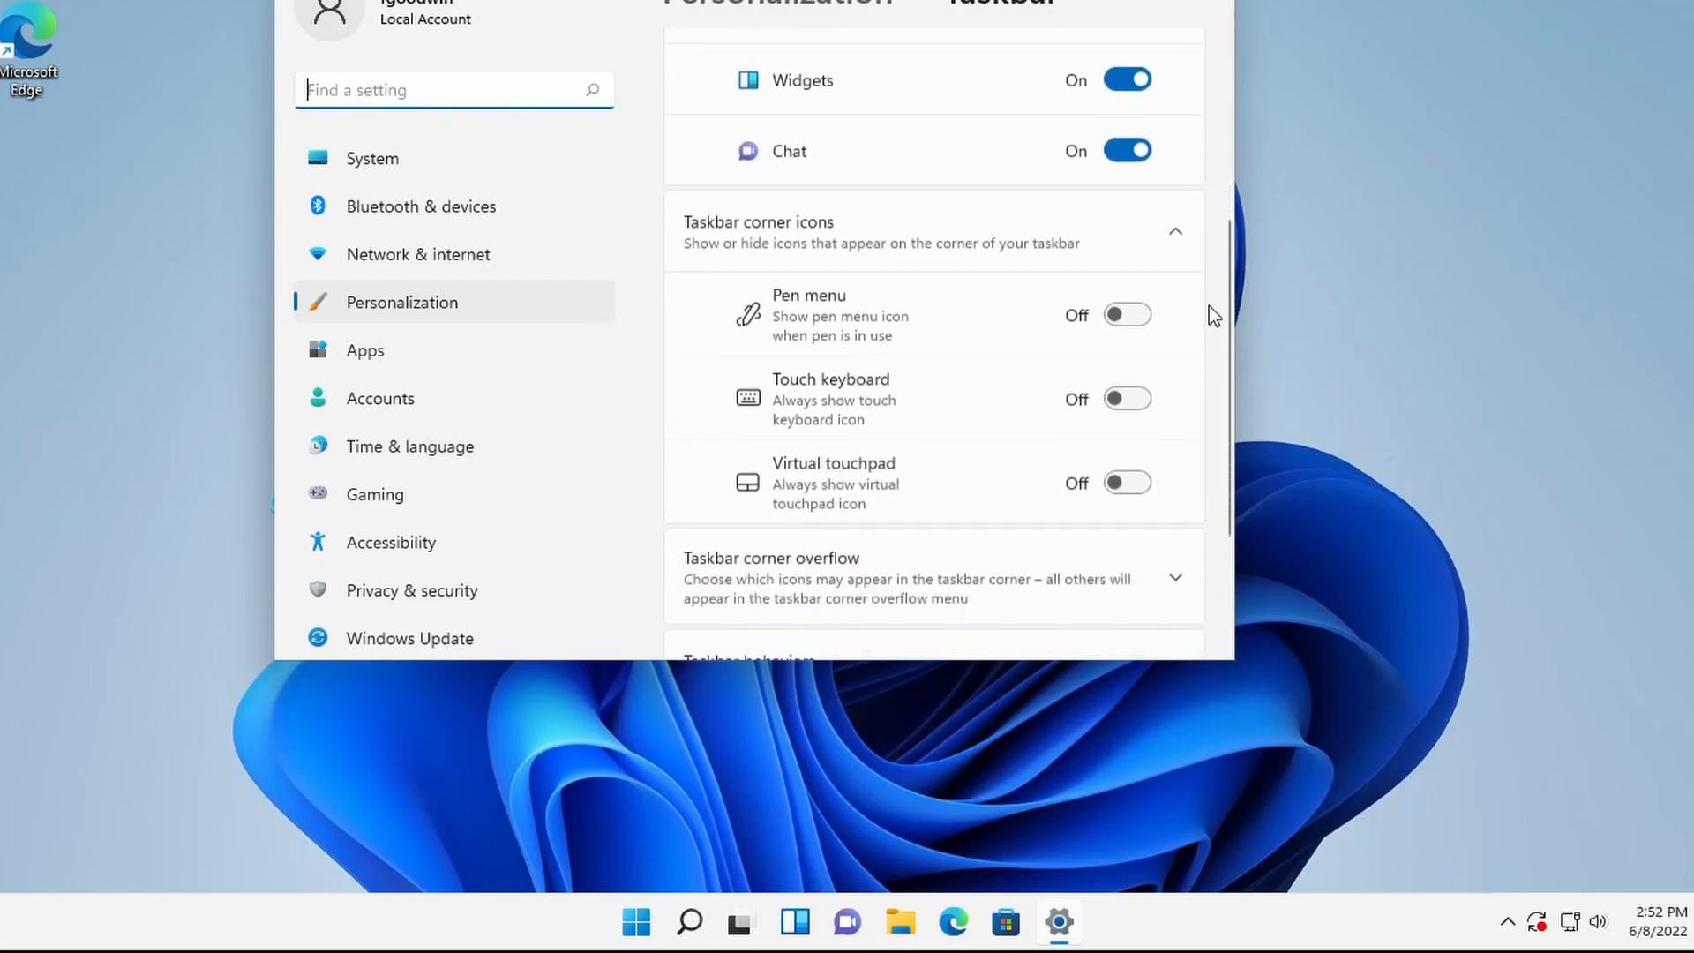
scroll(down, 3)
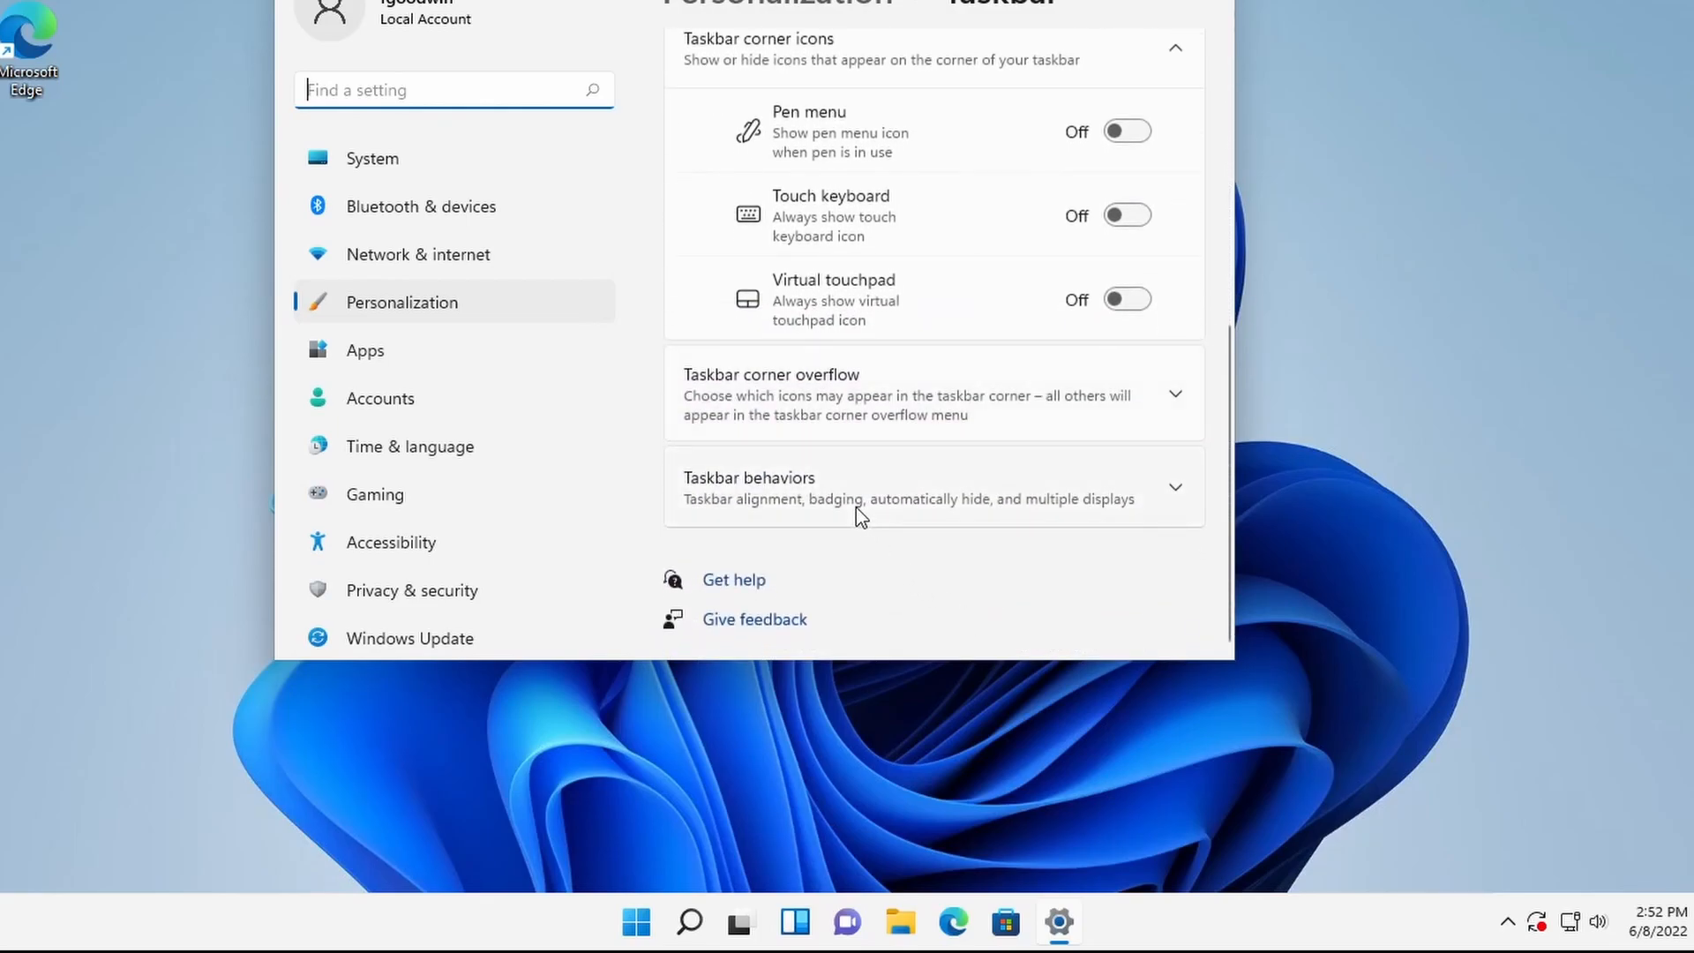
click(933, 487)
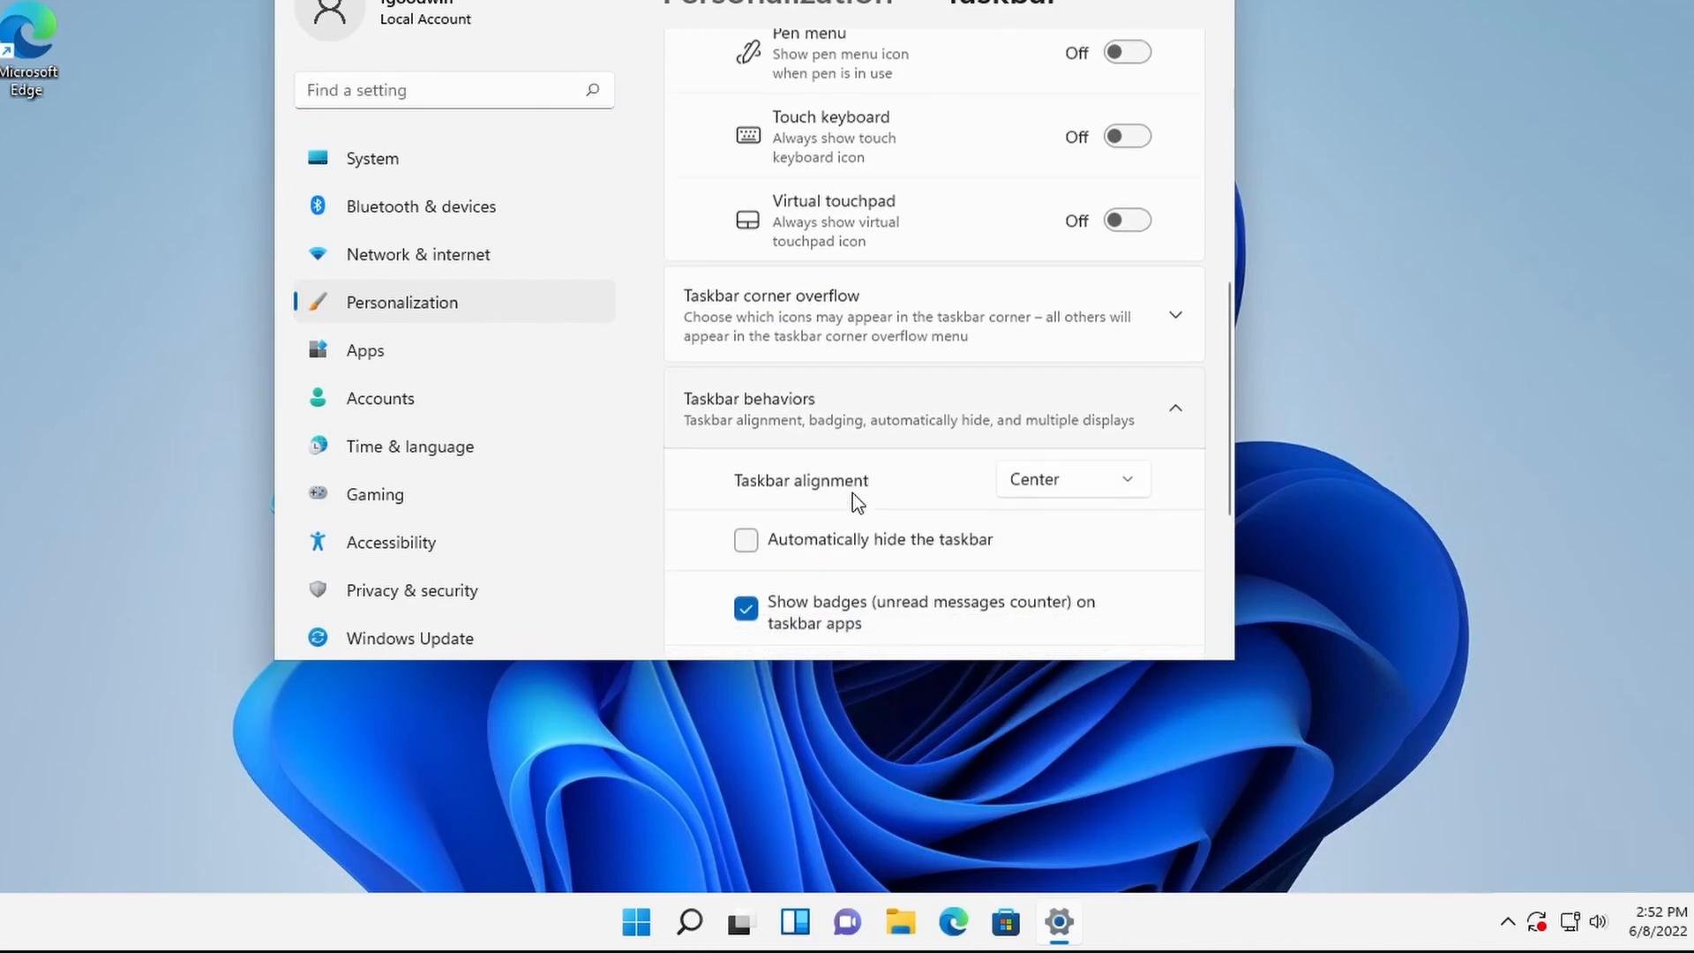
scroll(down, 3)
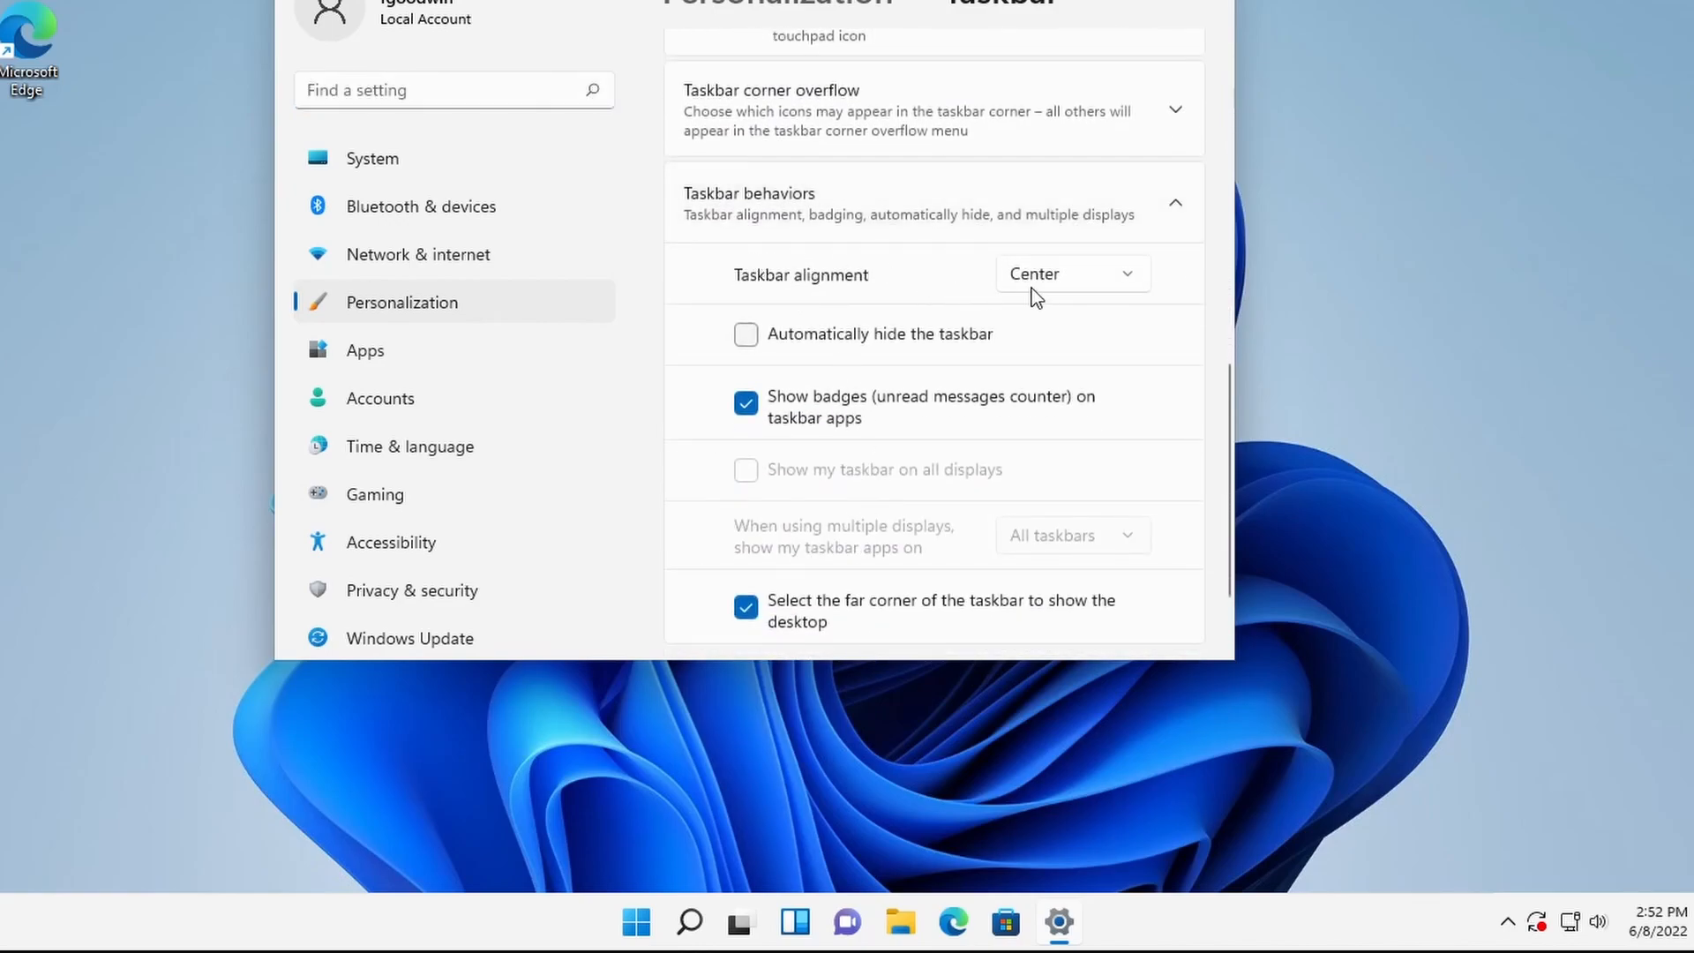
click(1070, 273)
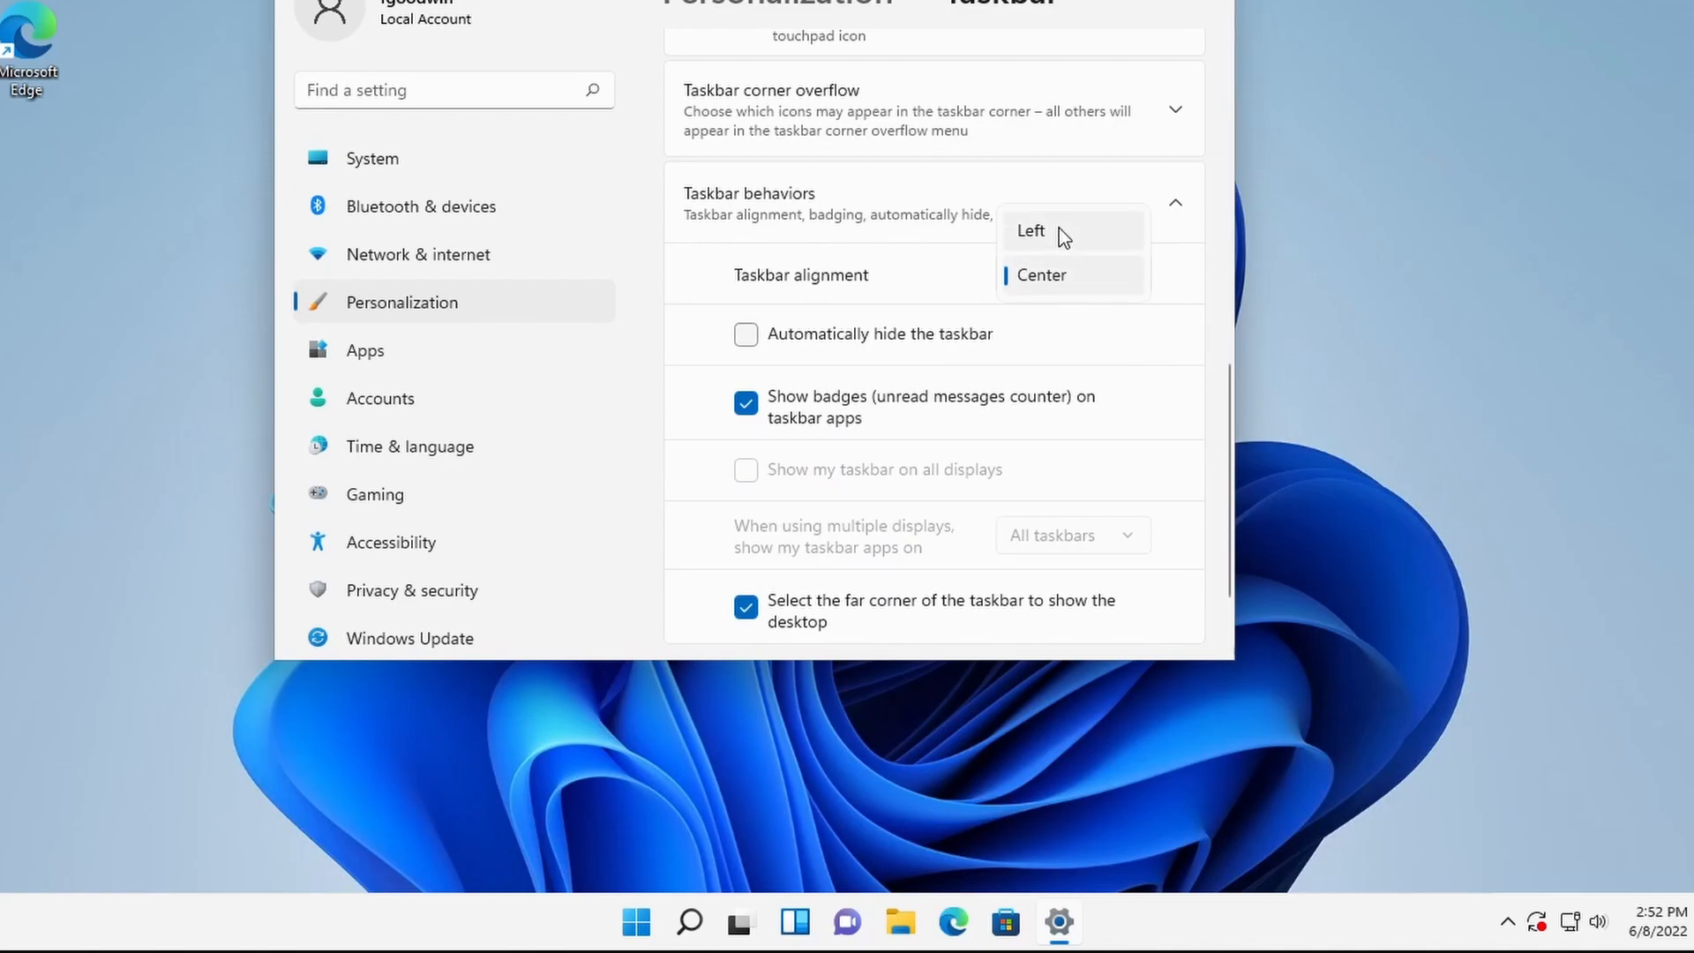
click(1031, 231)
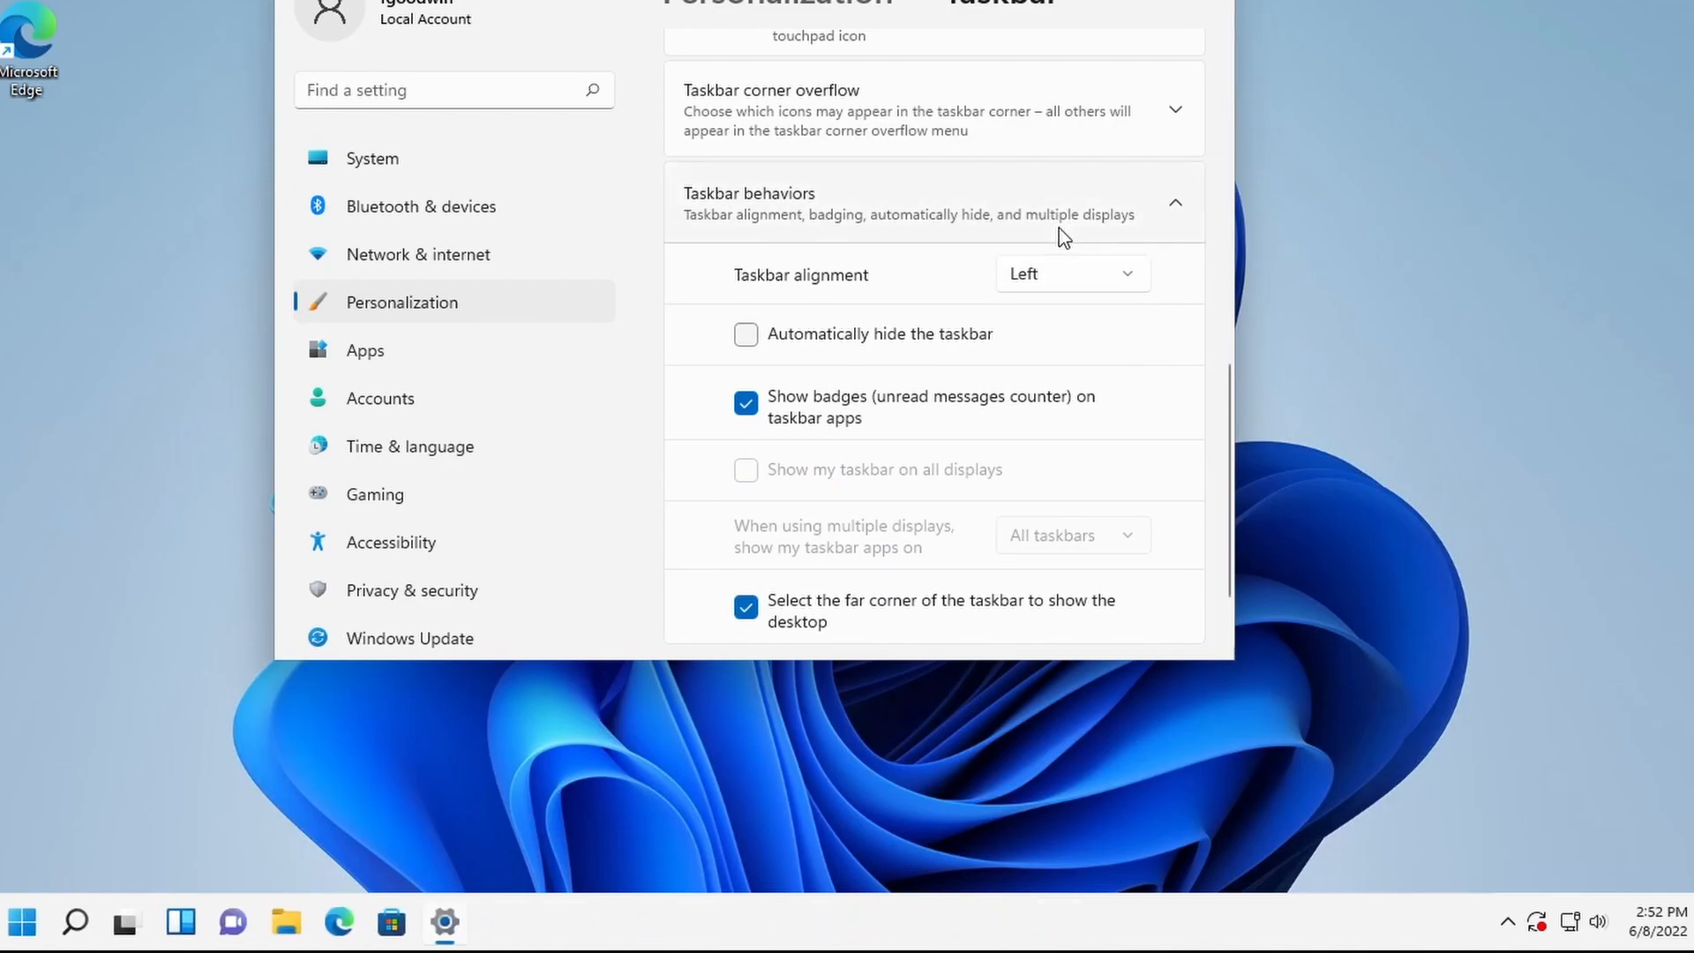
click(285, 929)
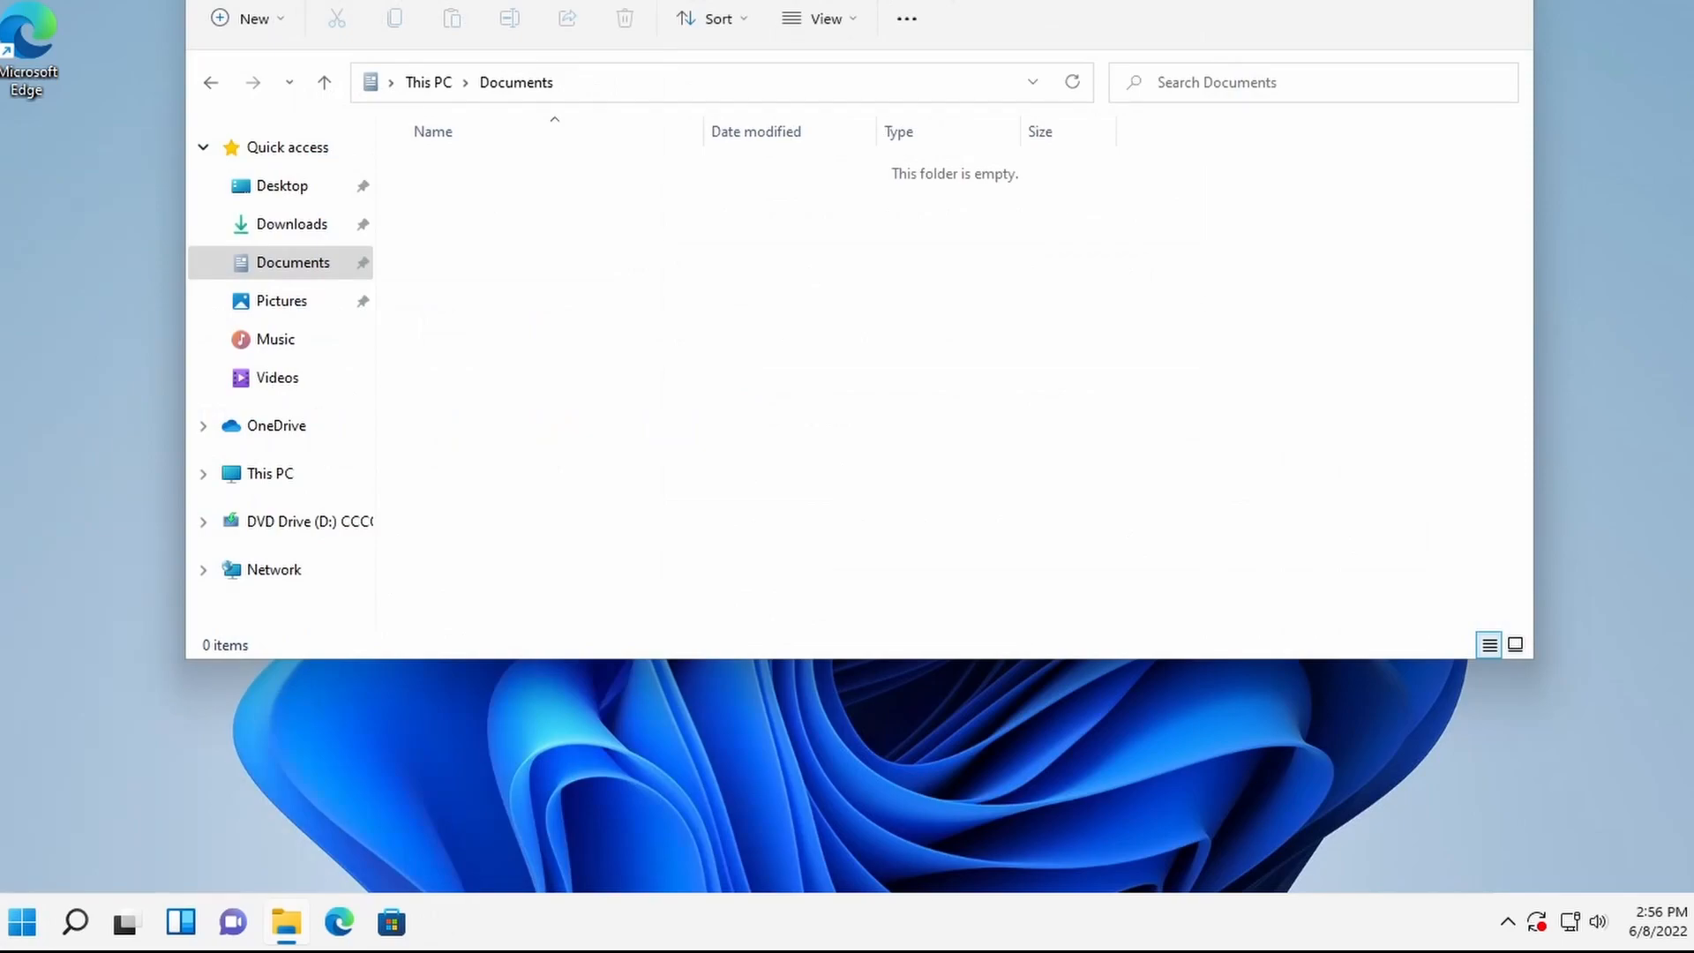
Right-click empty space in Documents and choose Show more options for the classic menu
right_click(686, 275)
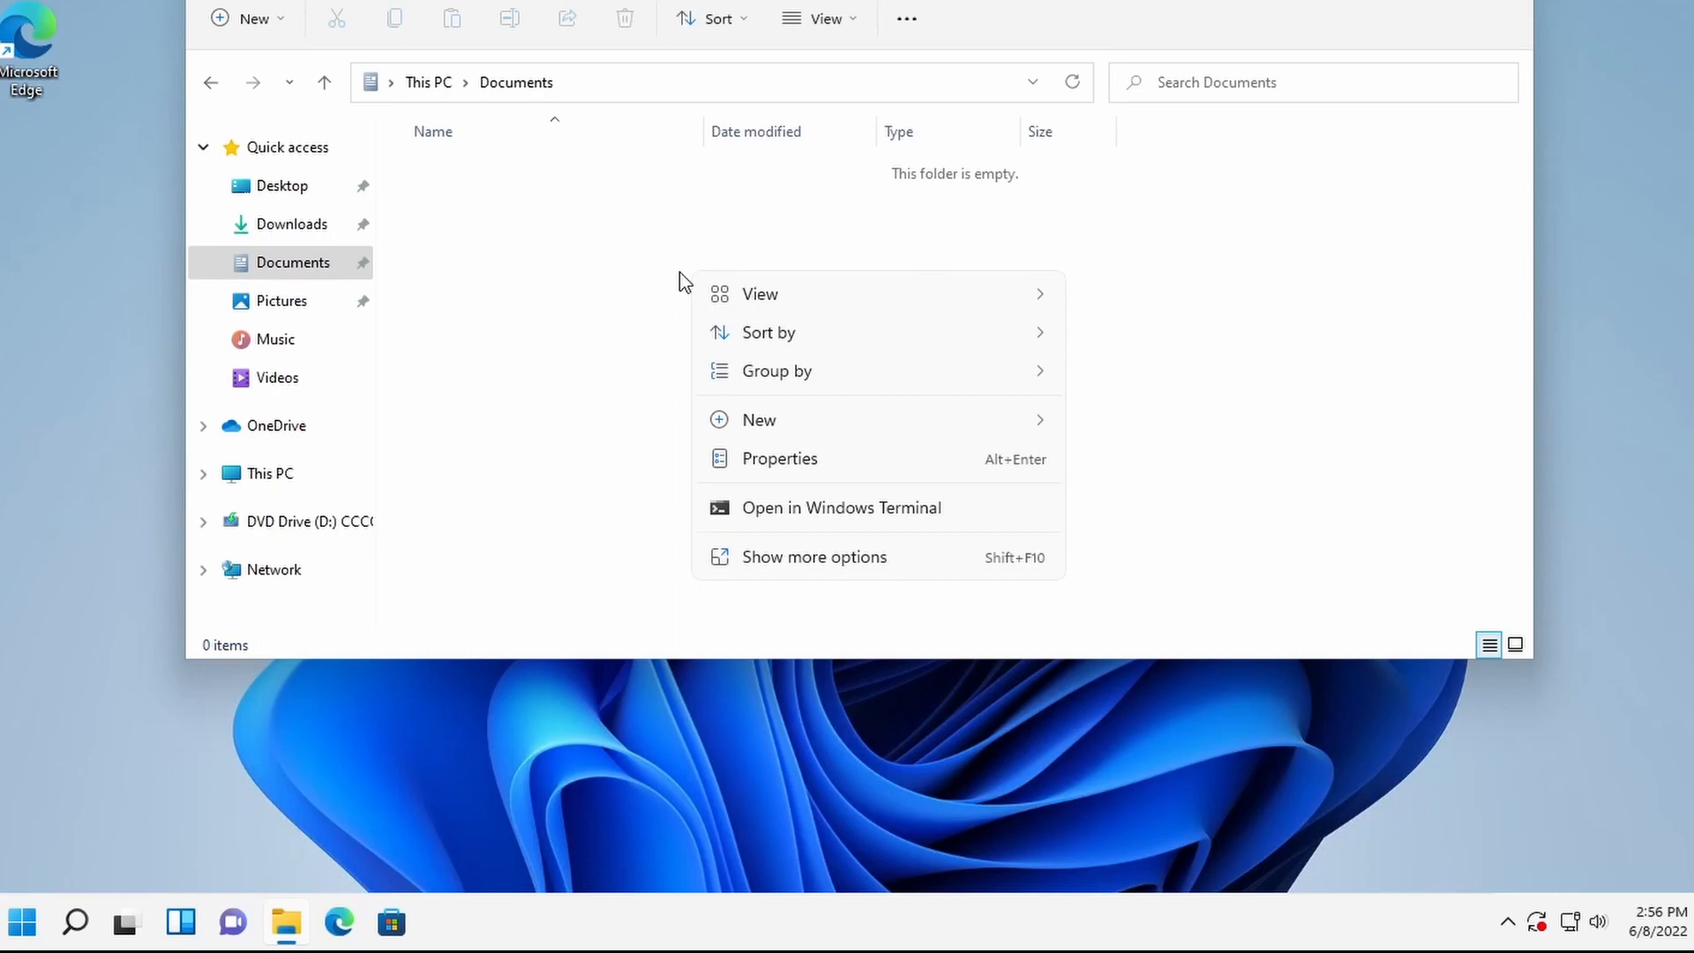
mouse_move(954, 558)
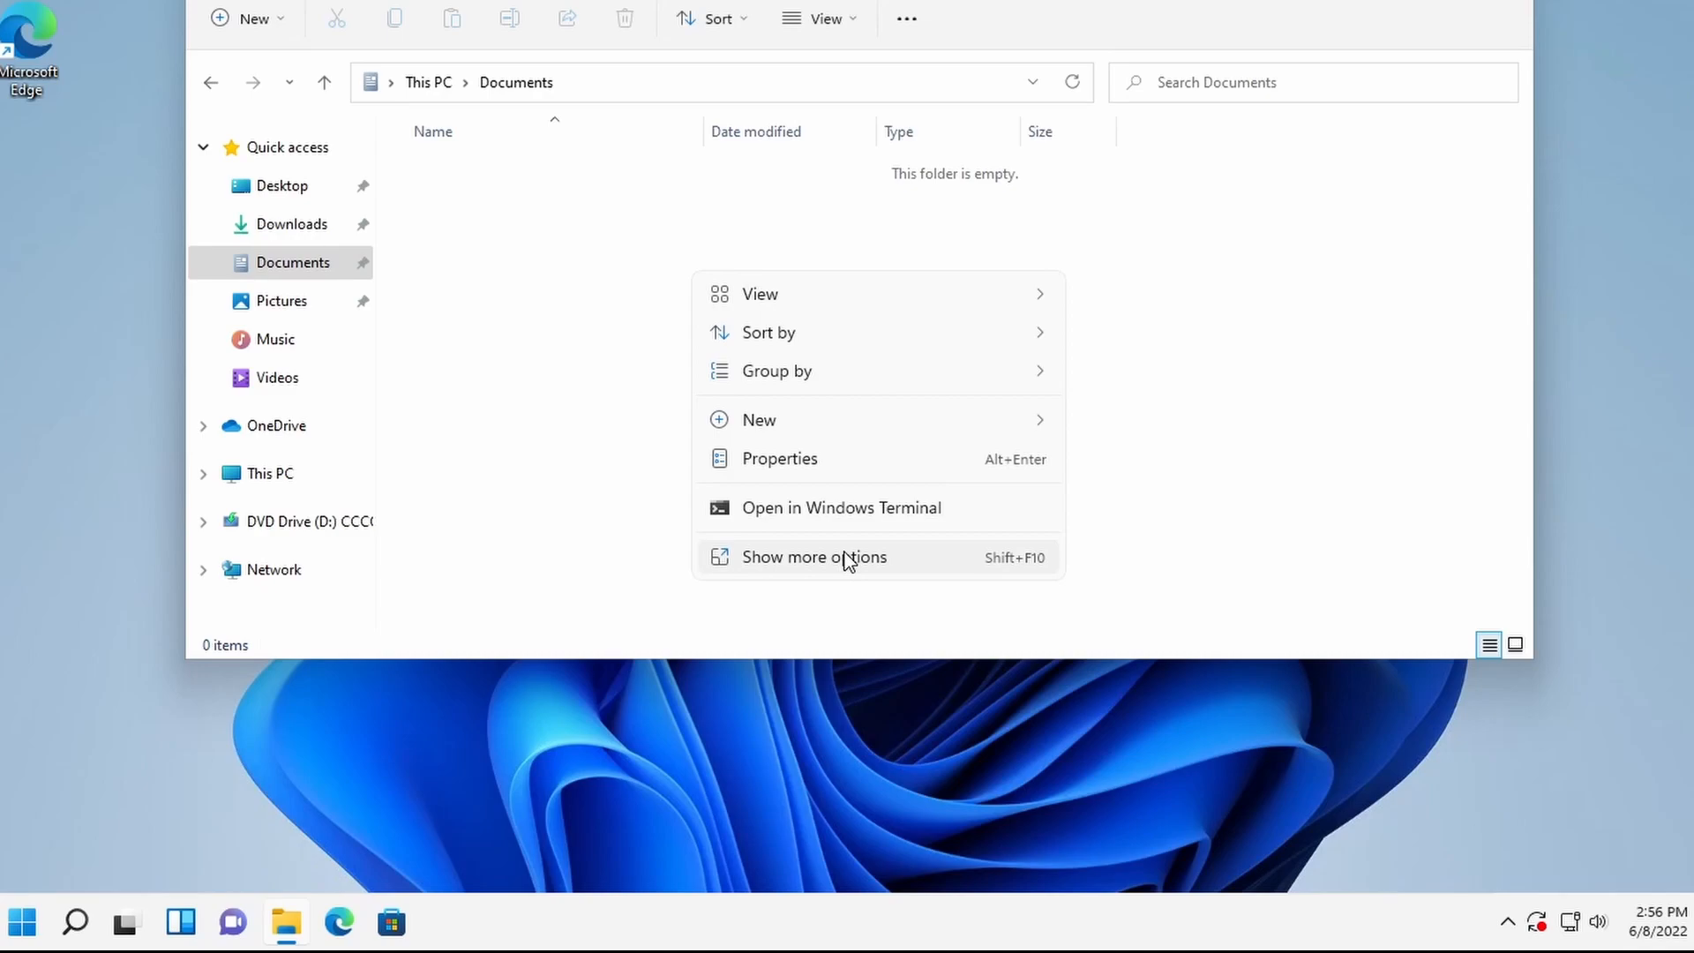
click(814, 557)
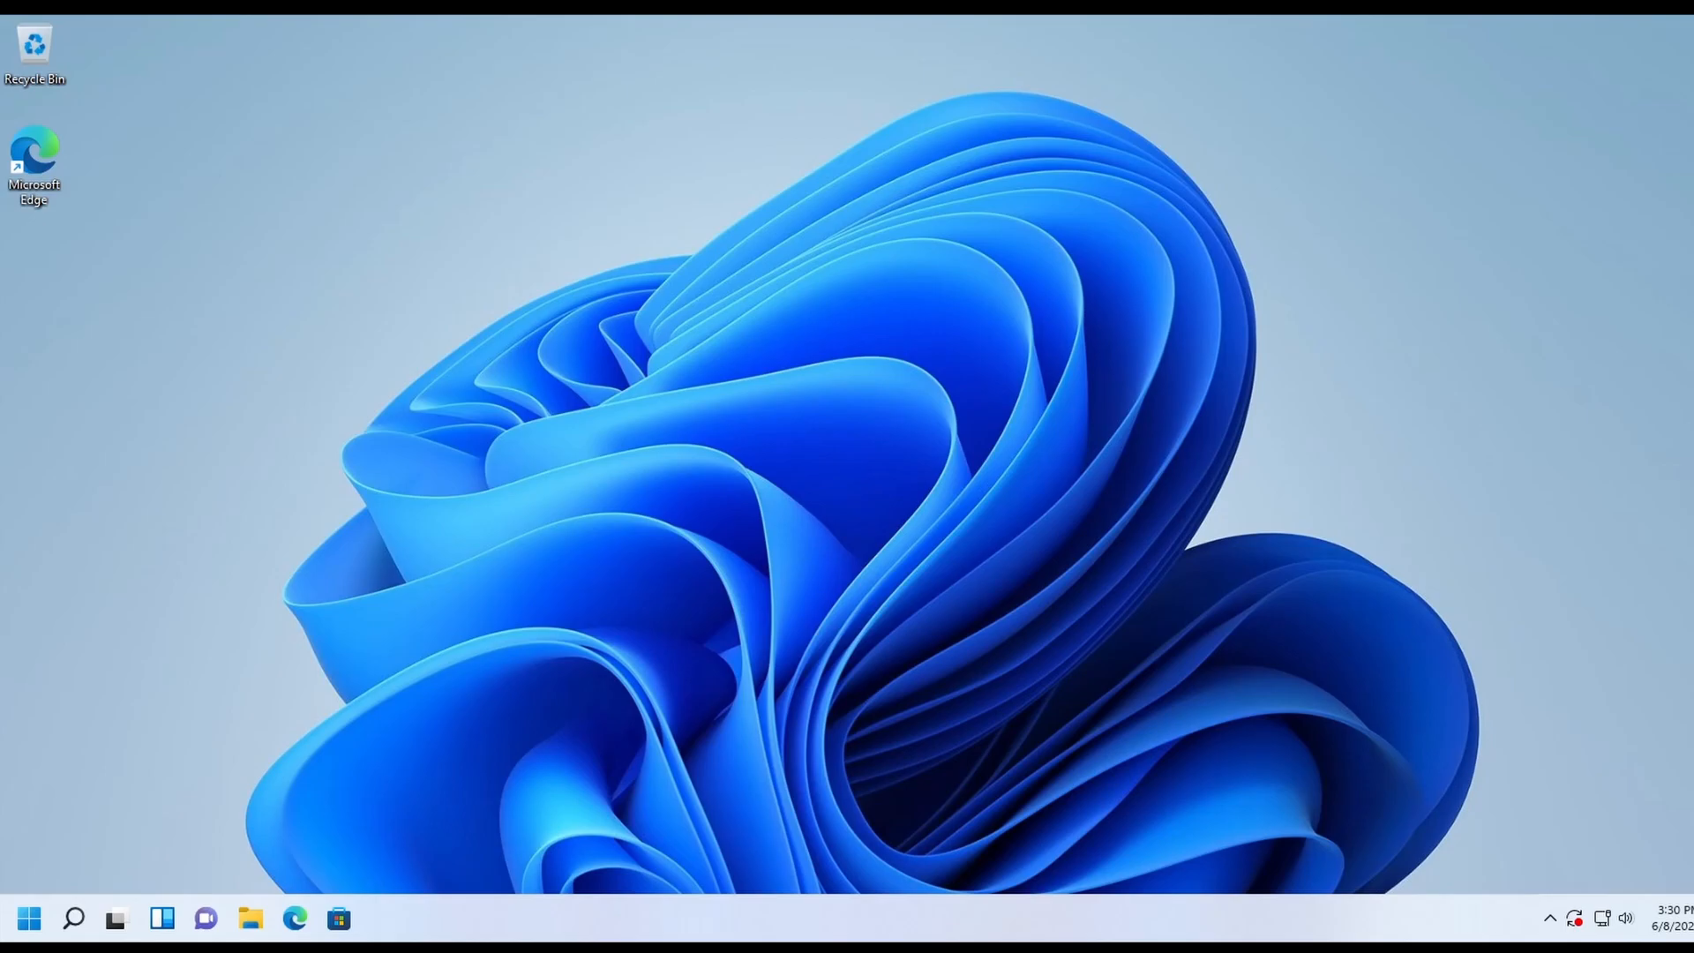
mouse_move(722, 919)
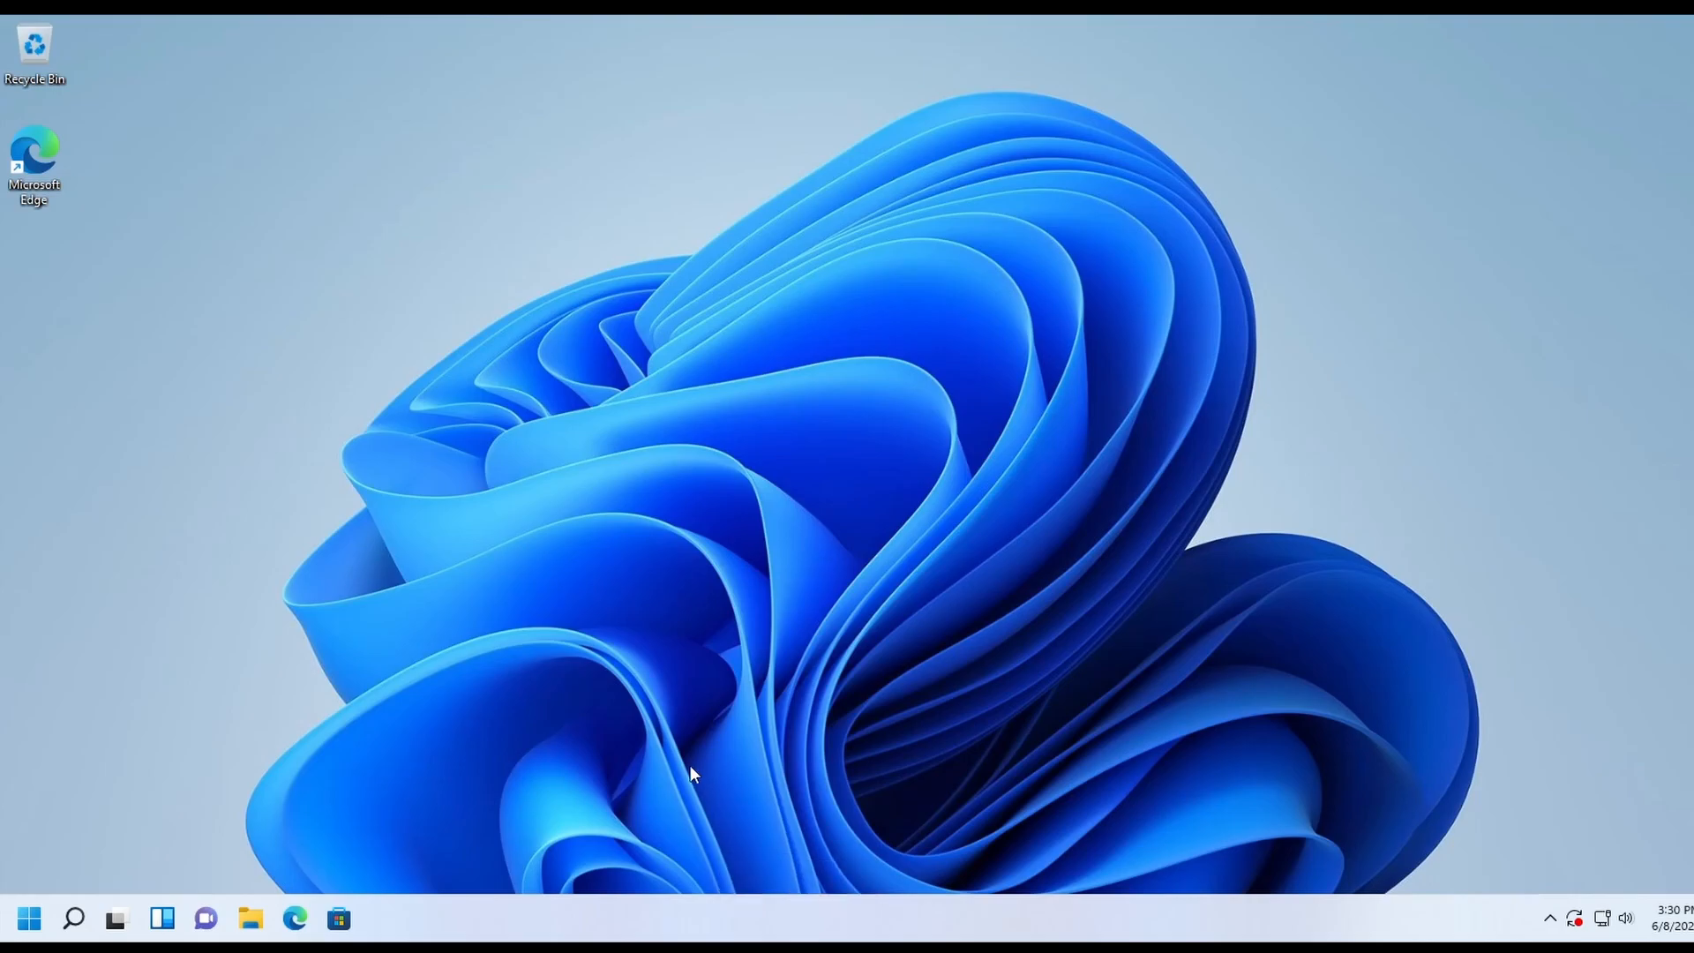
mouse_move(591, 693)
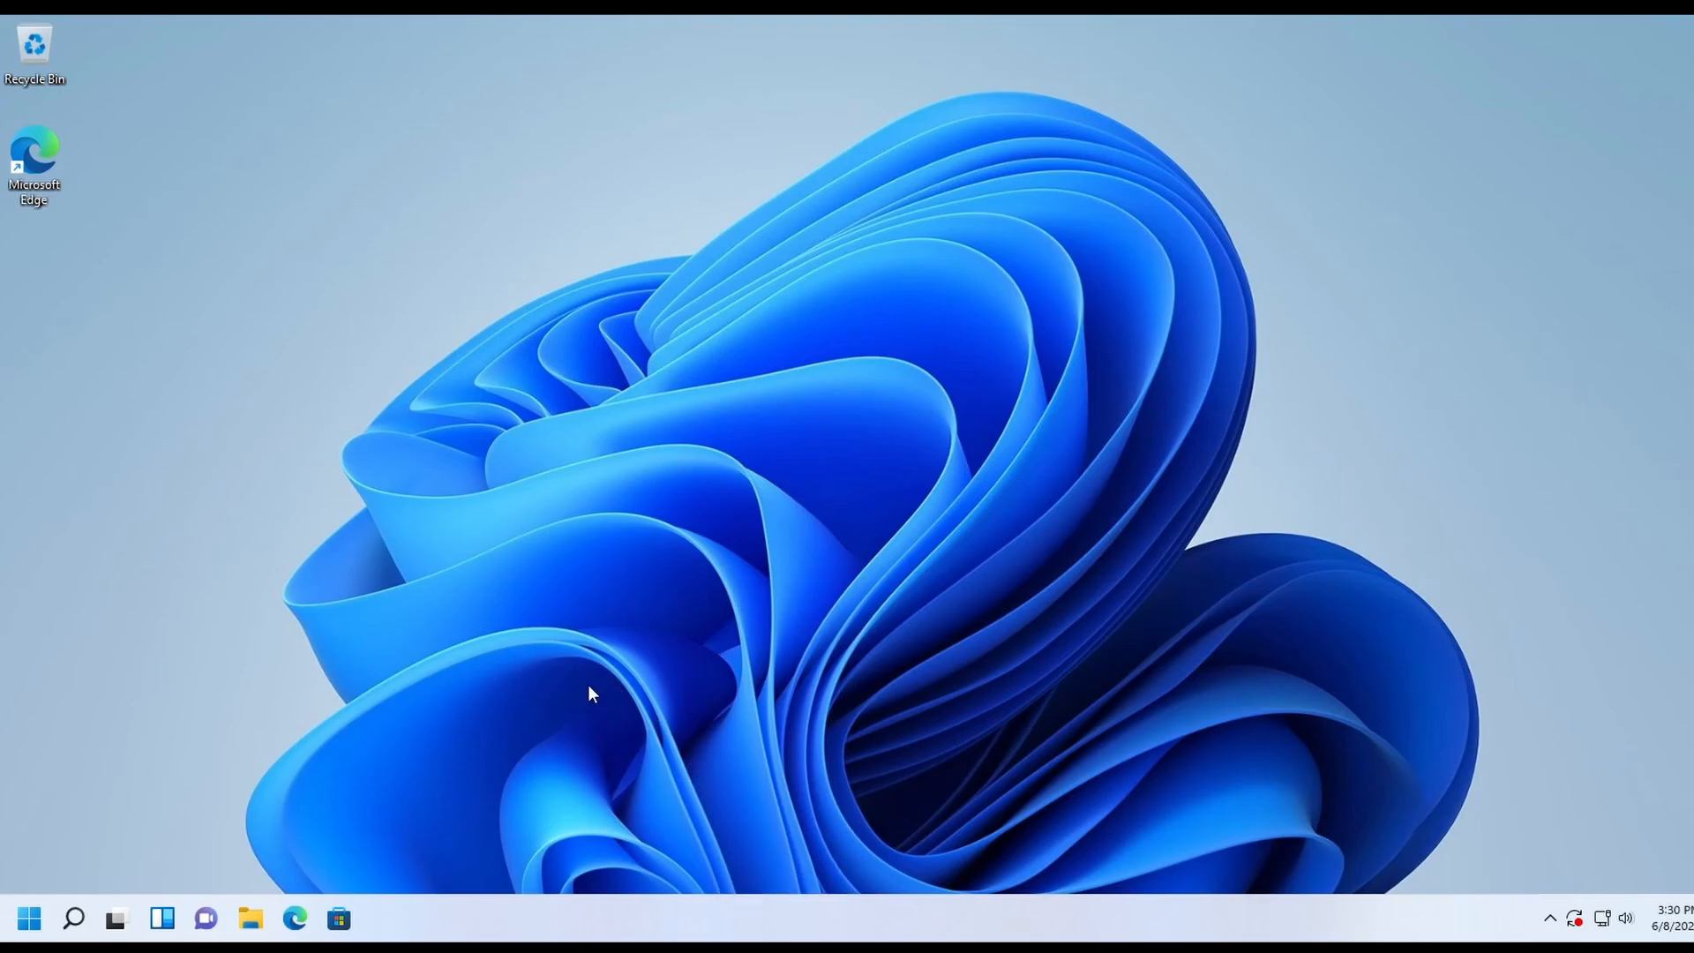
mouse_move(562, 583)
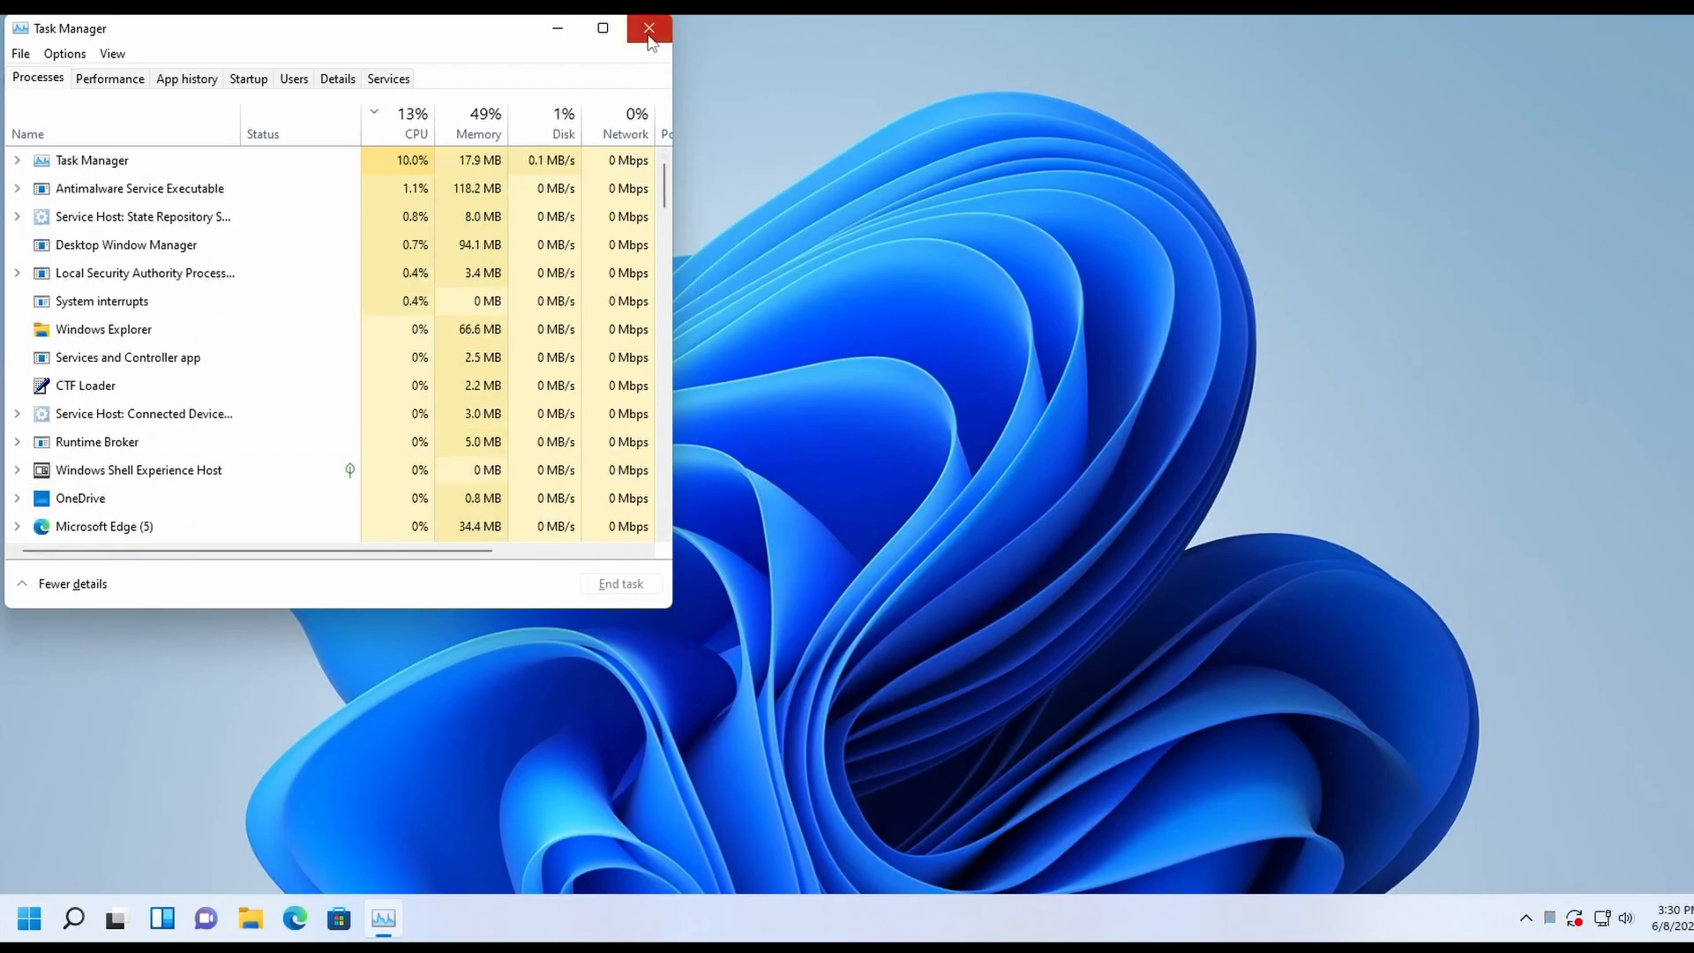
Close the Task Manager window from its title bar
click(649, 28)
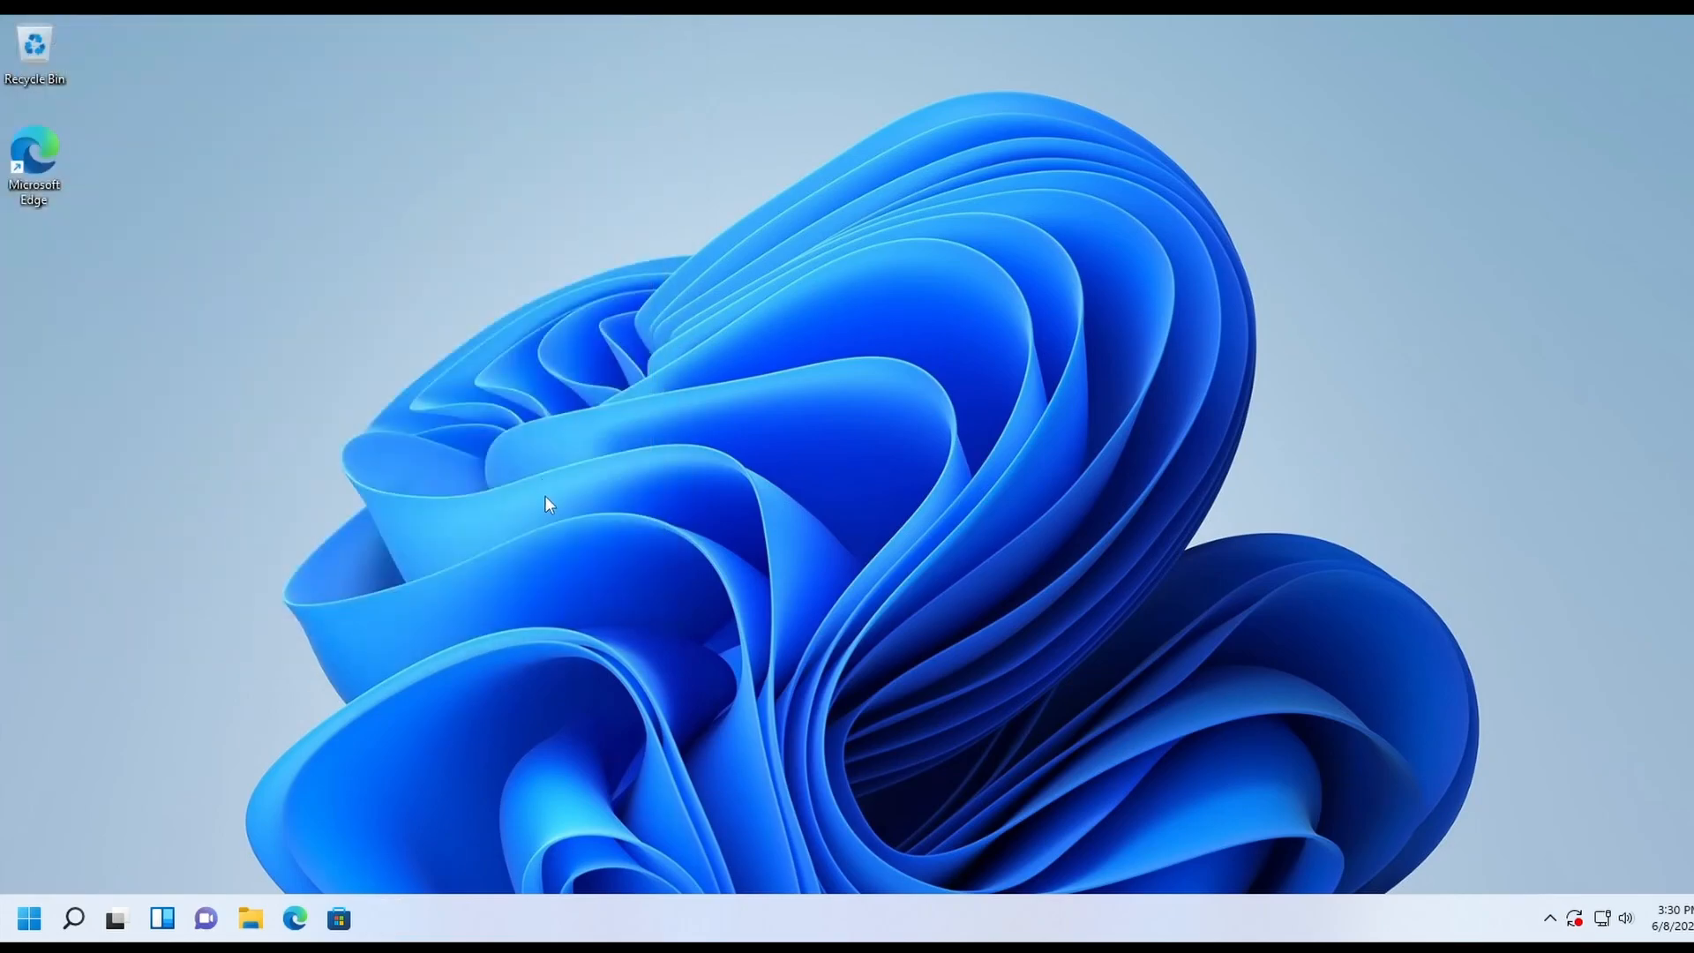
mouse_move(27, 920)
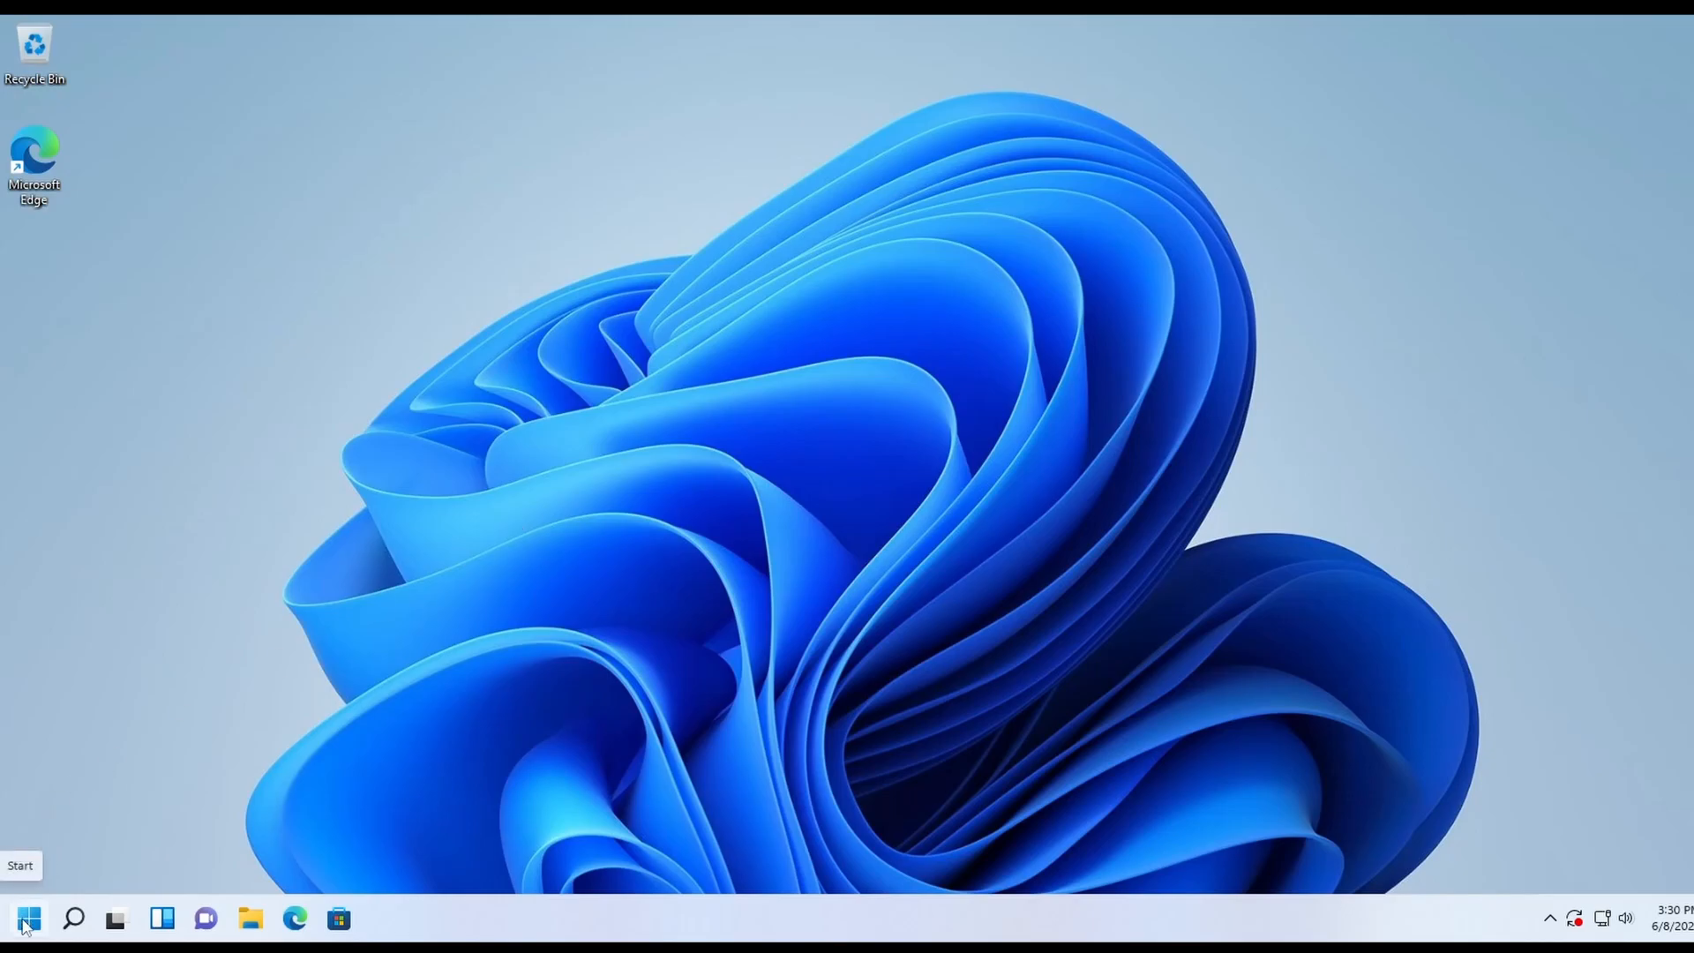
right_click(29, 919)
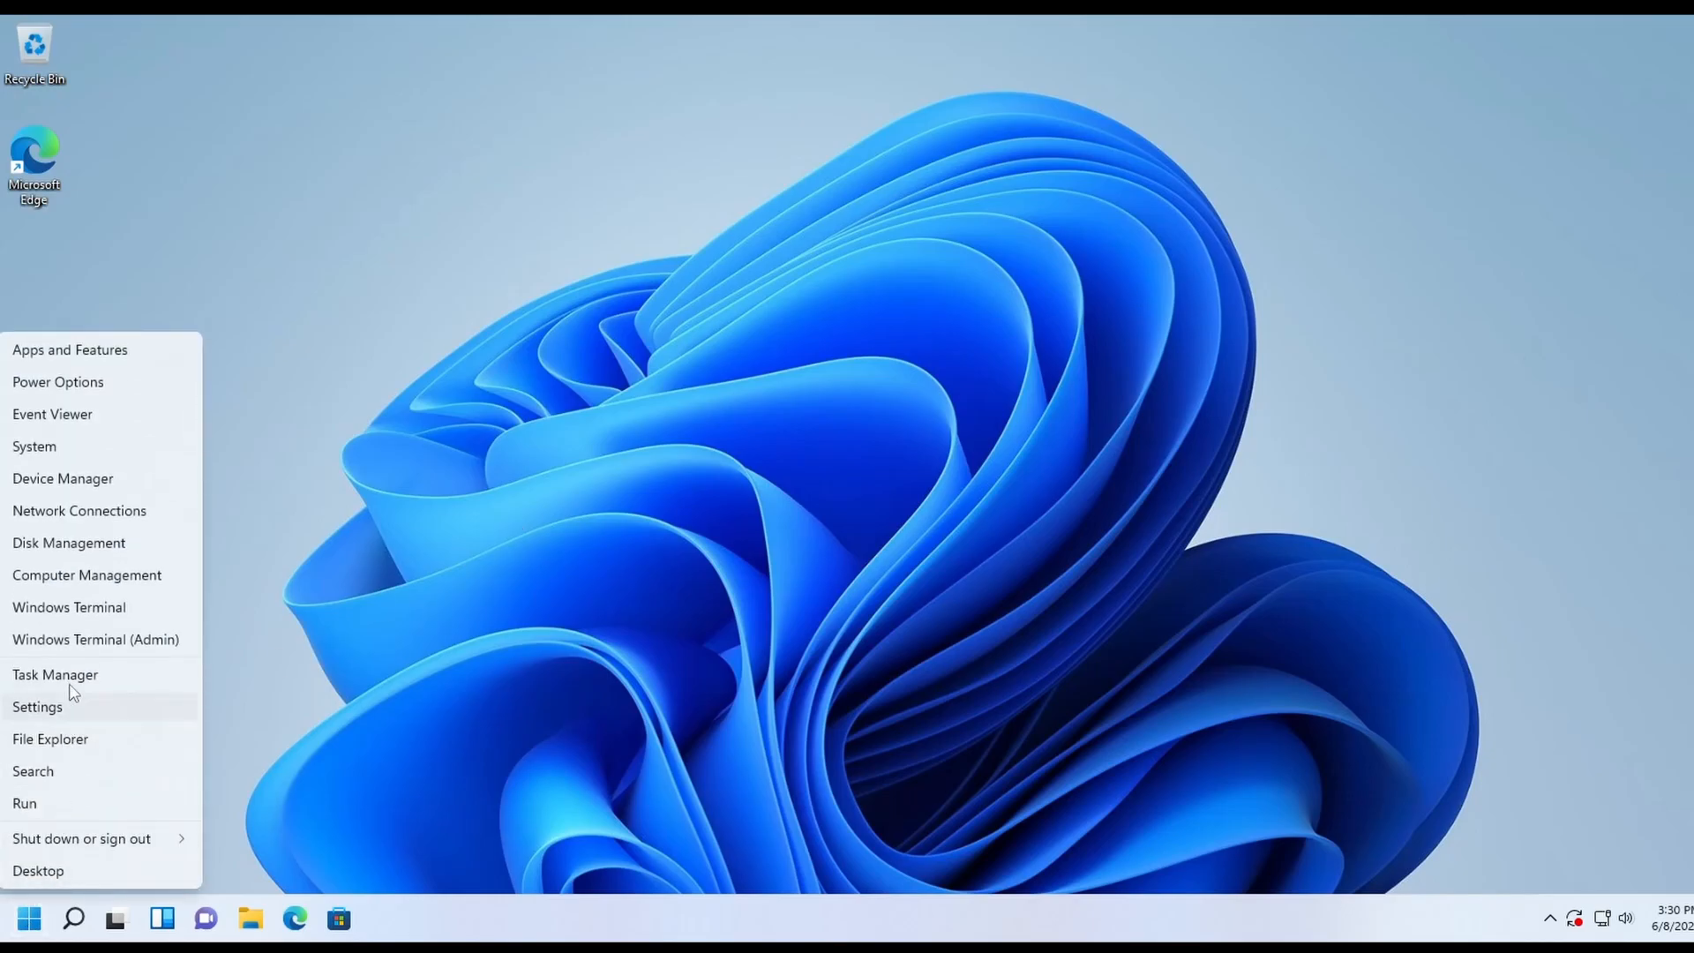
mouse_move(76, 674)
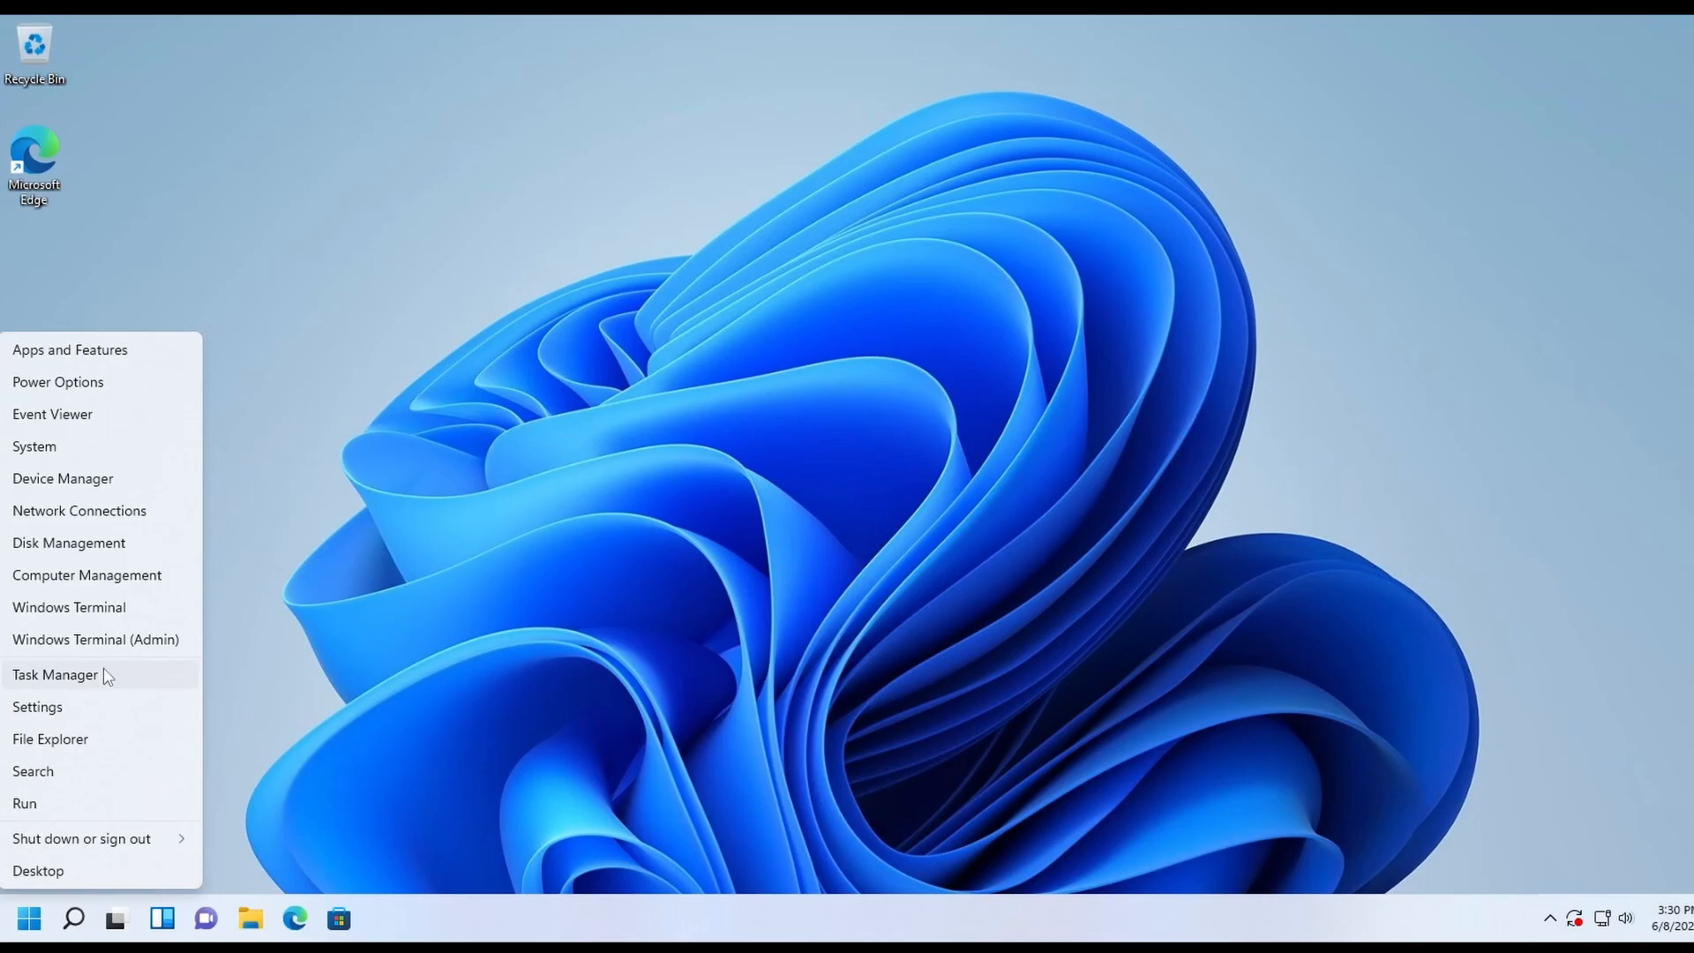
click(54, 674)
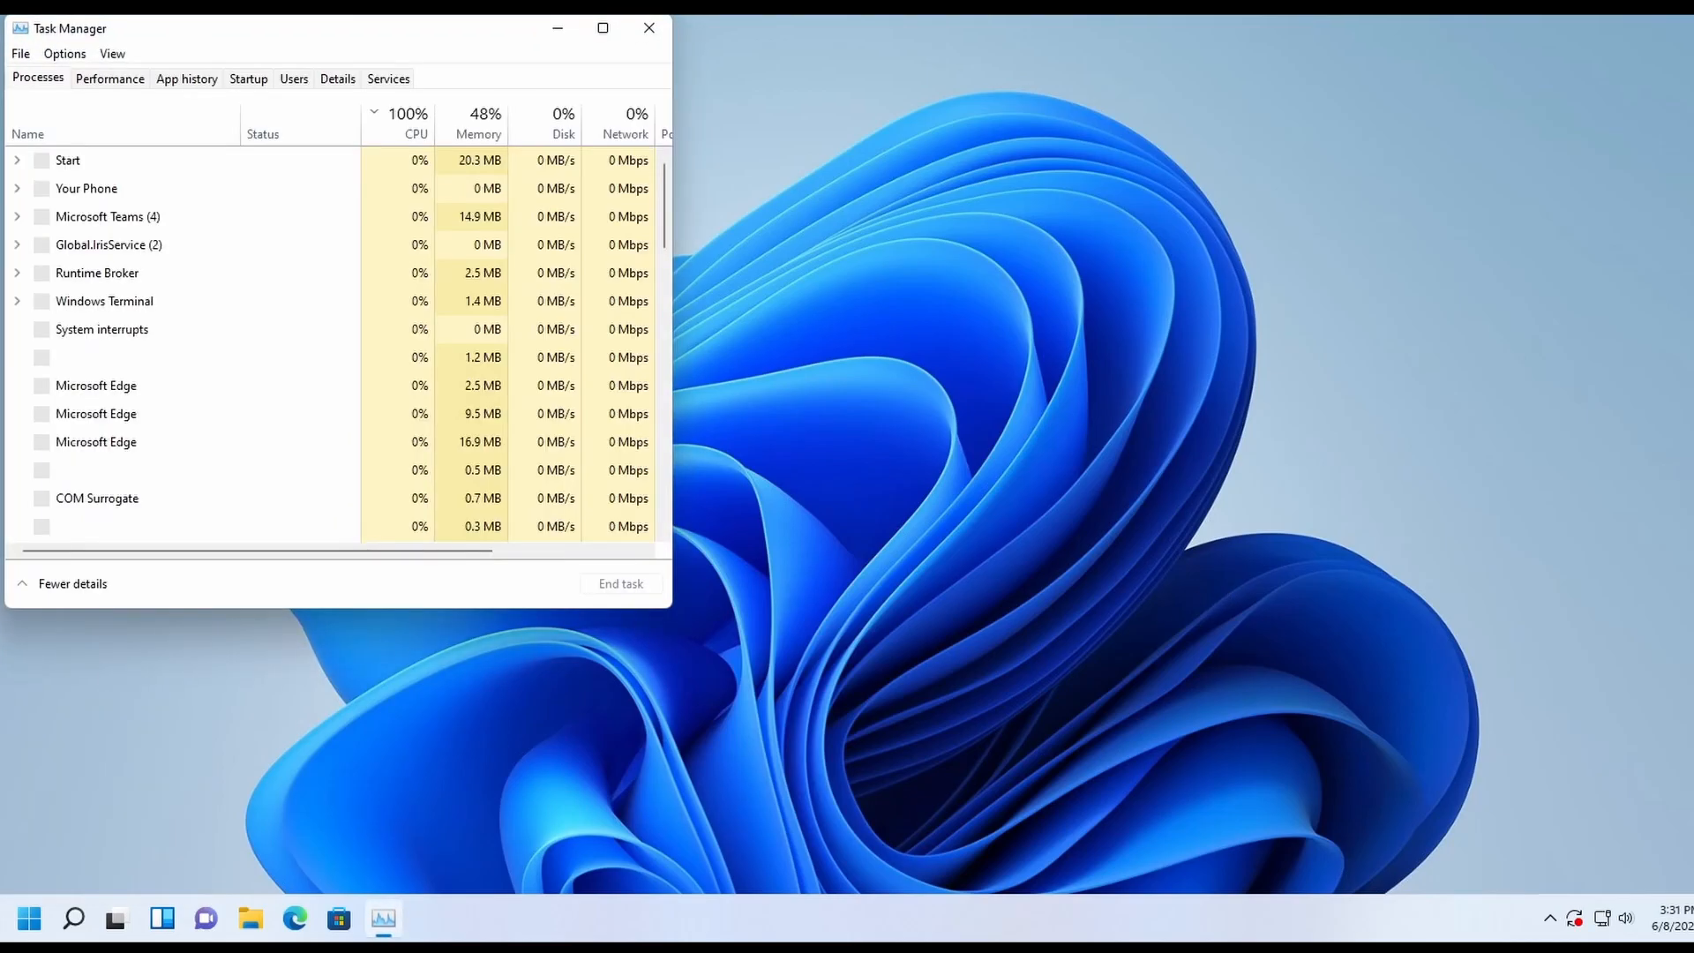
click(648, 28)
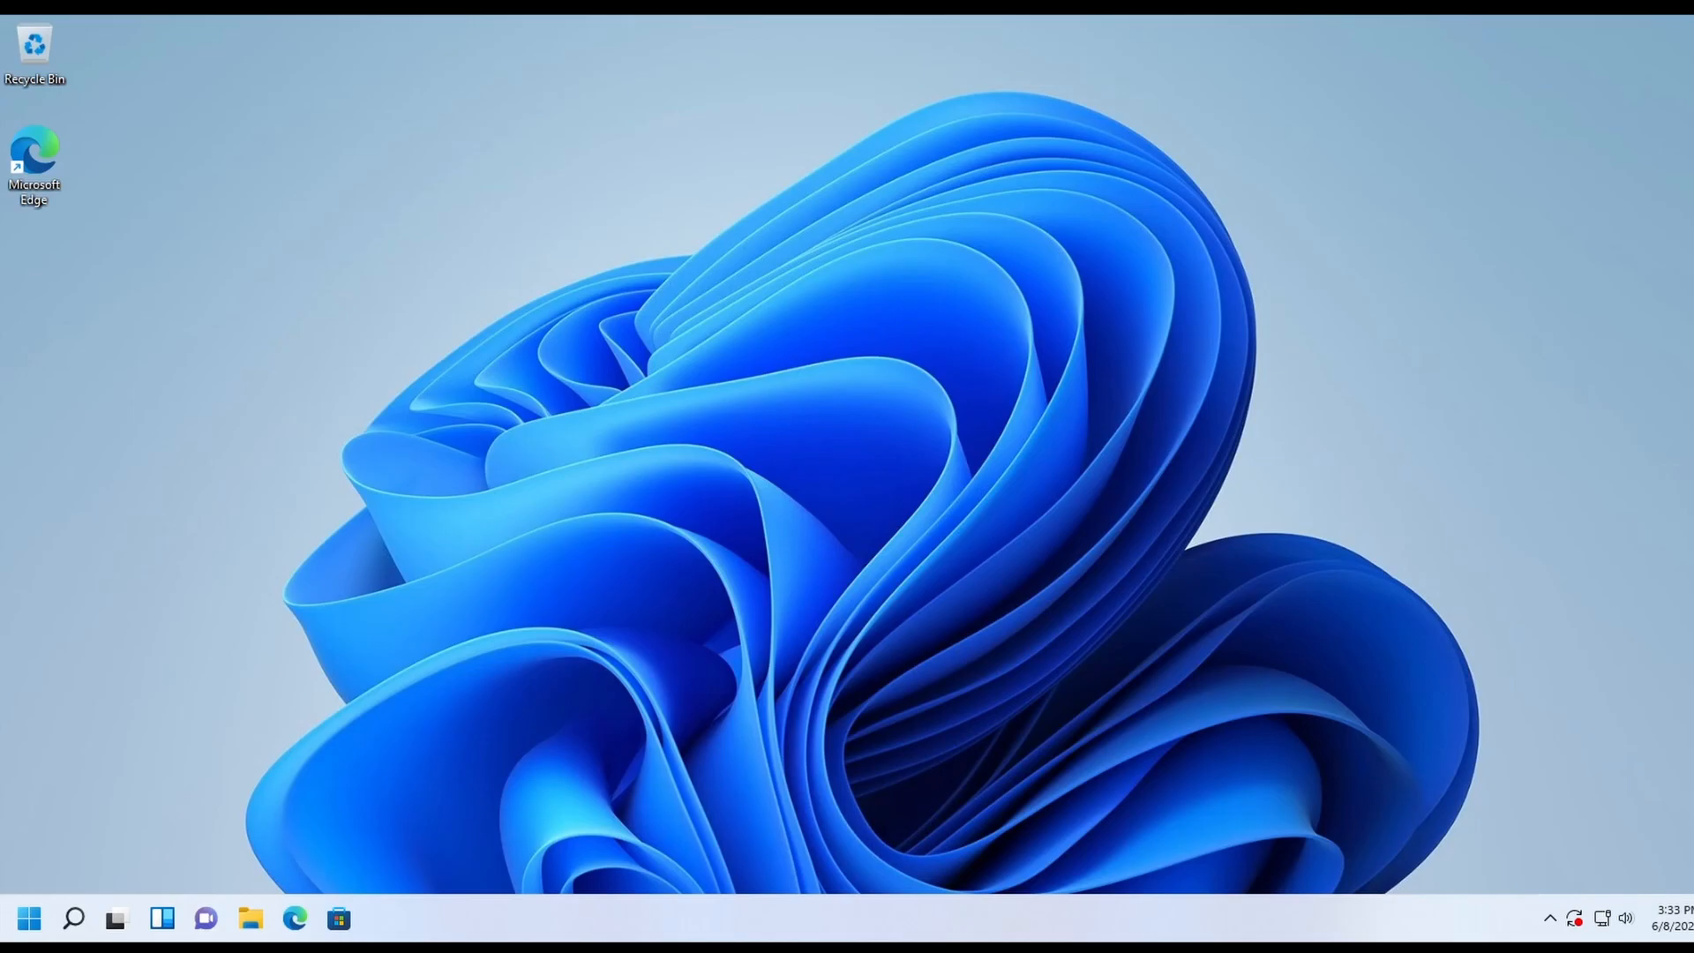
mouse_move(986, 153)
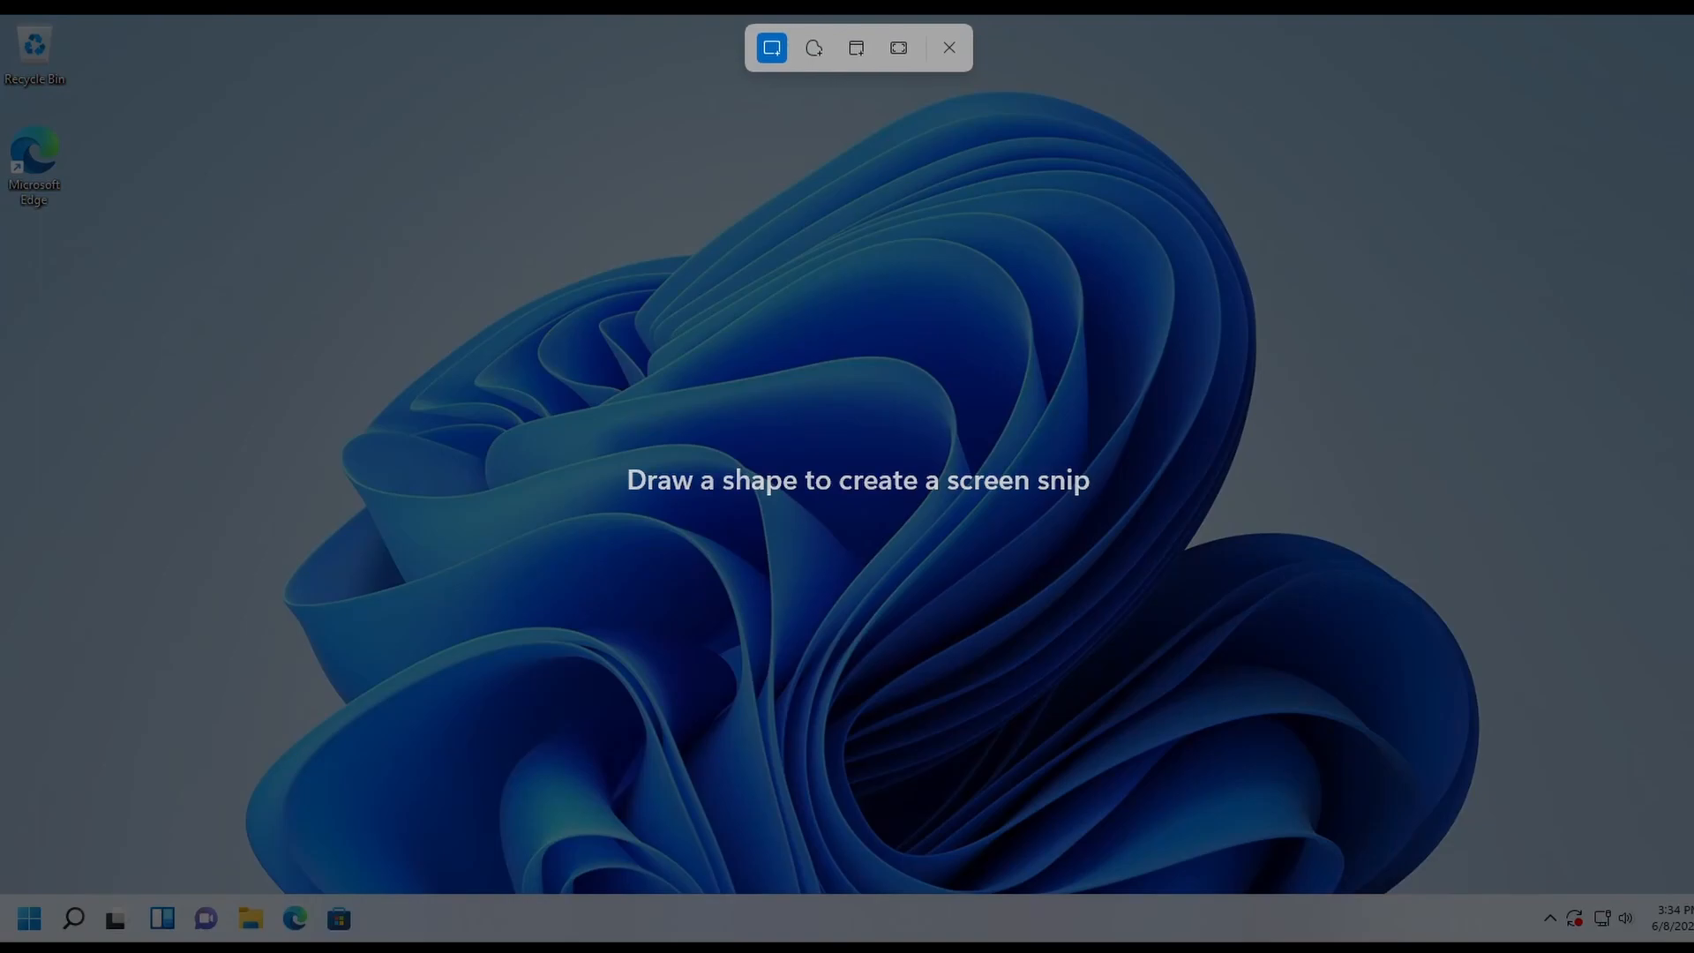
Capture rectangular, freeform, window and fullscreen snips with Snipping Tool
drag(332, 149, 722, 483)
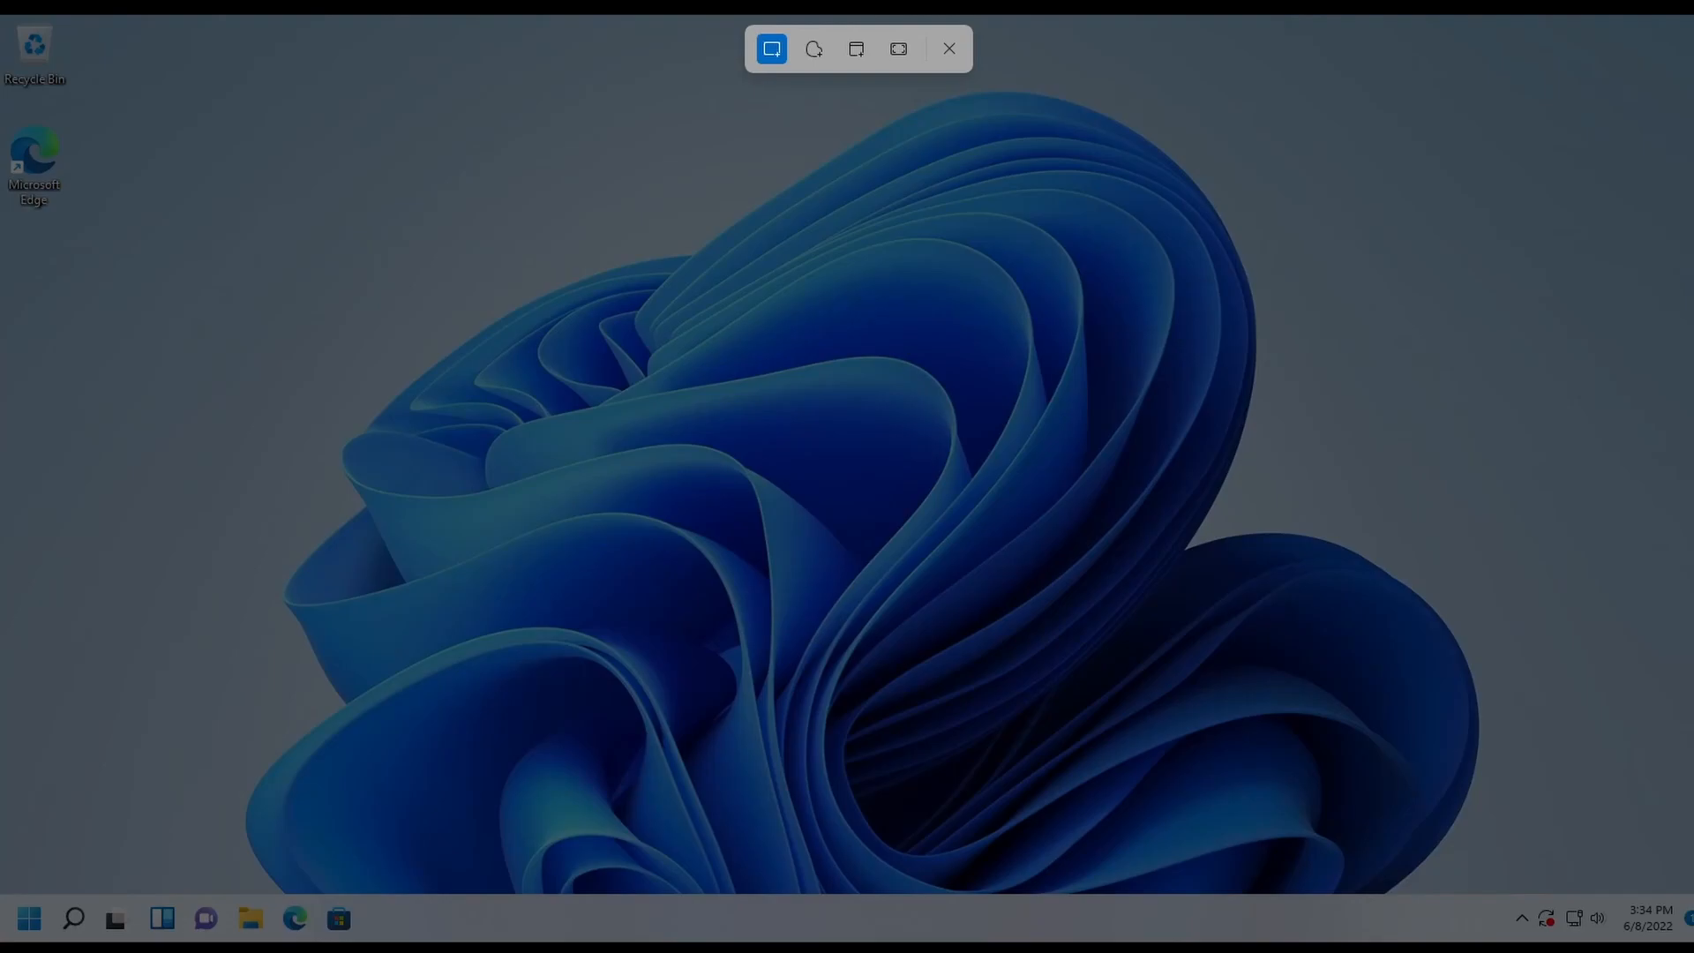
click(813, 49)
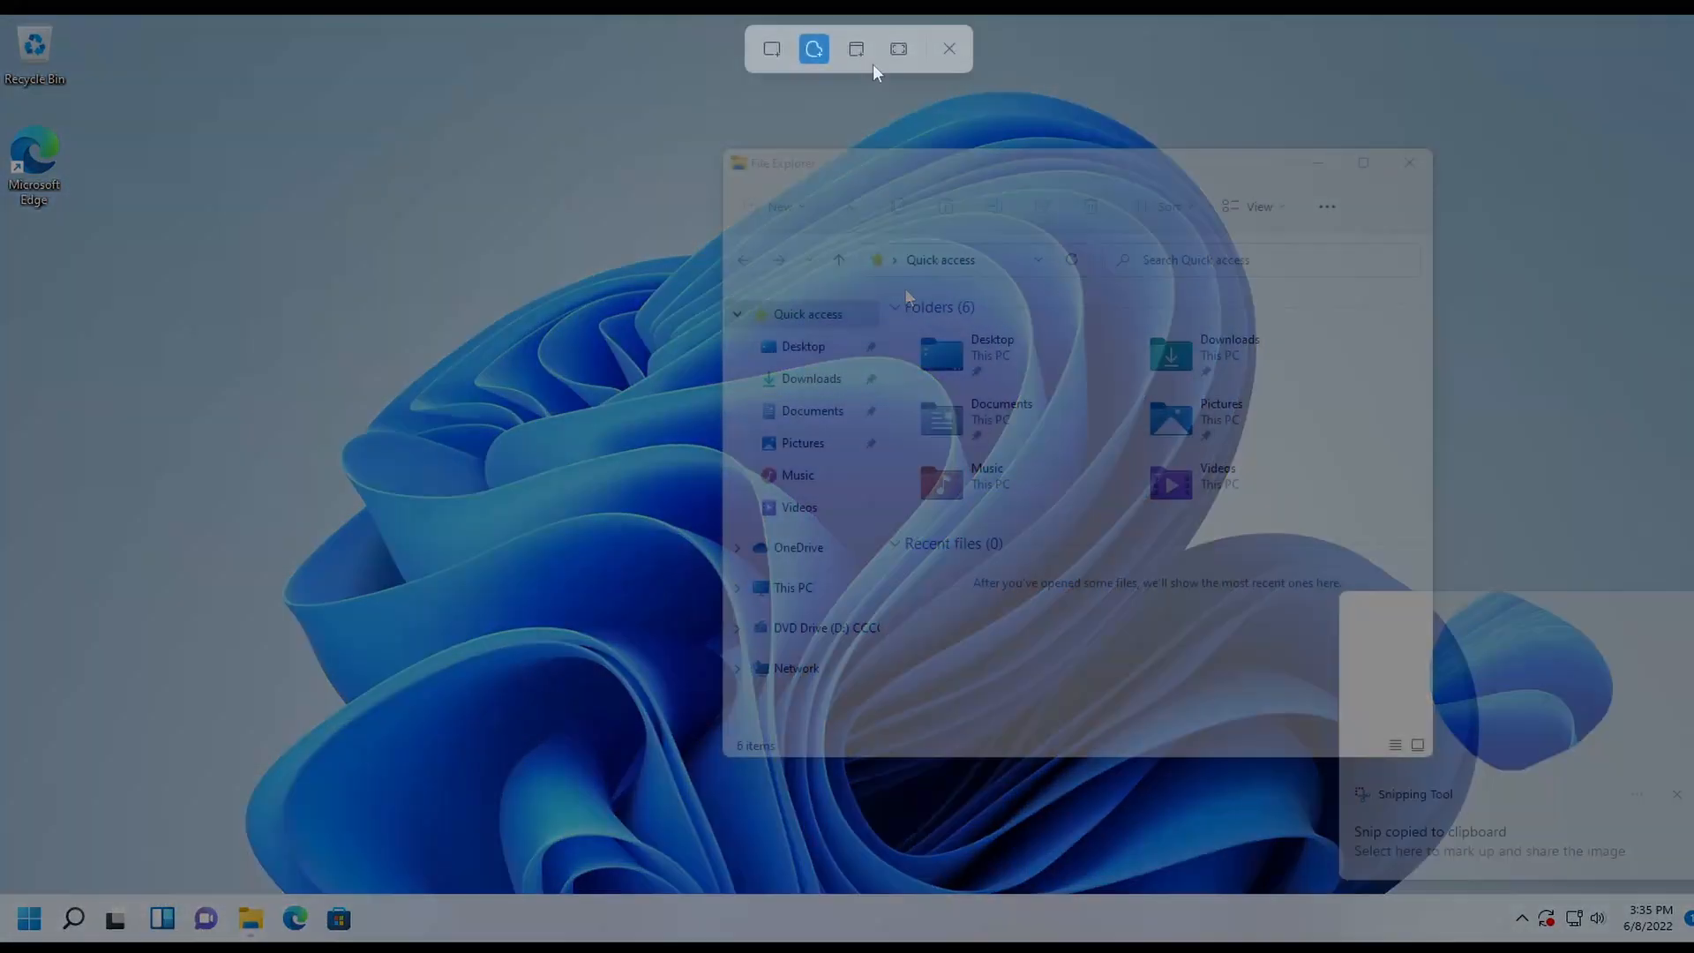
mouse_move(856, 49)
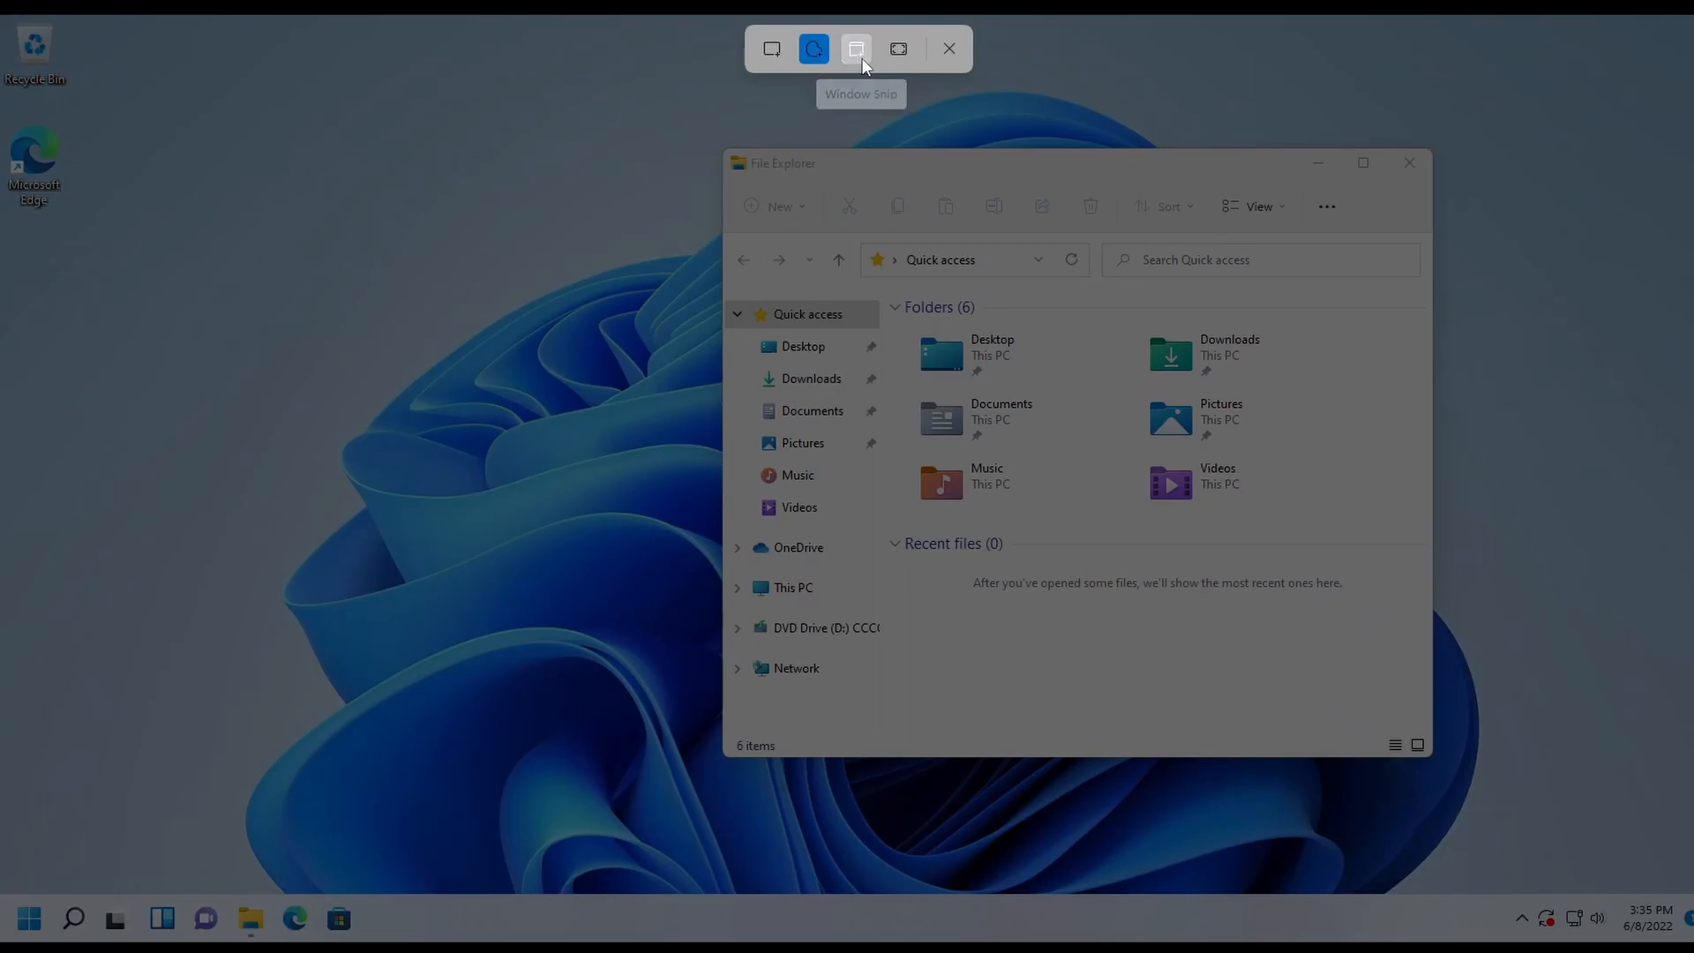
click(855, 49)
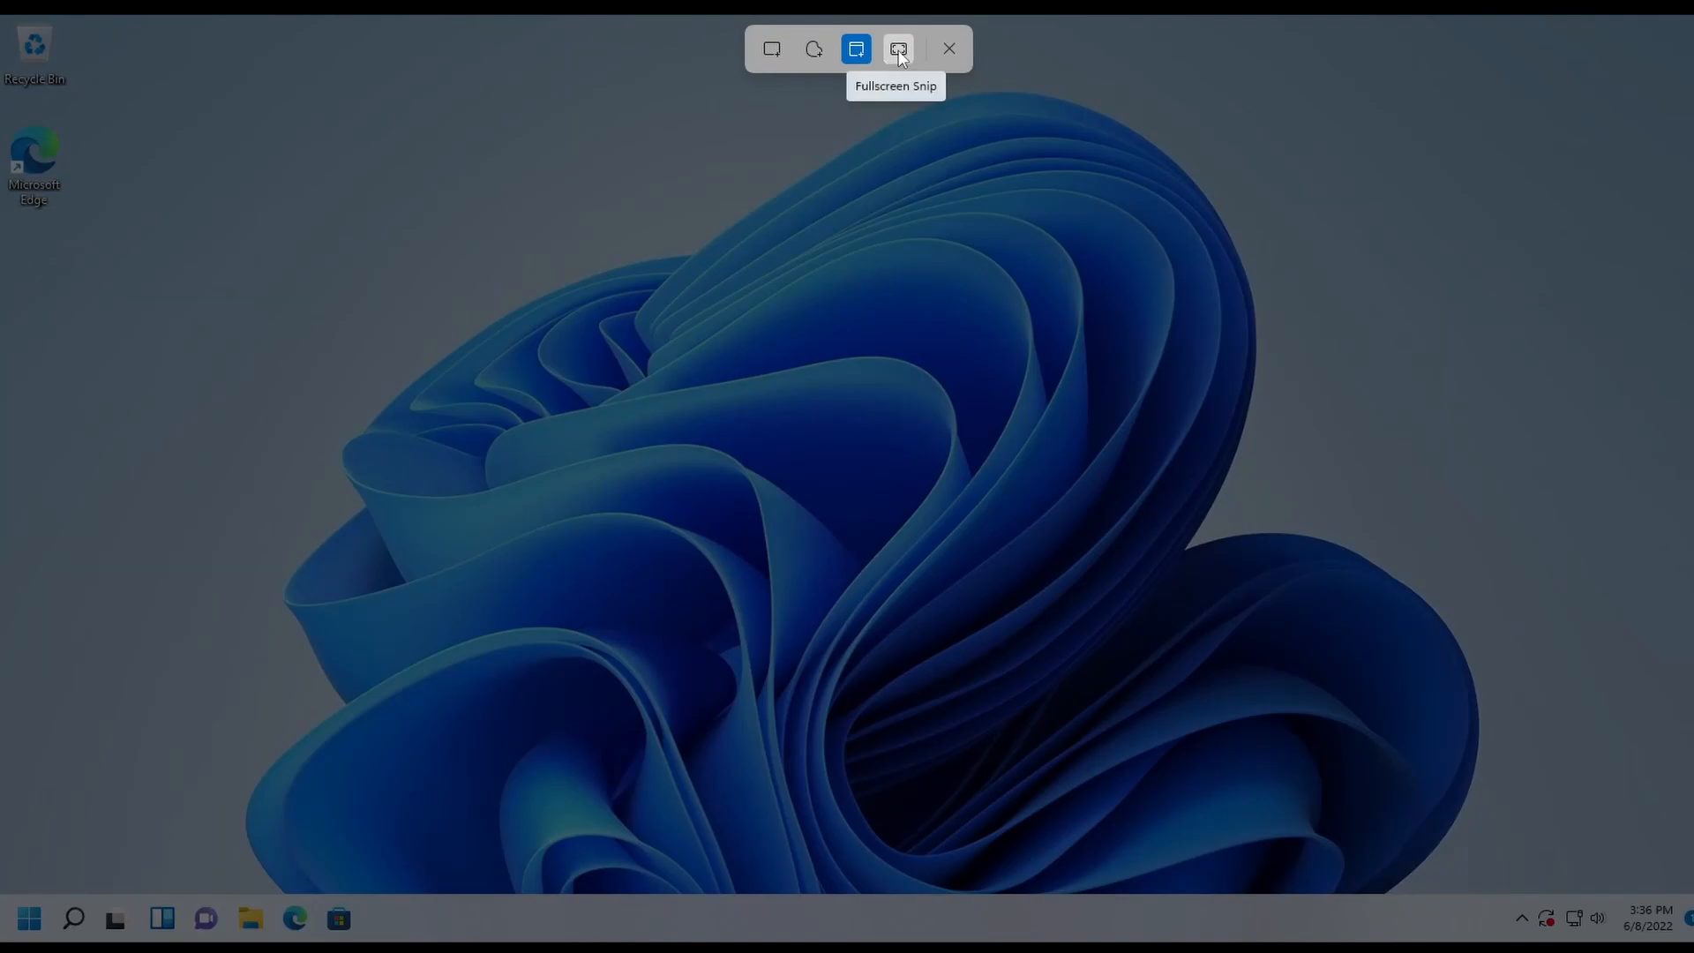
click(898, 48)
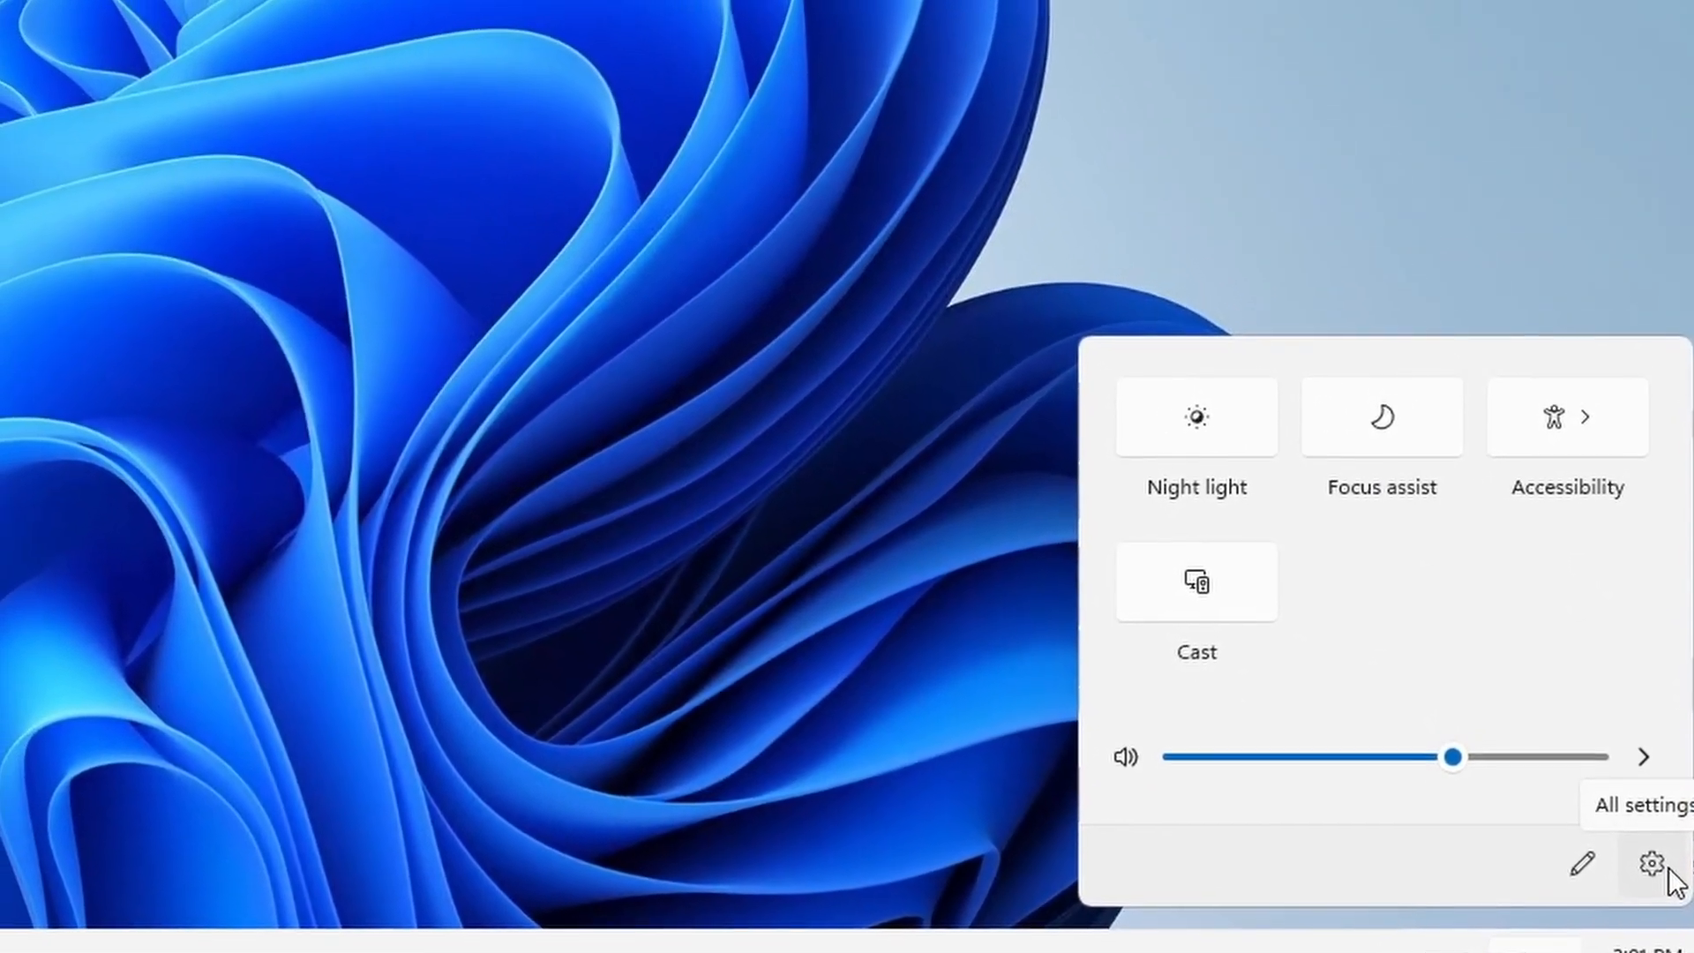
Open All settings from quick settings and enter quick settings edit mode
click(1647, 863)
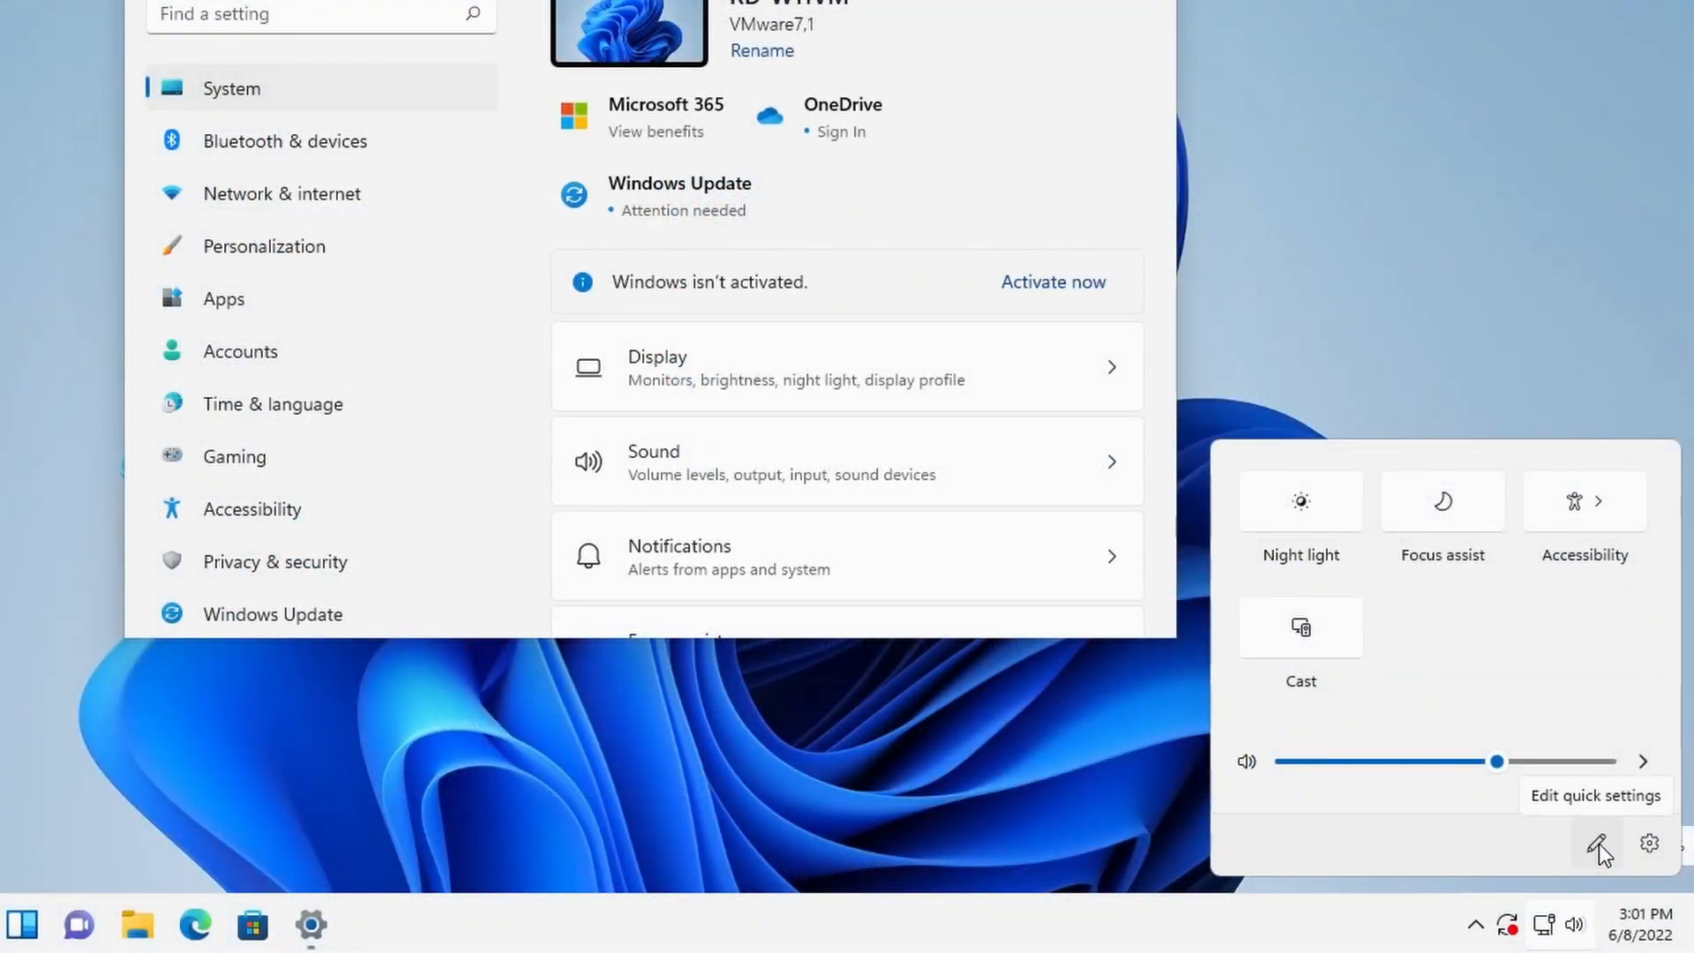
click(1597, 843)
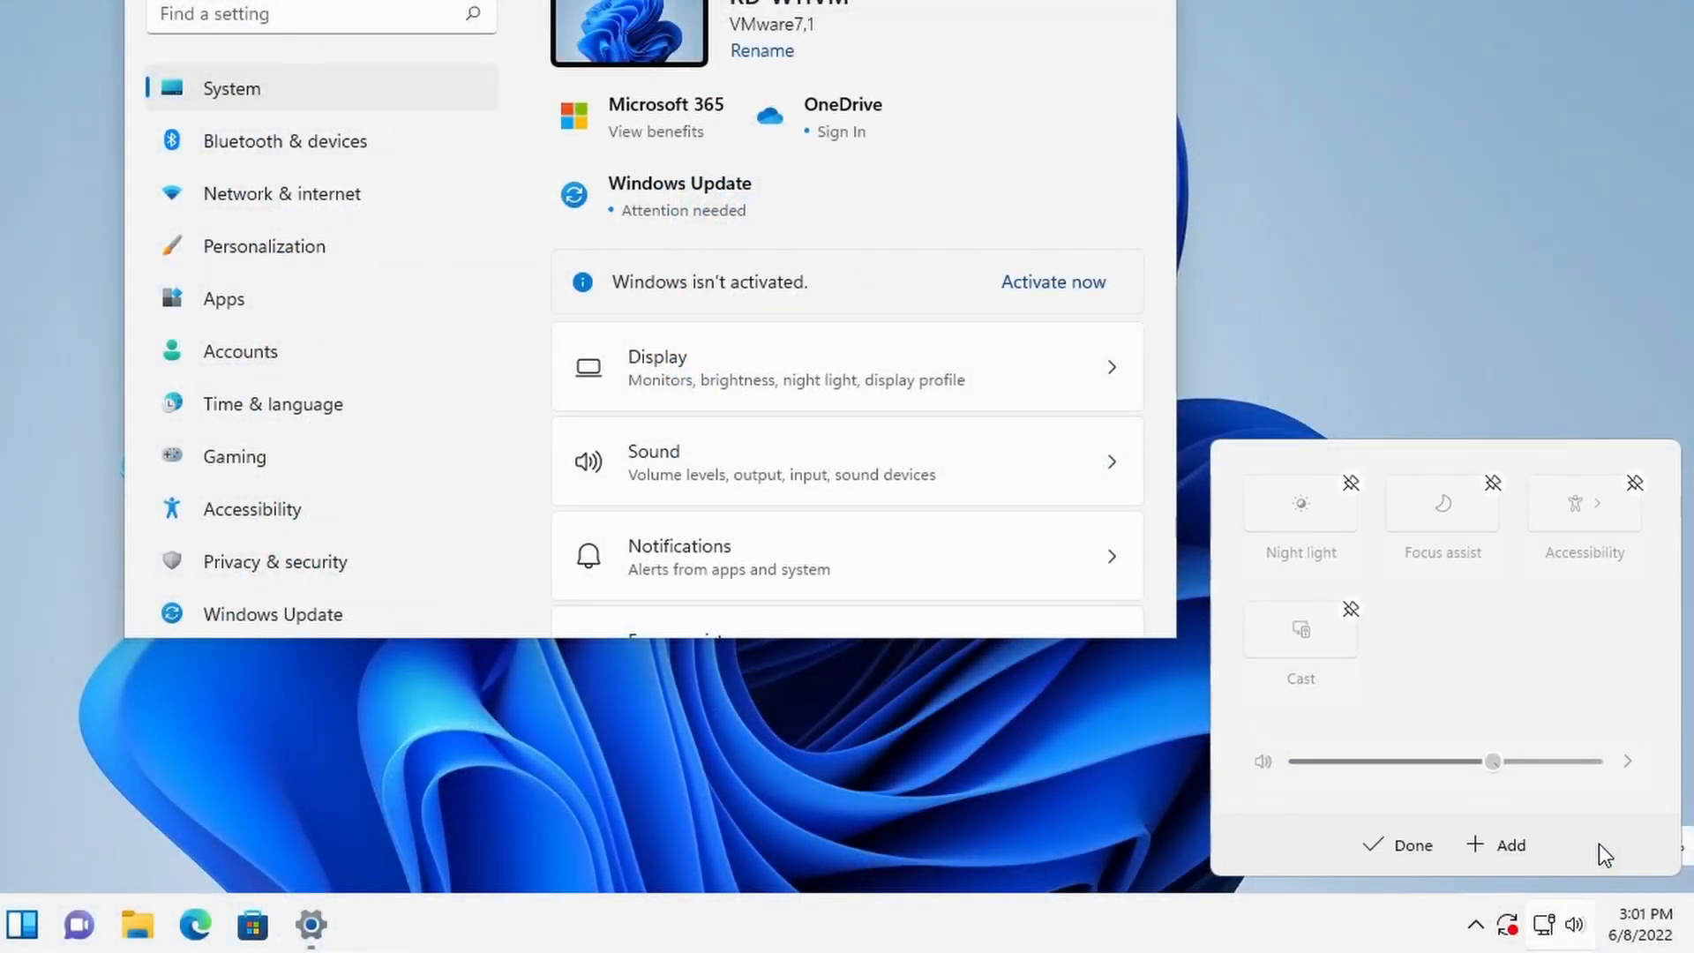
mouse_move(1505, 639)
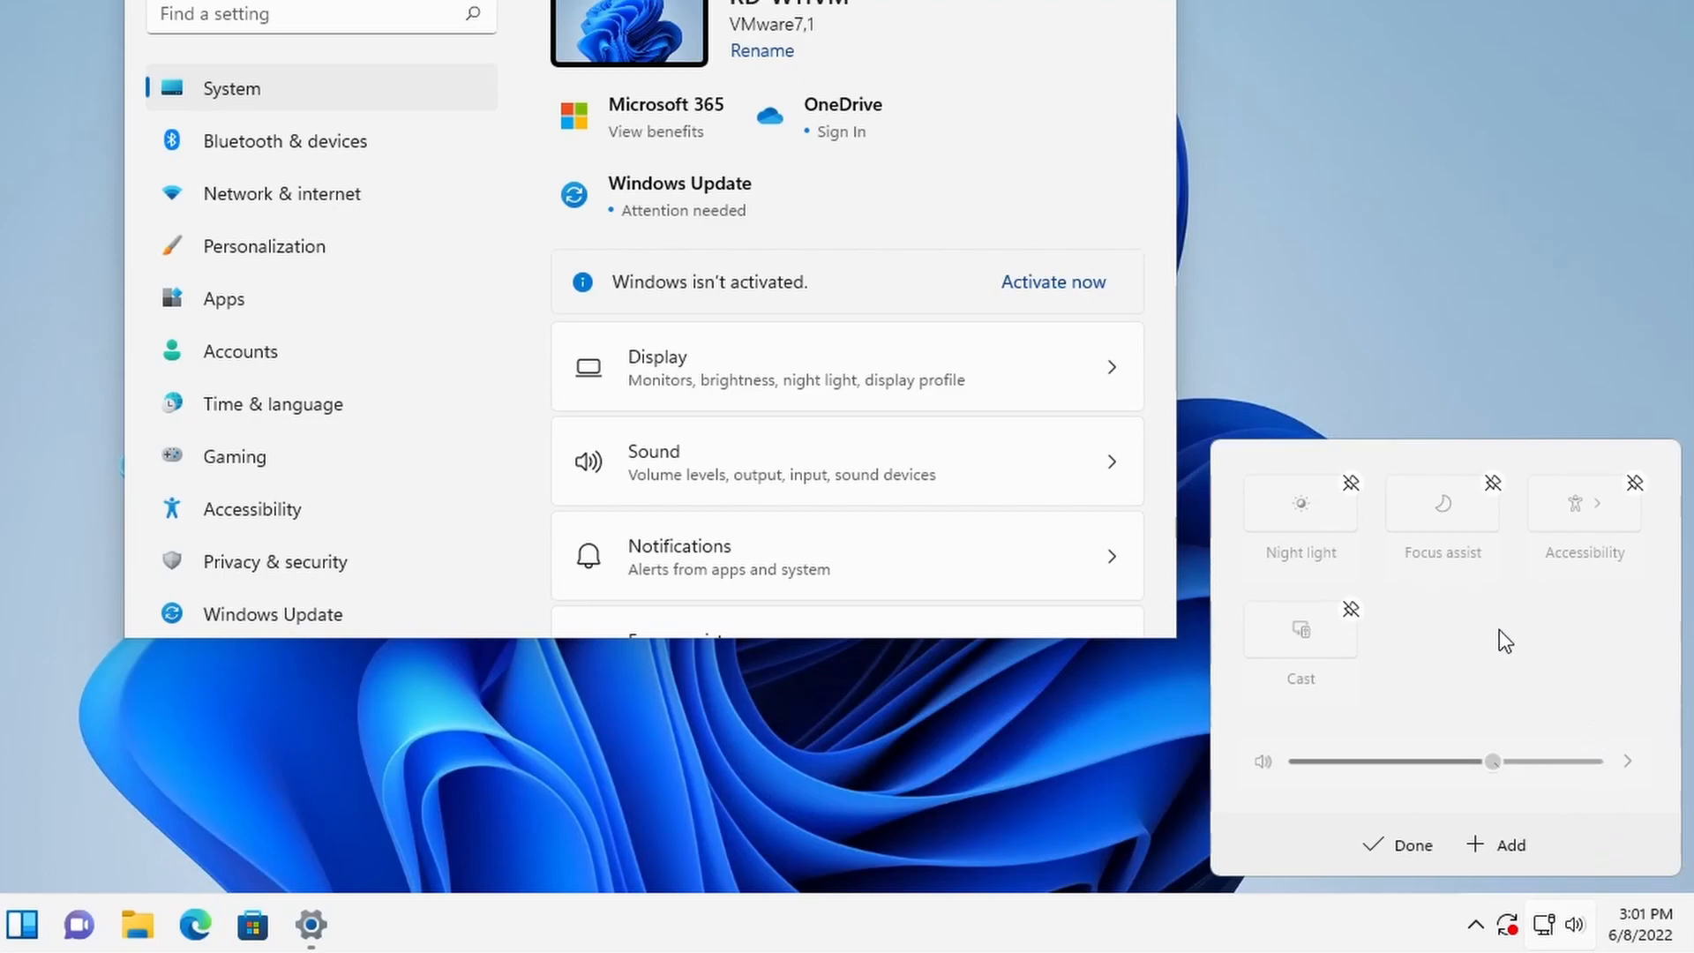
mouse_move(1506, 802)
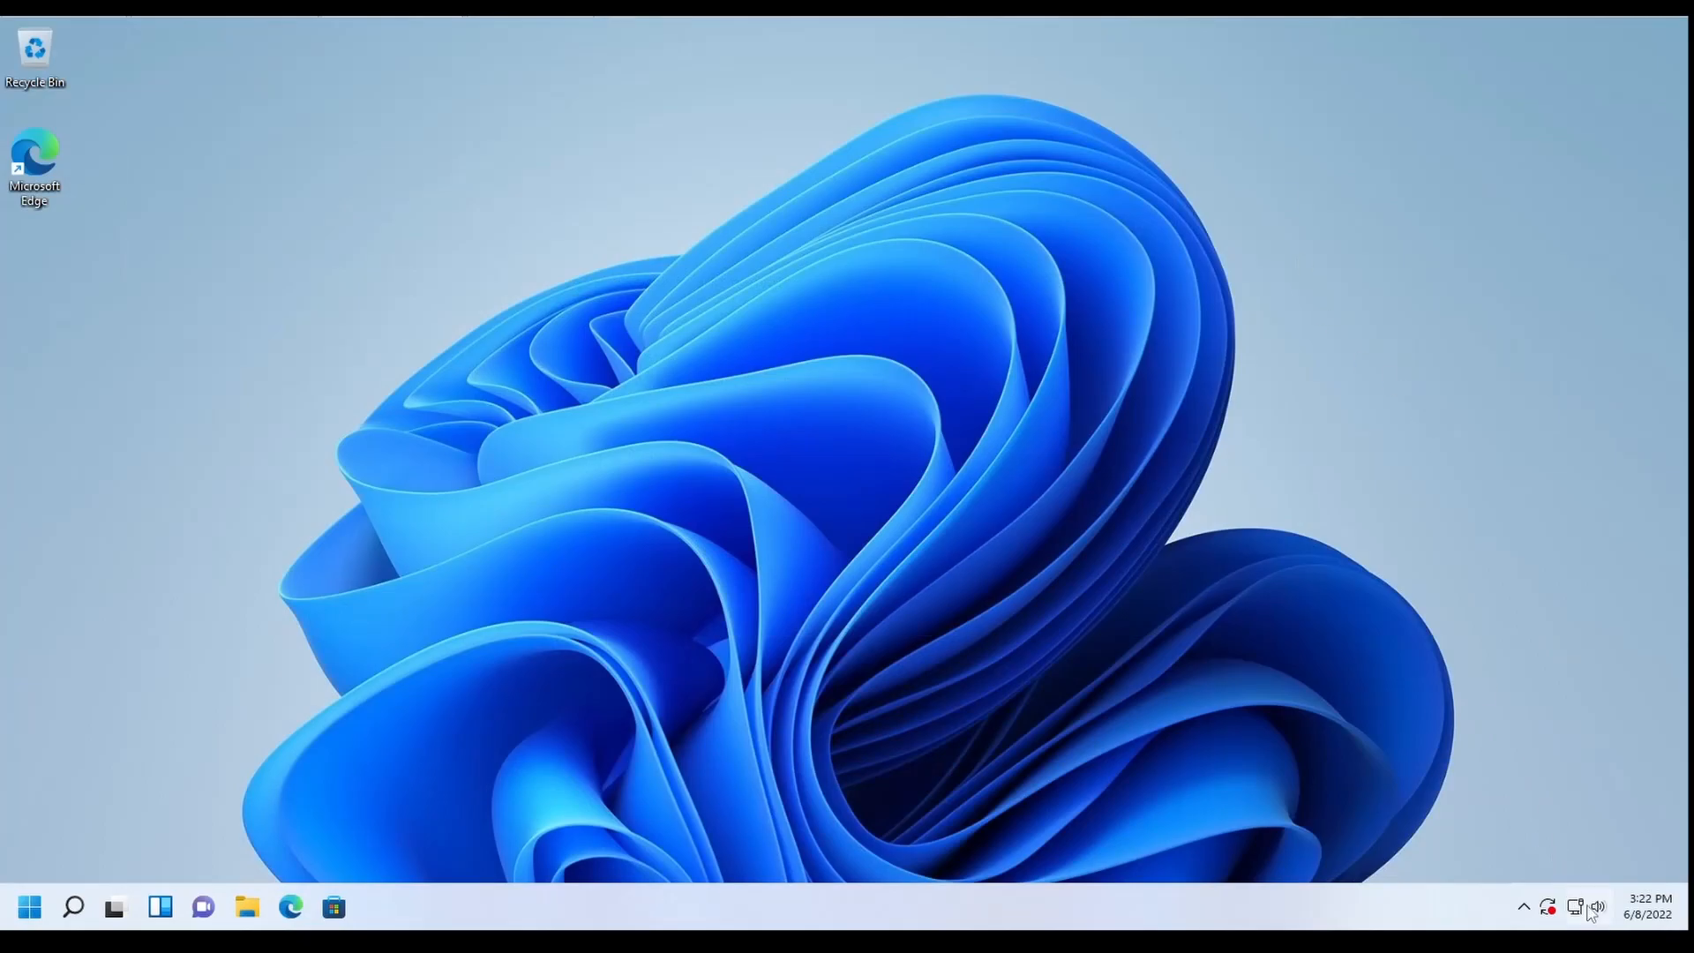
Reopen Settings from the quick settings gear and go to Personalization
click(1597, 906)
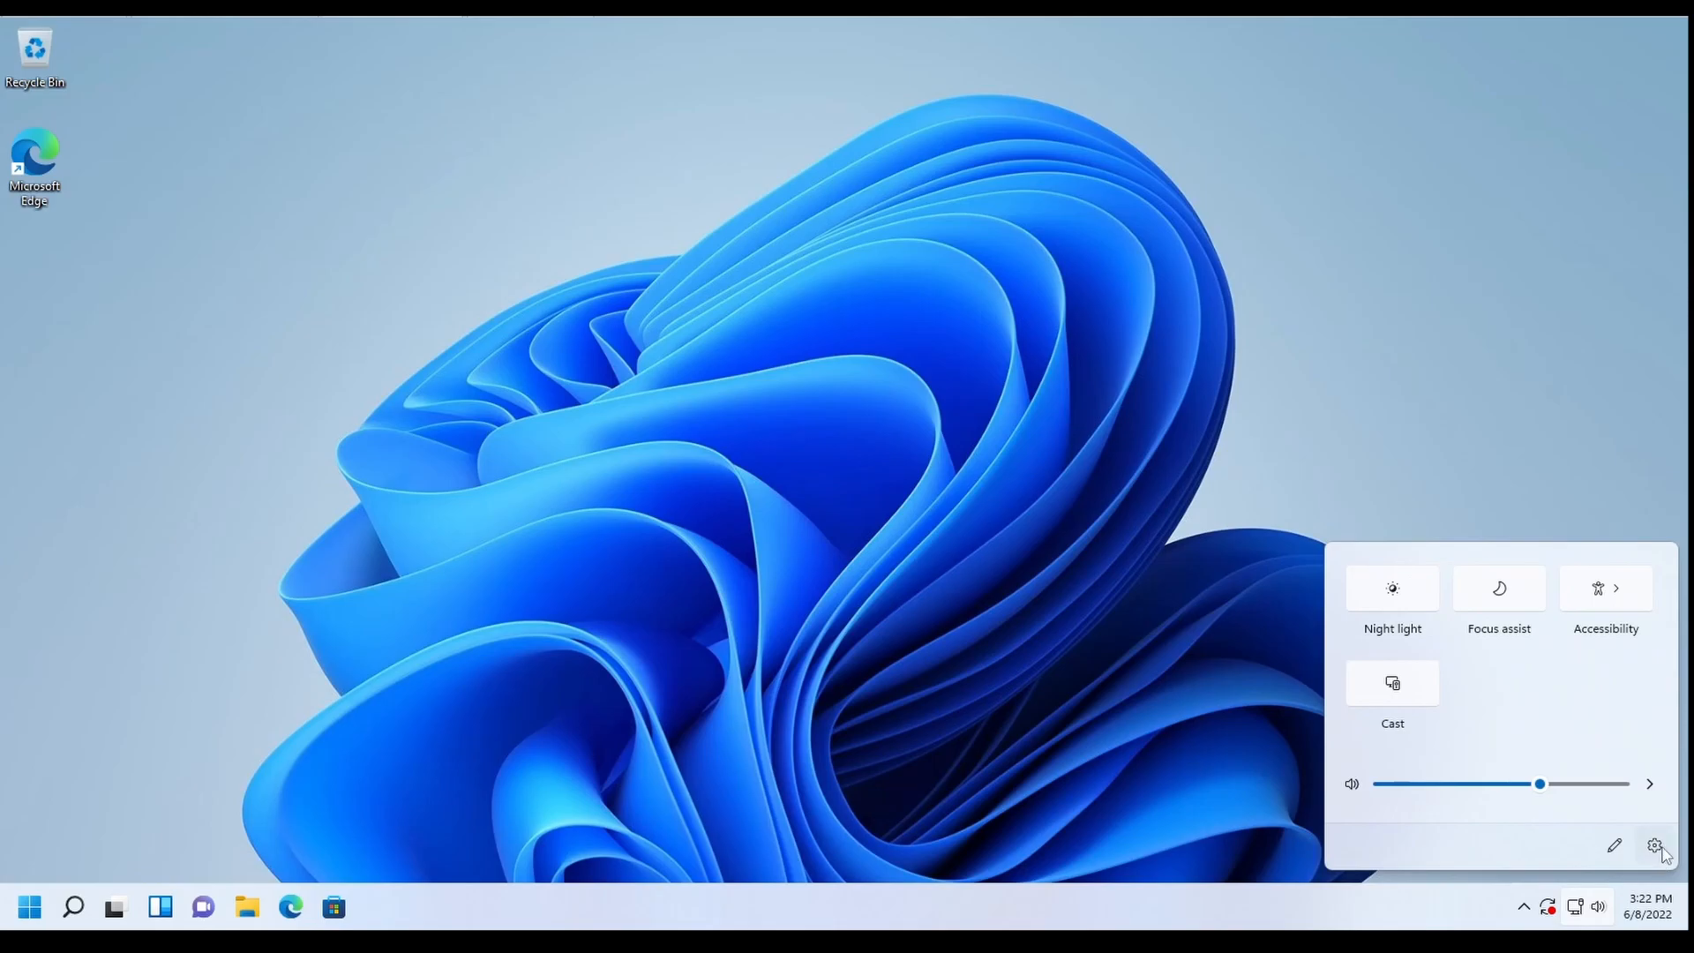
click(1661, 846)
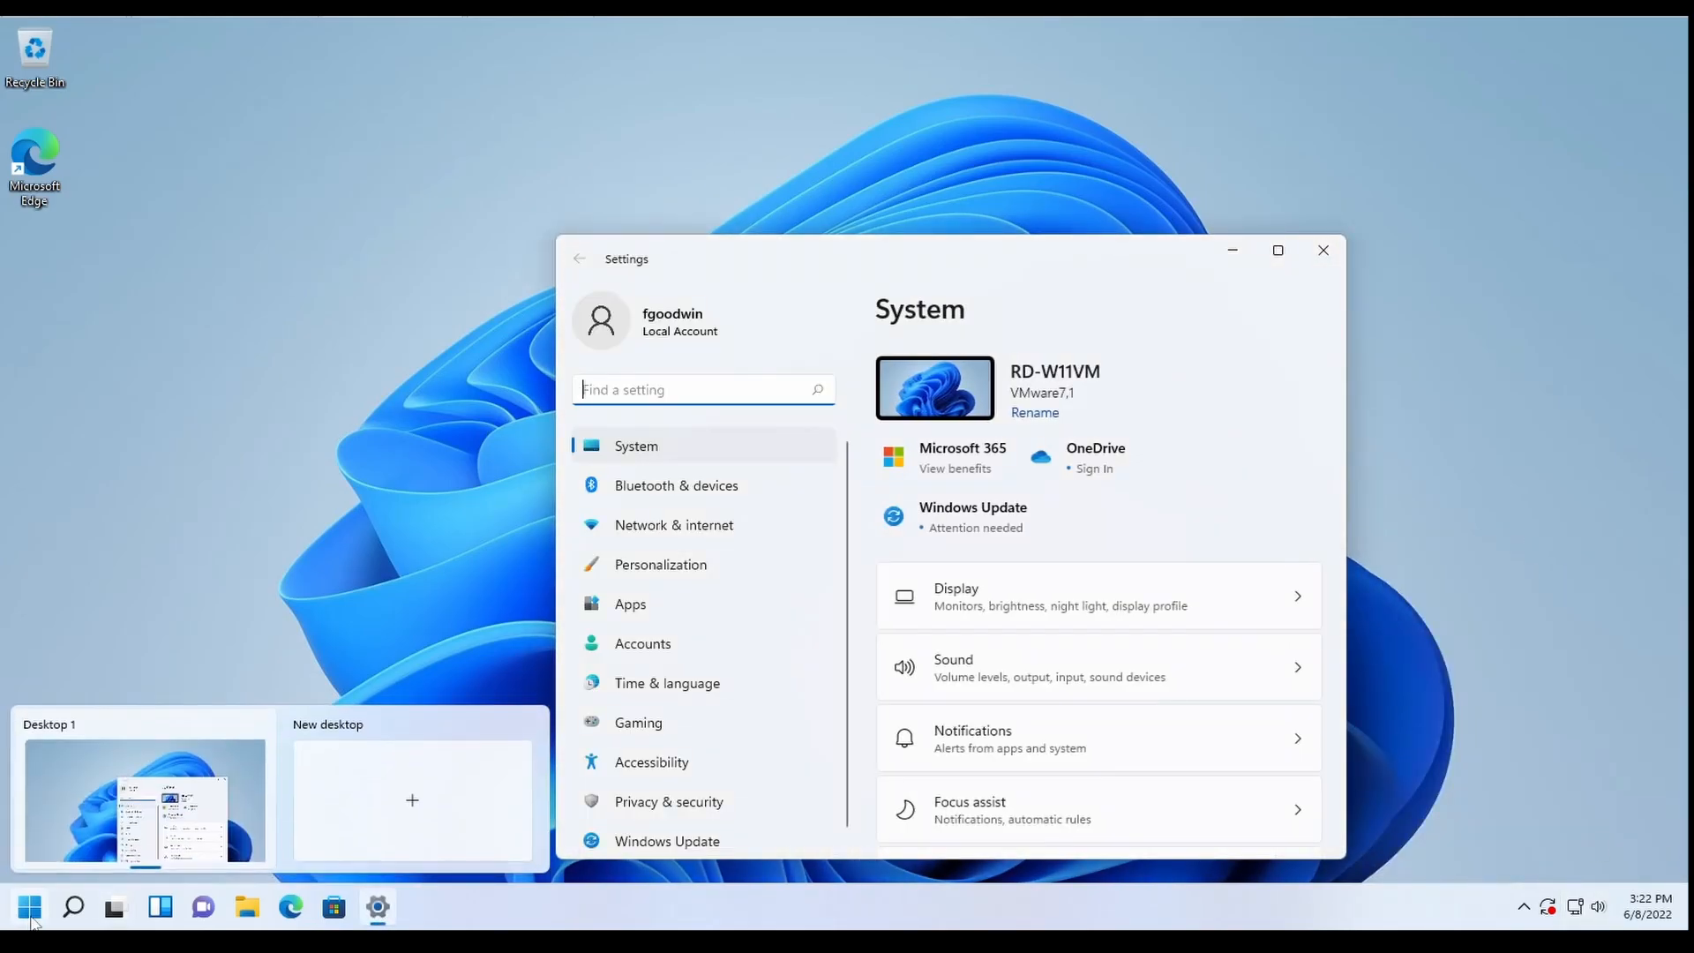
click(27, 905)
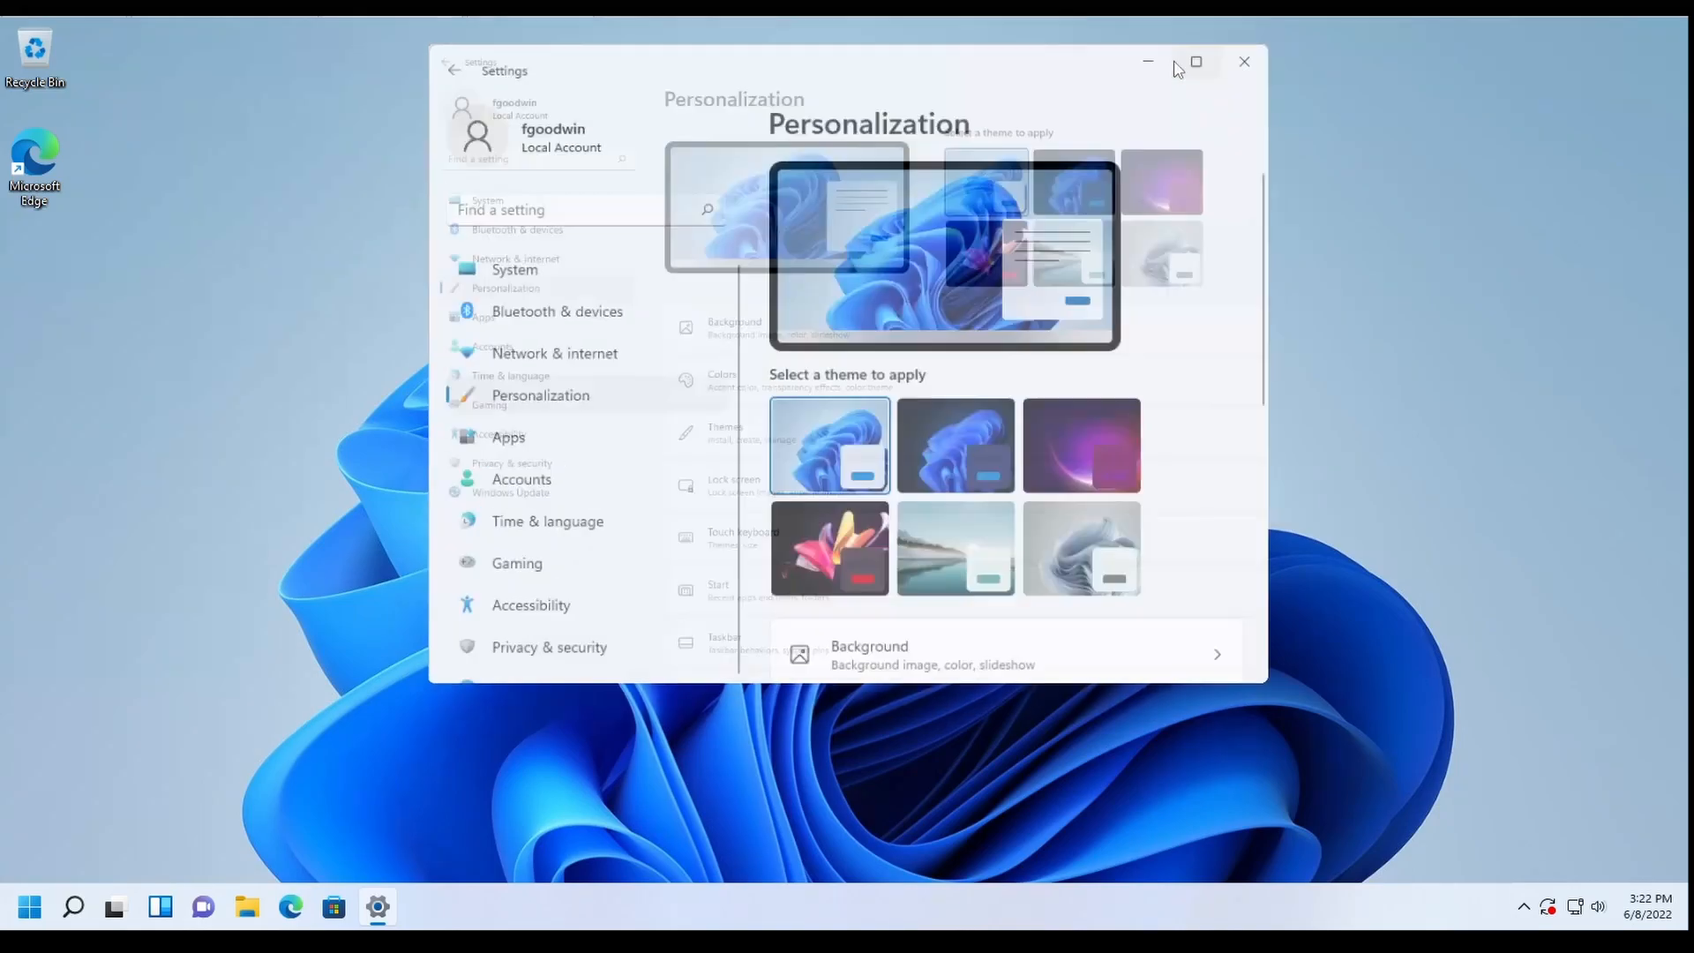
Maximize Settings, apply the dark Windows theme, and lock the PC with Win+L
click(1196, 61)
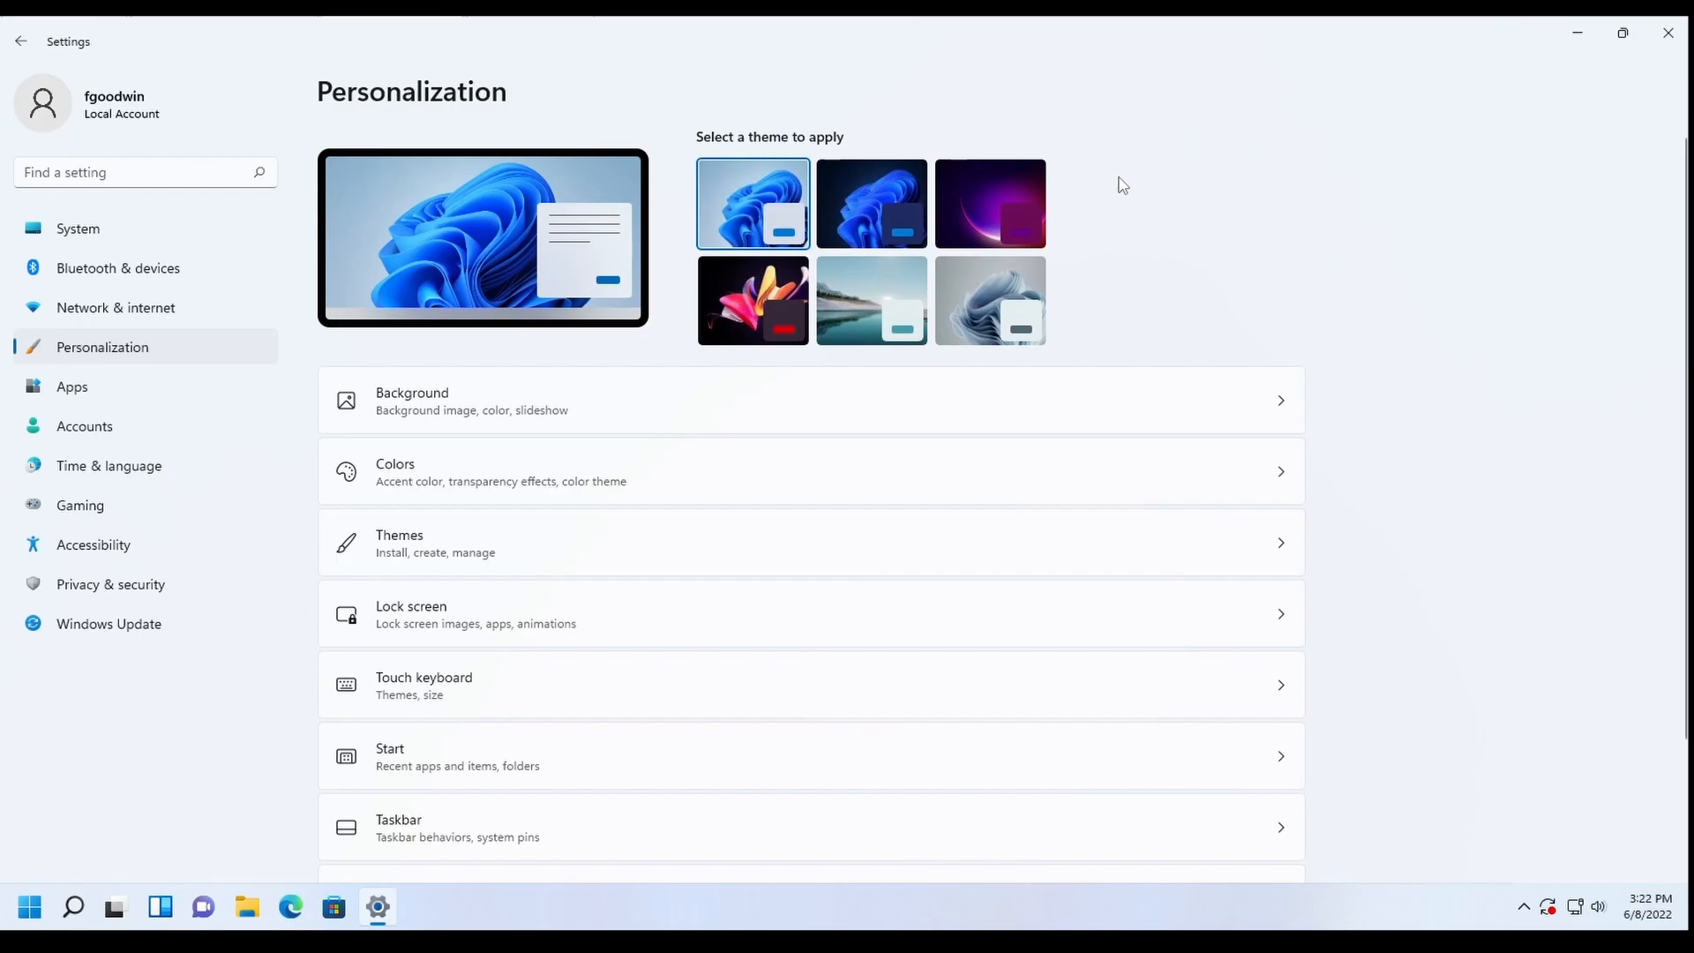
mouse_move(1098, 207)
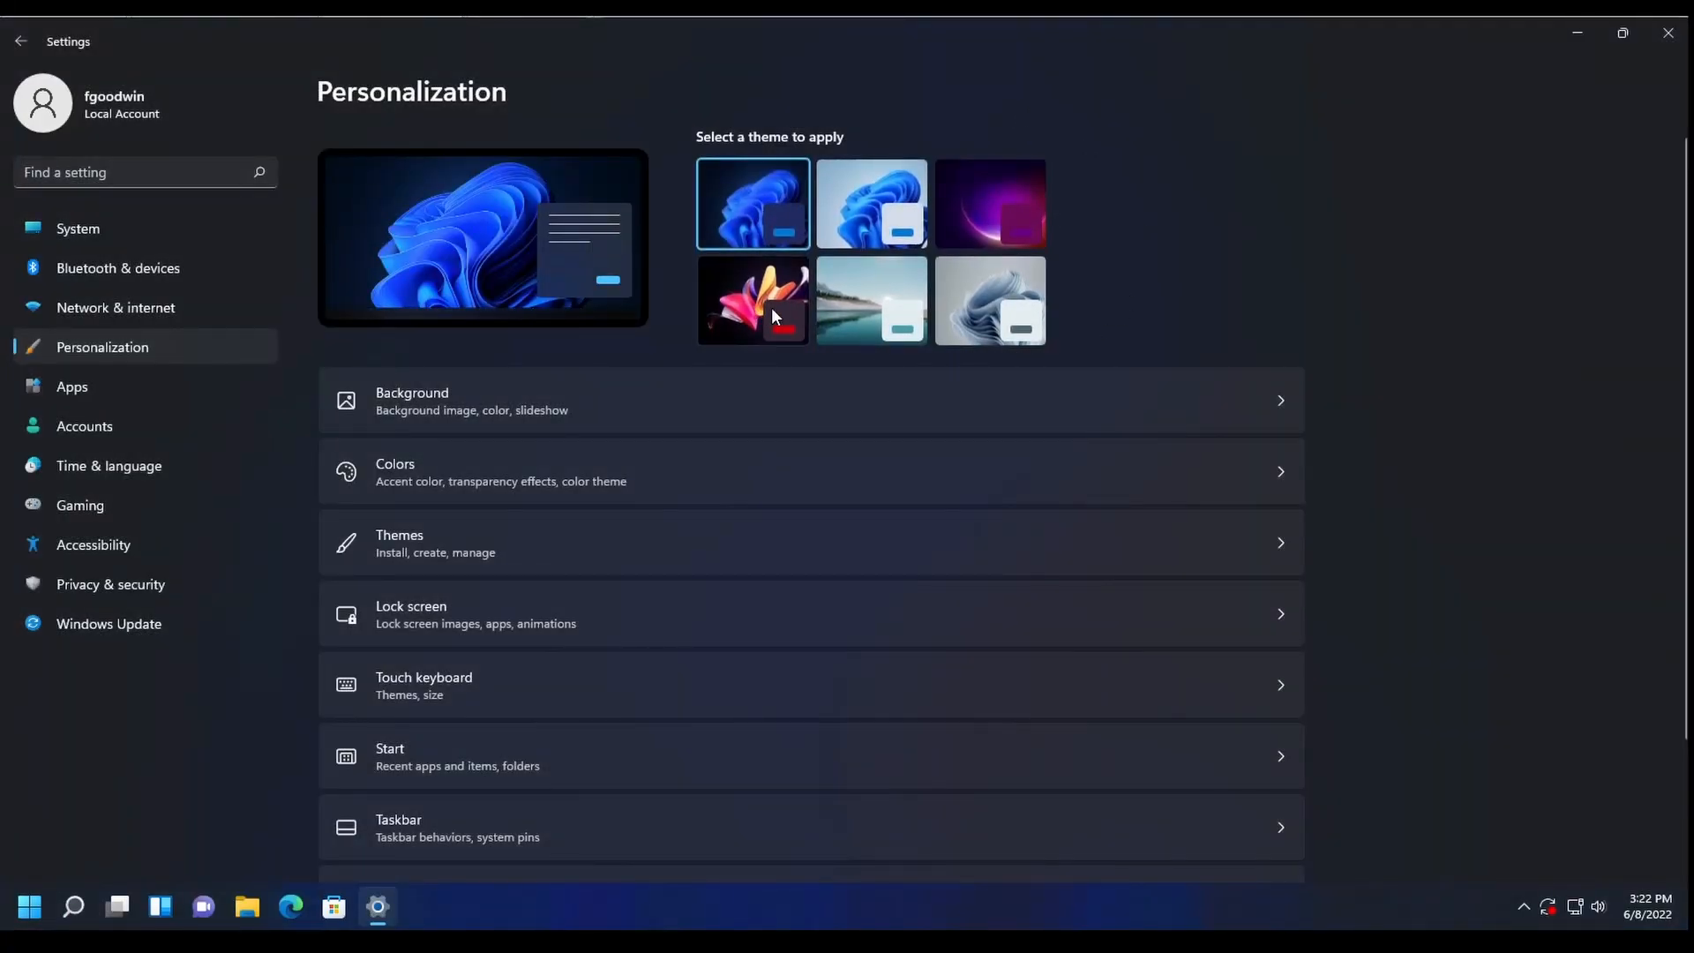
scroll(down, 3)
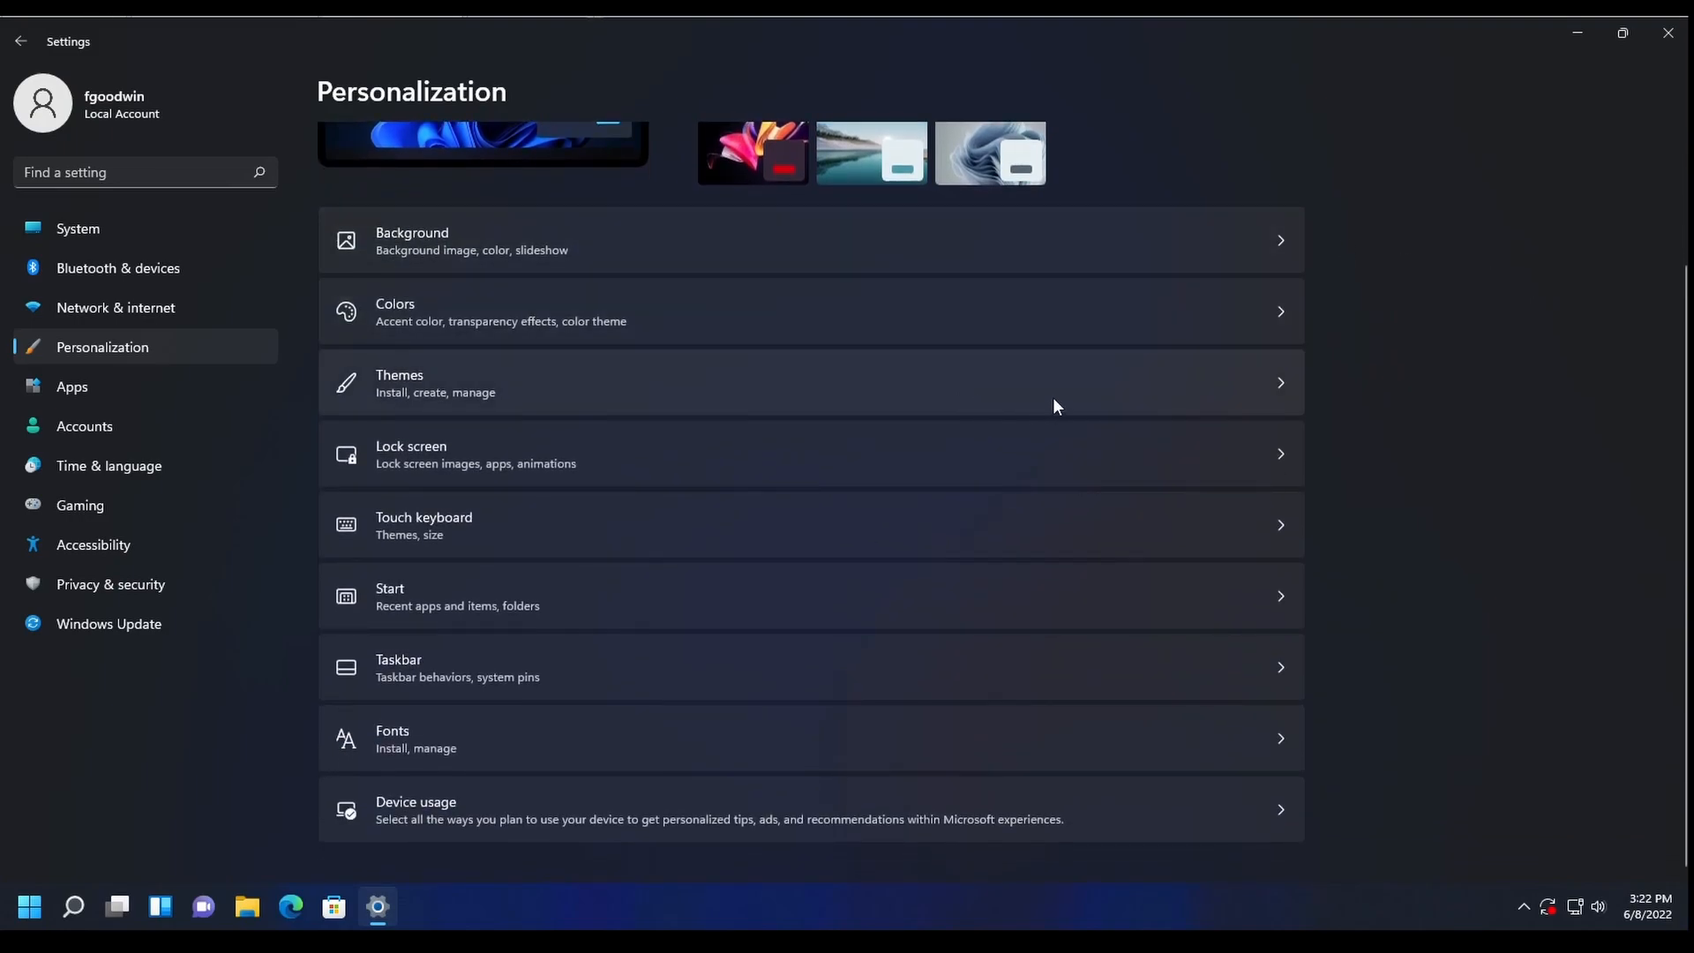
mouse_move(1092, 364)
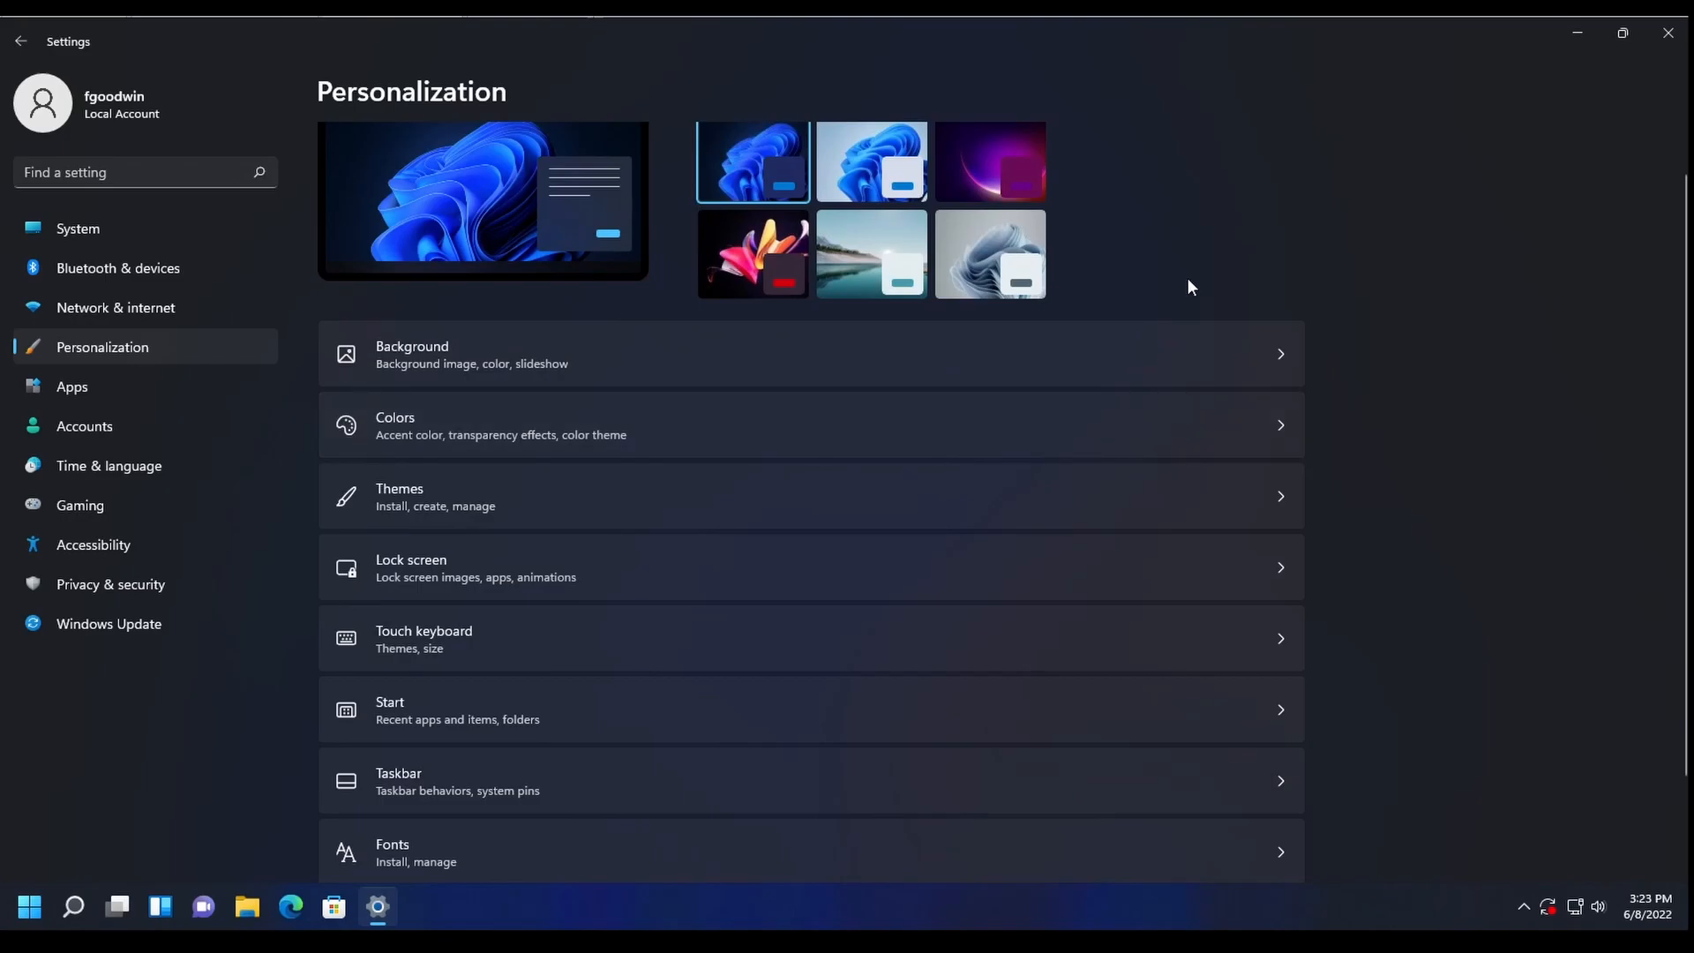
key(Win+L)
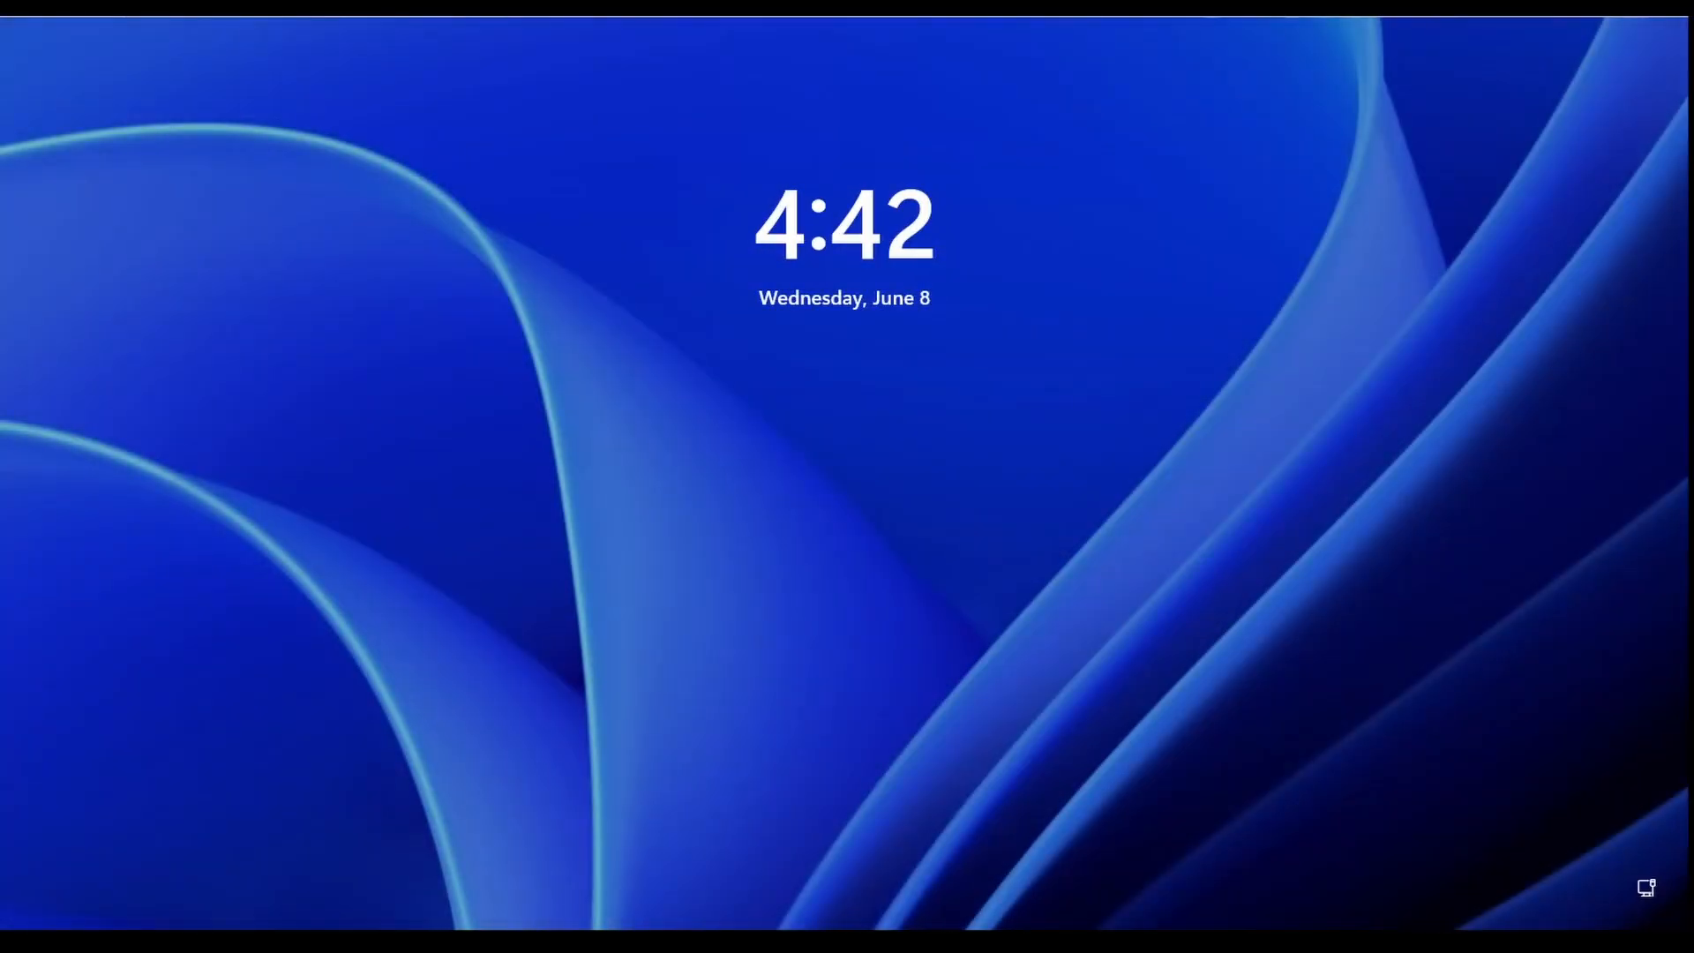